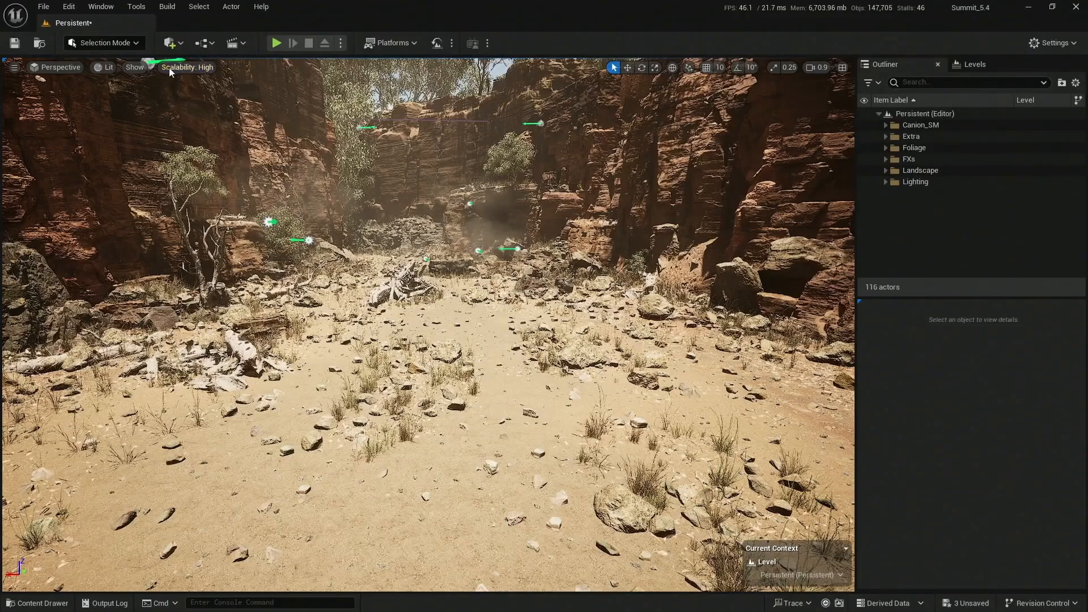
# Place a Post Process Volume in the level from the actor placement list
pyautogui.click(168, 42)
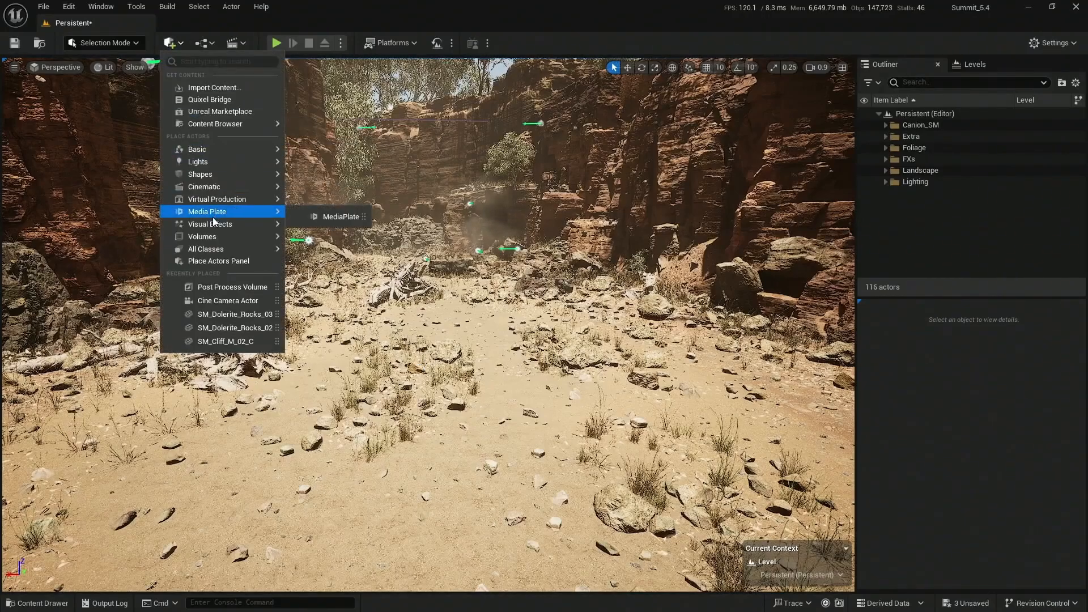
pyautogui.moveTo(211, 223)
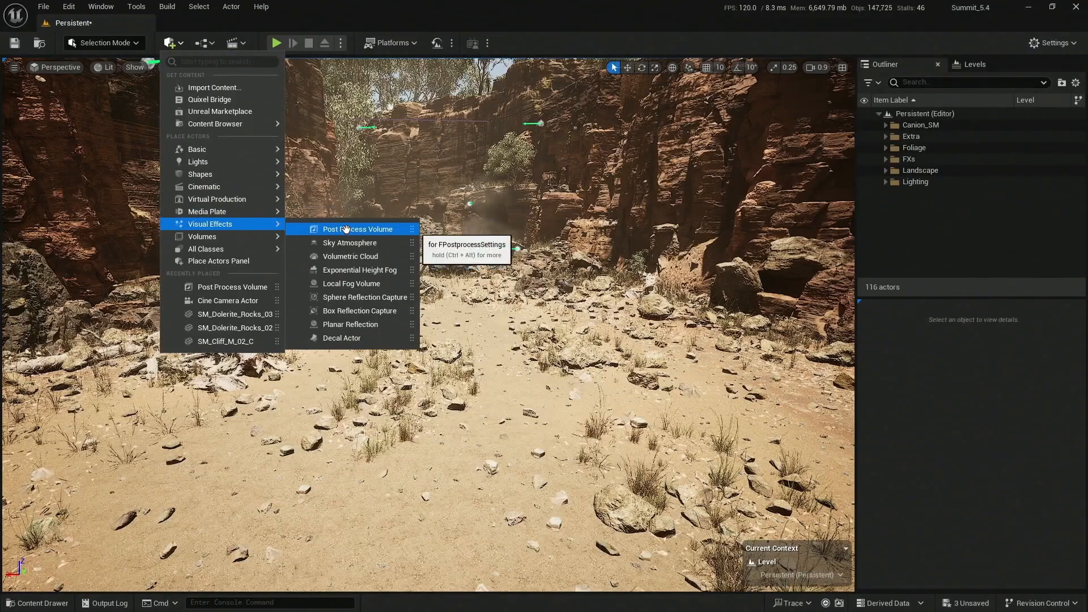
pyautogui.click(360, 229)
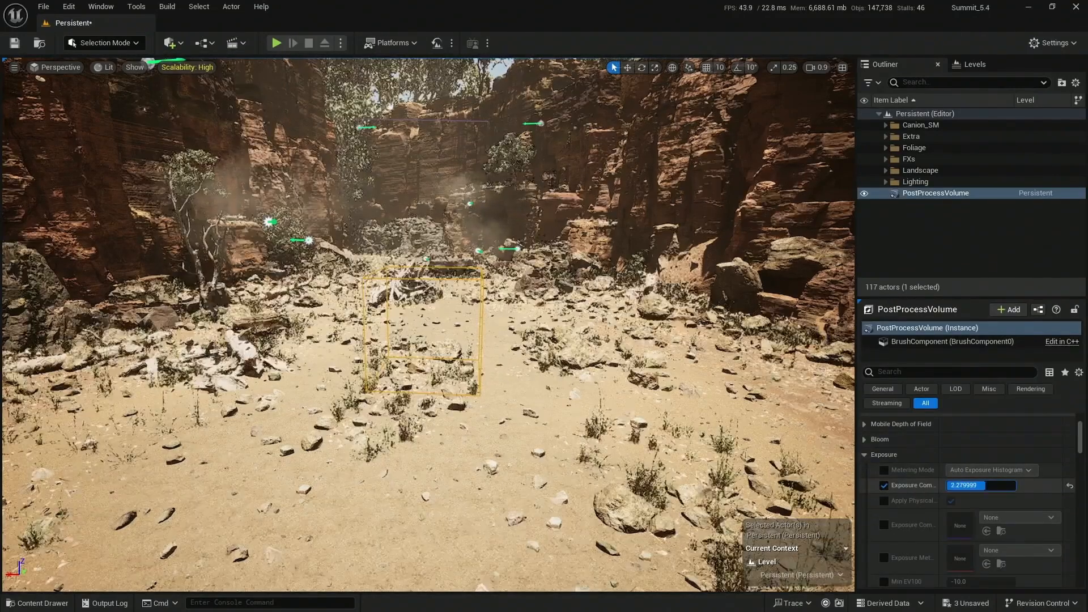
pyautogui.write('10.68')
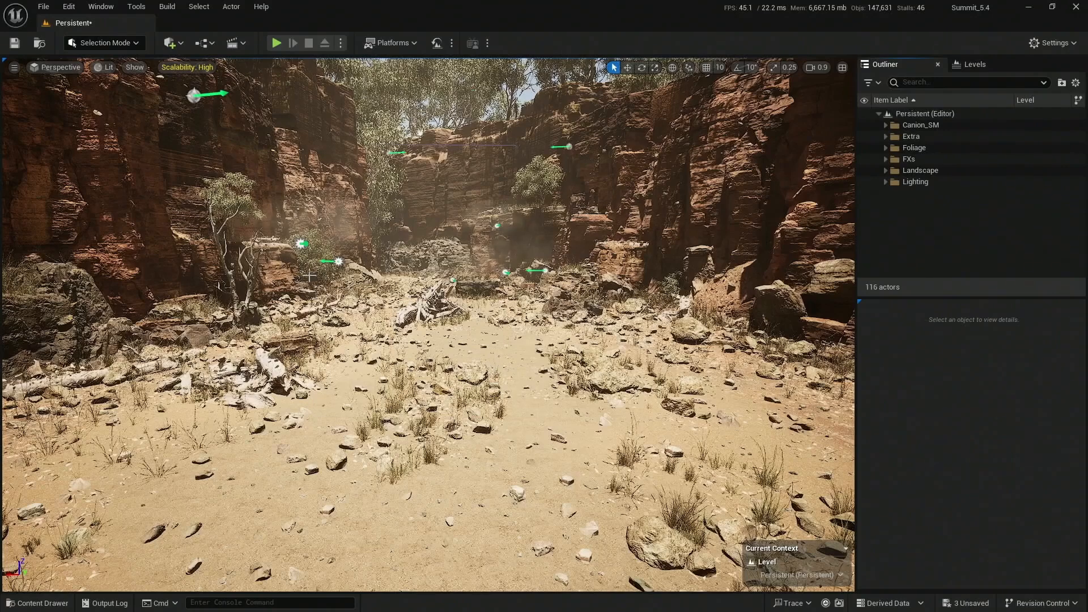
# Filter the Plugins window to 'scriptable' showing Scriptable Tools Editor Mode and Framework enabled
pyautogui.click(68, 7)
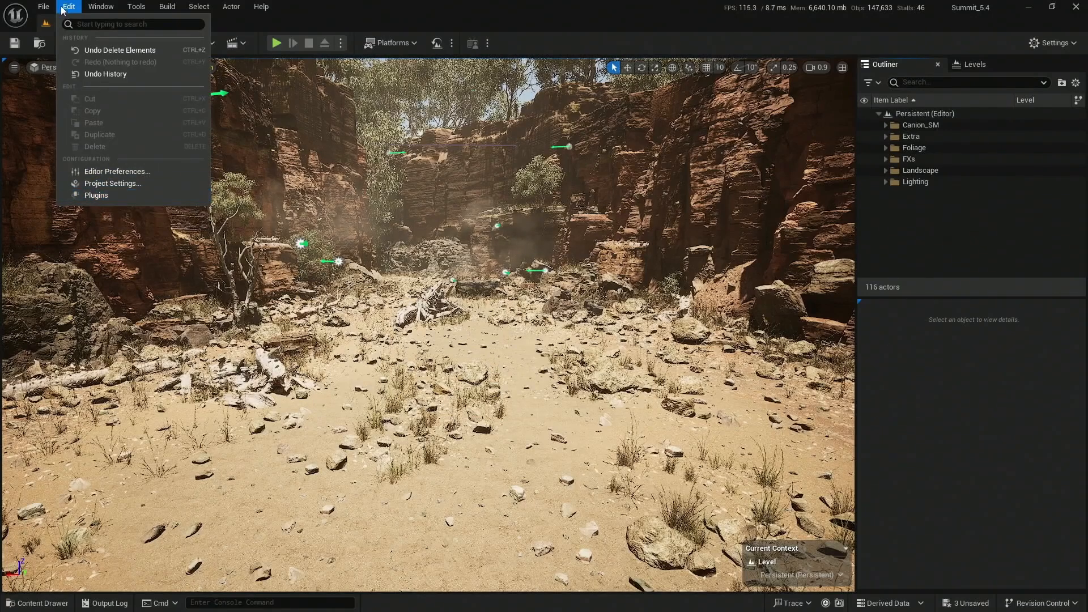
pyautogui.click(95, 195)
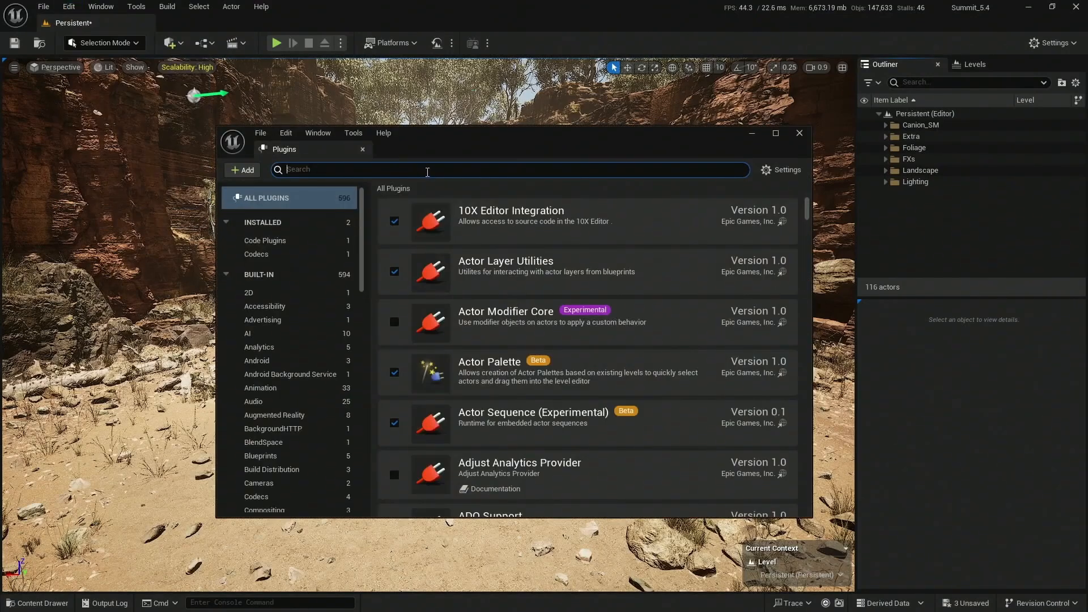
pyautogui.write('scriptable')
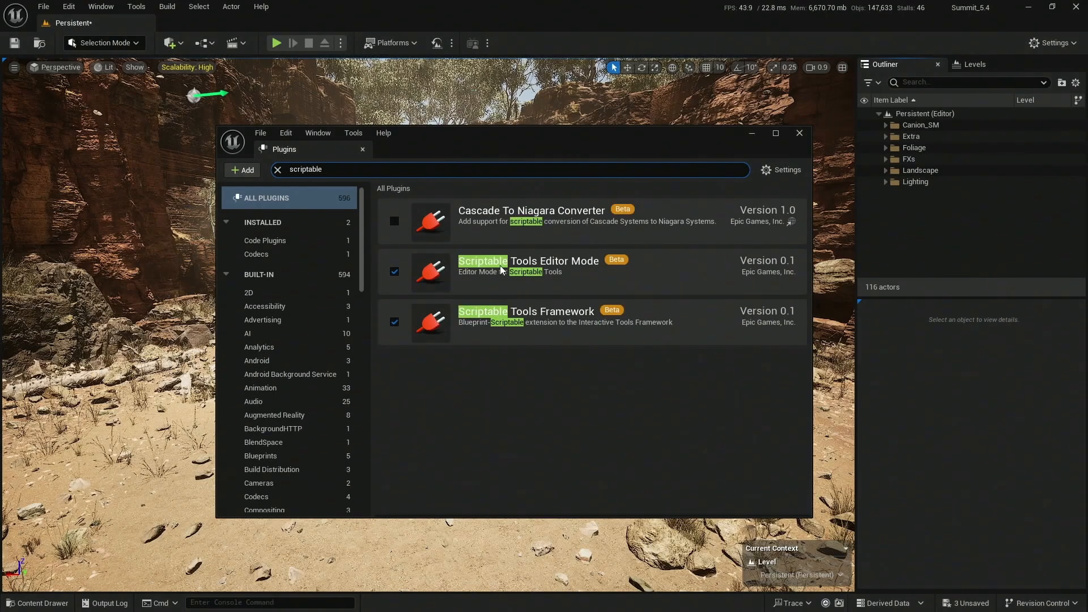
pyautogui.moveTo(597, 270)
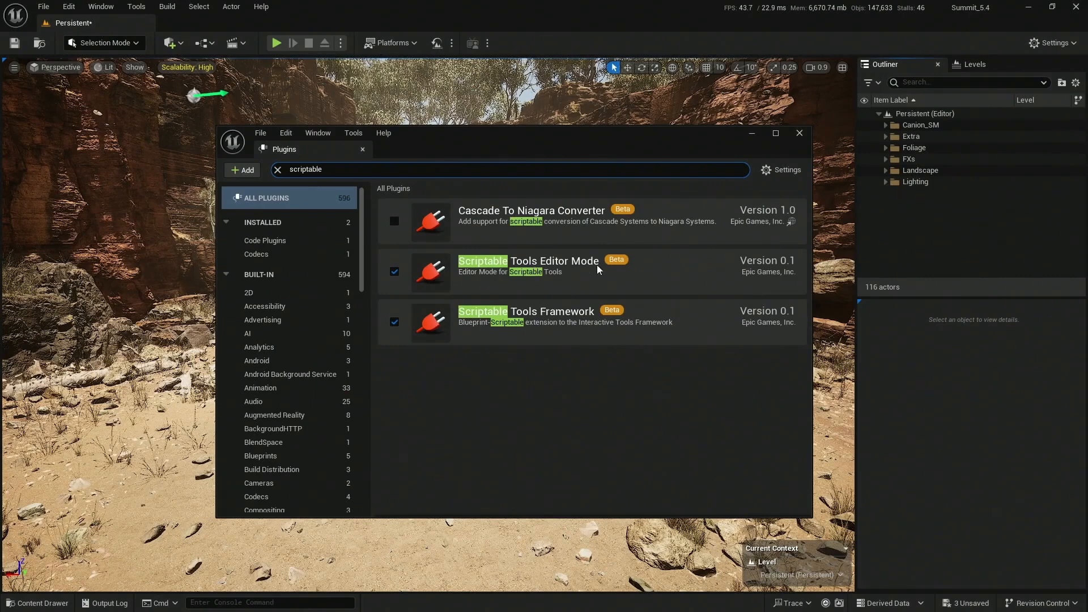
pyautogui.moveTo(567, 321)
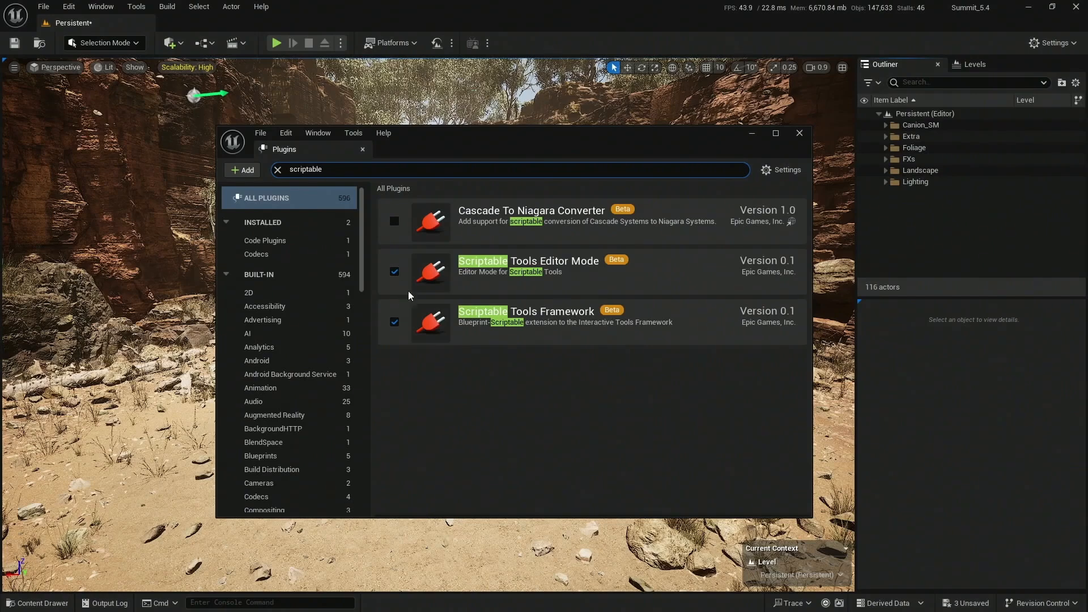
pyautogui.moveTo(798, 133)
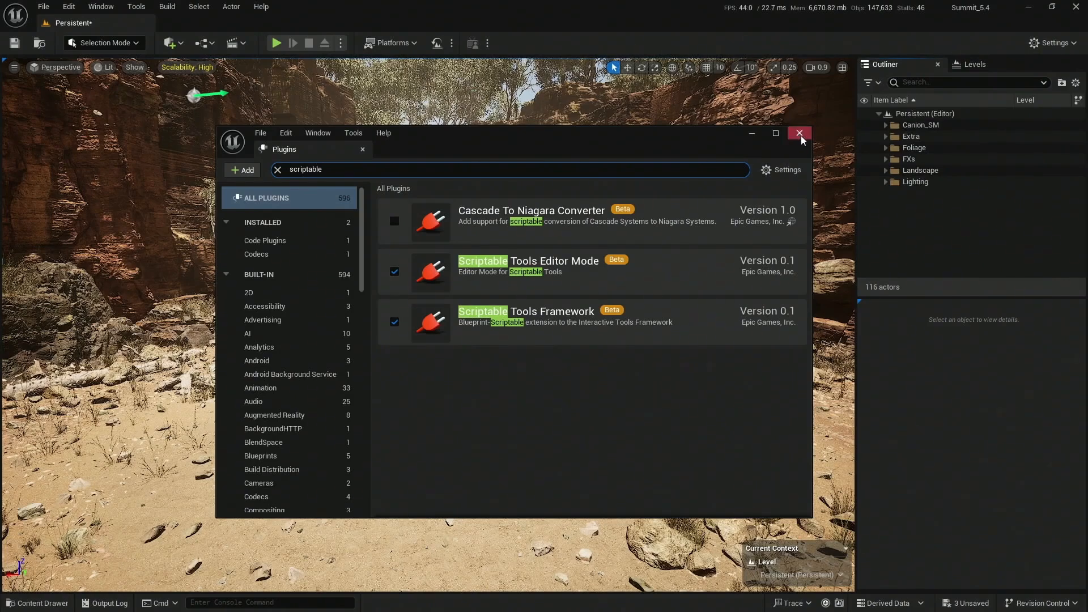
# Close Plugins and navigate the Content Browser into the empty Content/Tools folder
pyautogui.click(799, 133)
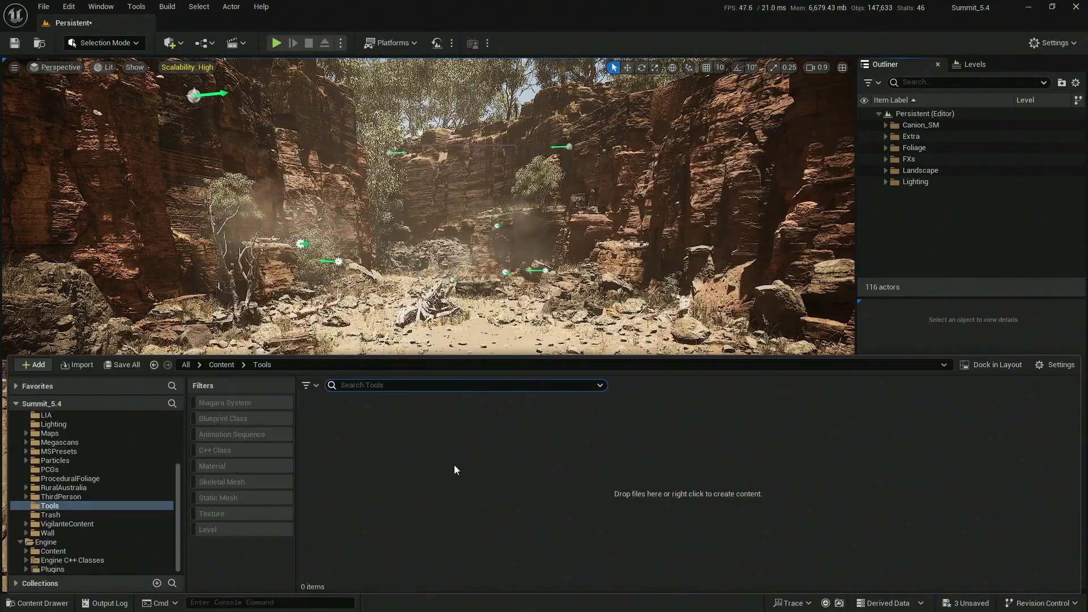
pyautogui.click(221, 364)
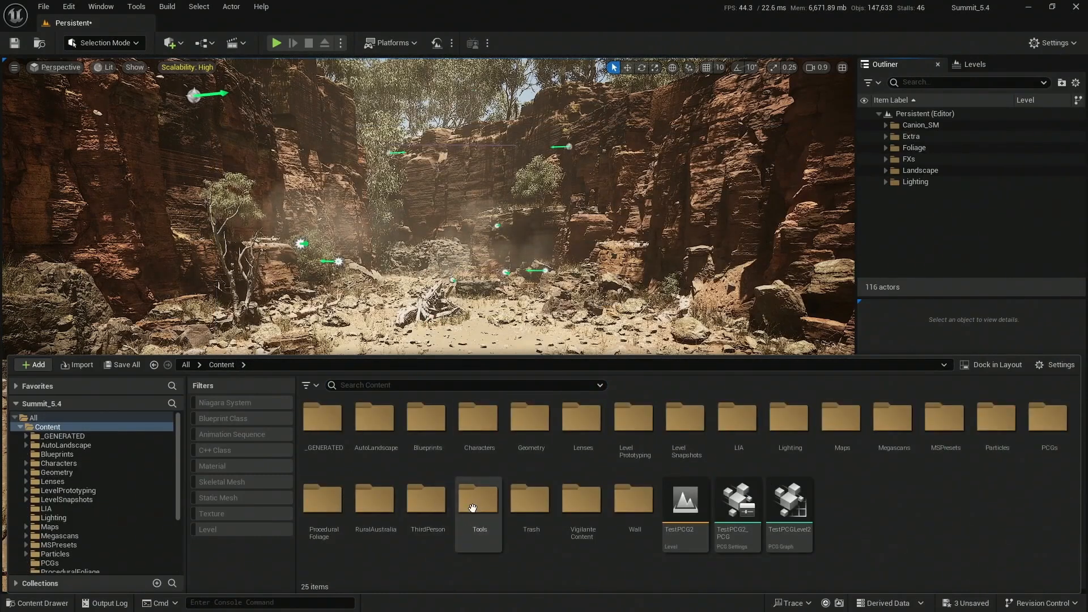
pyautogui.doubleClick(478, 503)
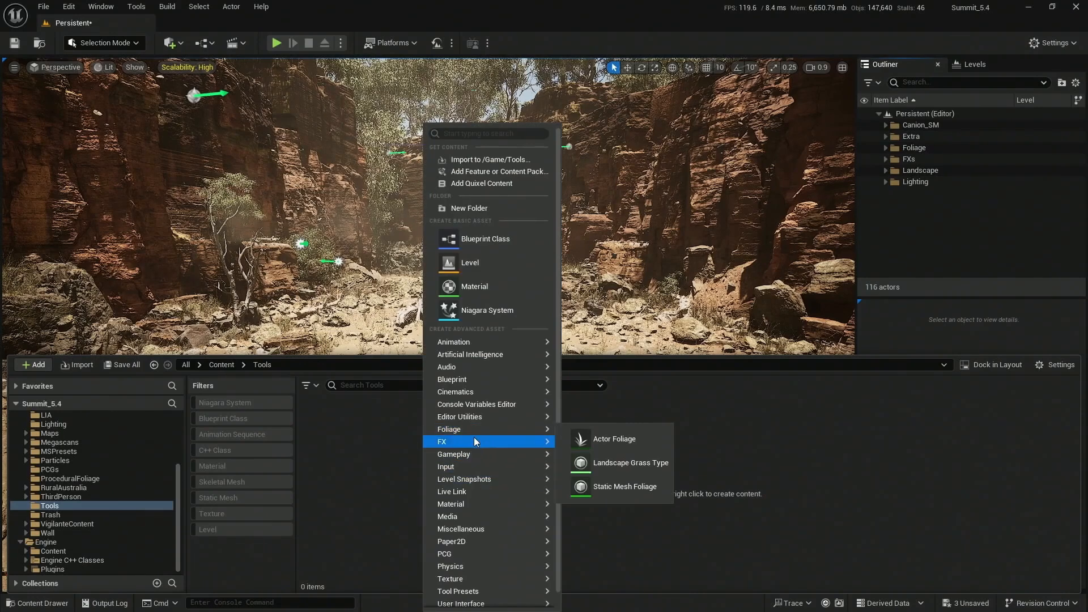
pyautogui.moveTo(459, 416)
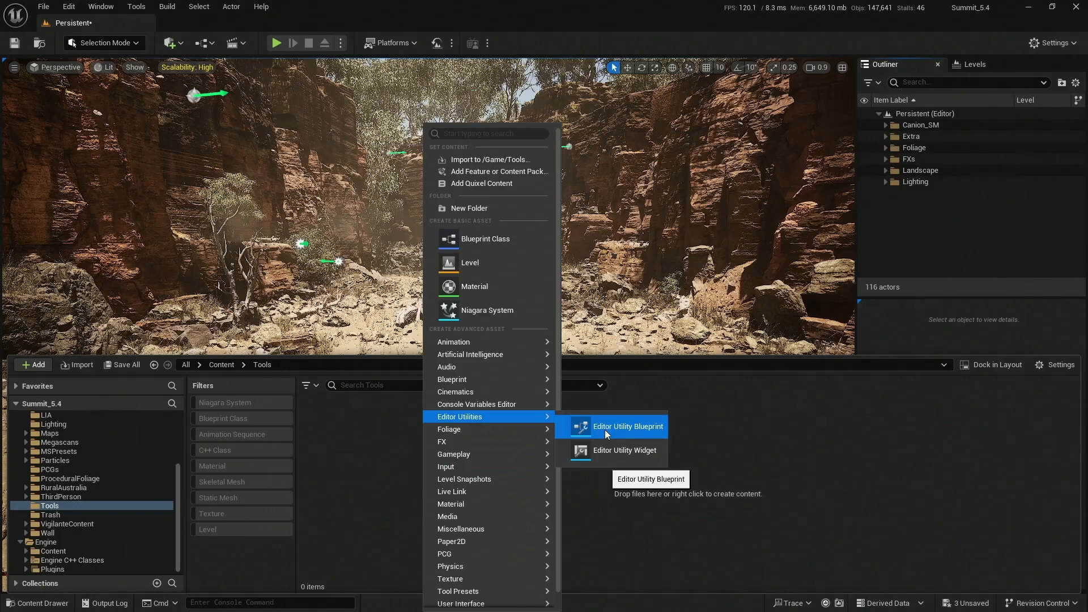
pyautogui.moveTo(613, 450)
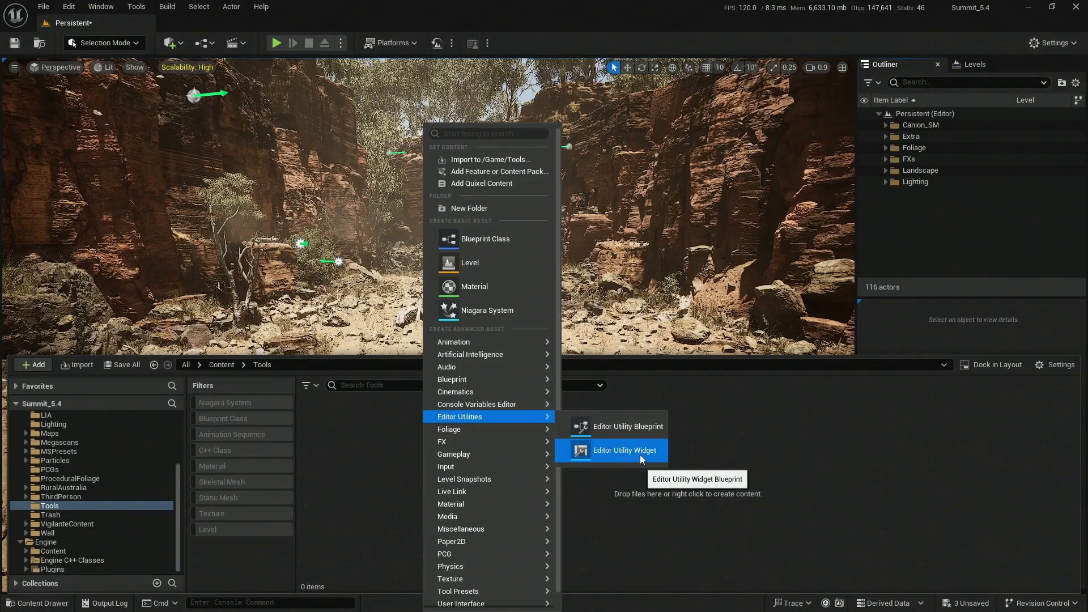
pyautogui.moveTo(627, 426)
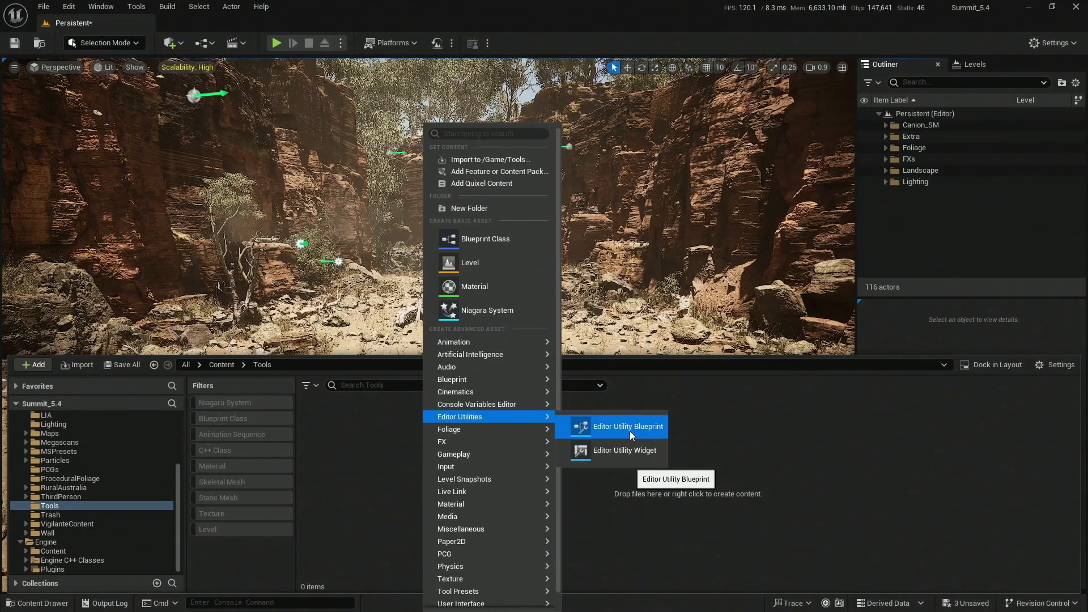
# Create an Editor Utility Blueprint with EditorScriptableSingleClickTool as its parent class
pyautogui.click(627, 426)
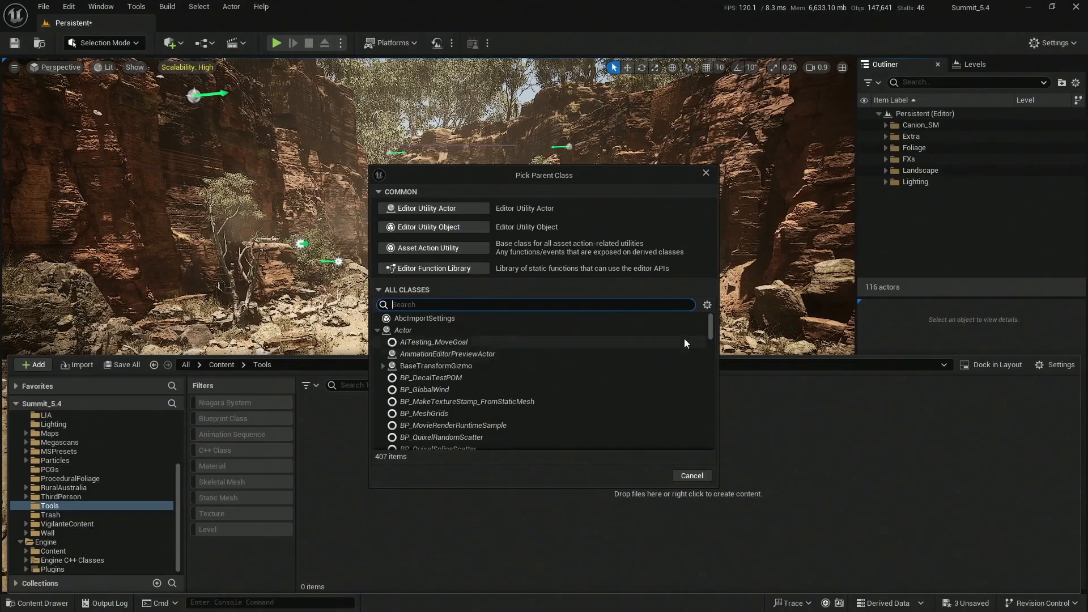
pyautogui.scroll(-3)
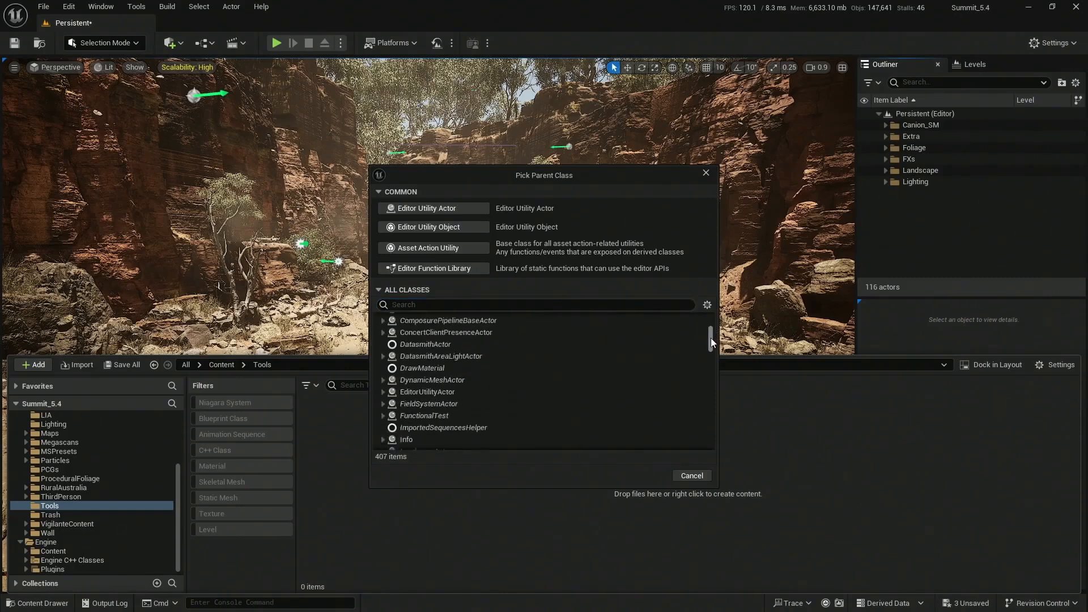
pyautogui.scroll(-3)
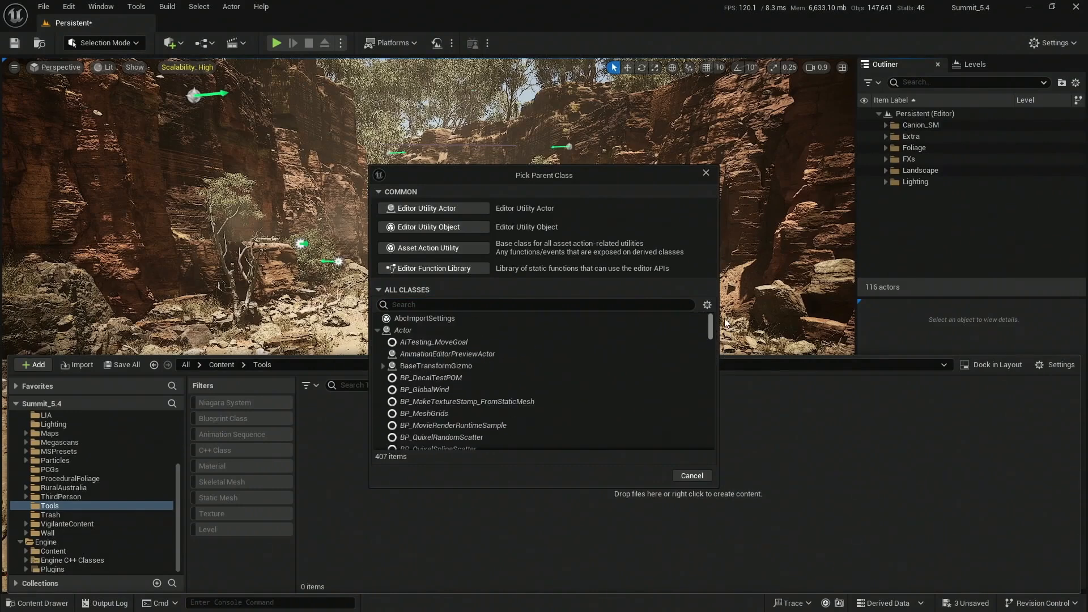
pyautogui.click(534, 305)
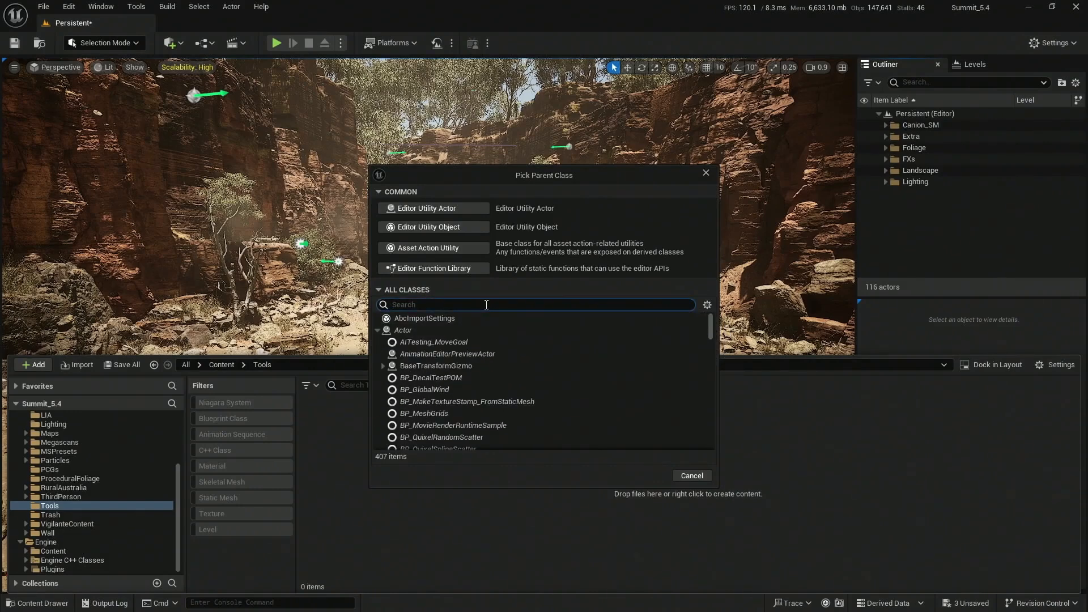
pyautogui.write('click')
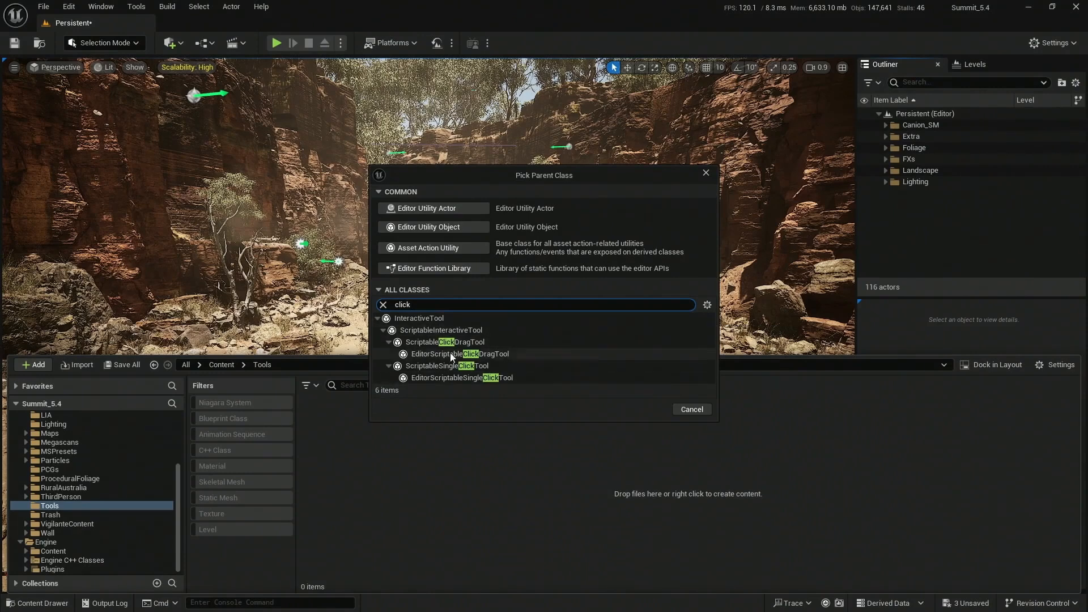
pyautogui.moveTo(445, 343)
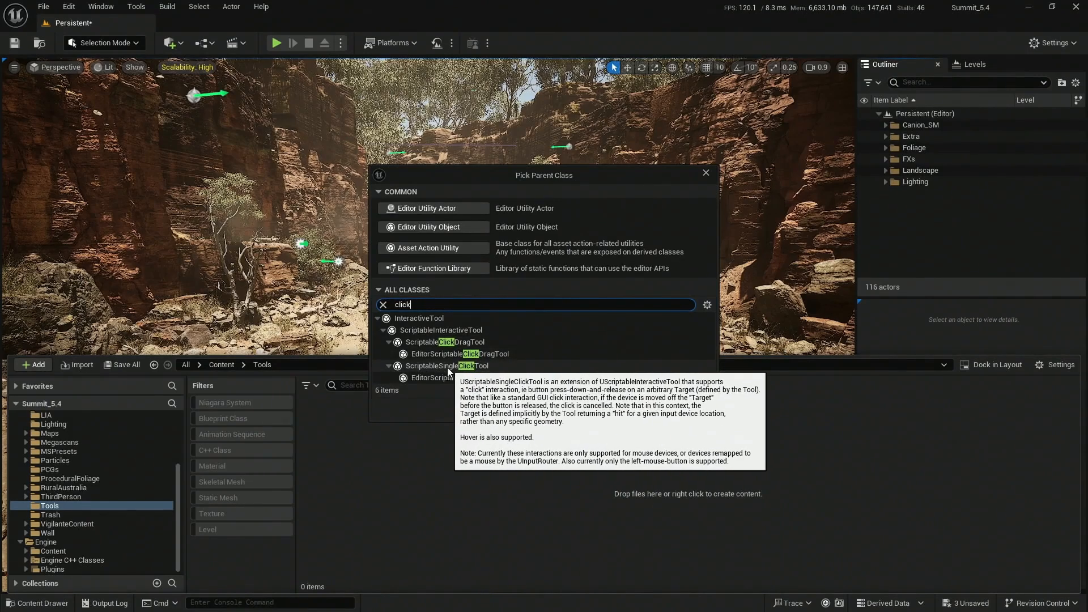
pyautogui.click(450, 366)
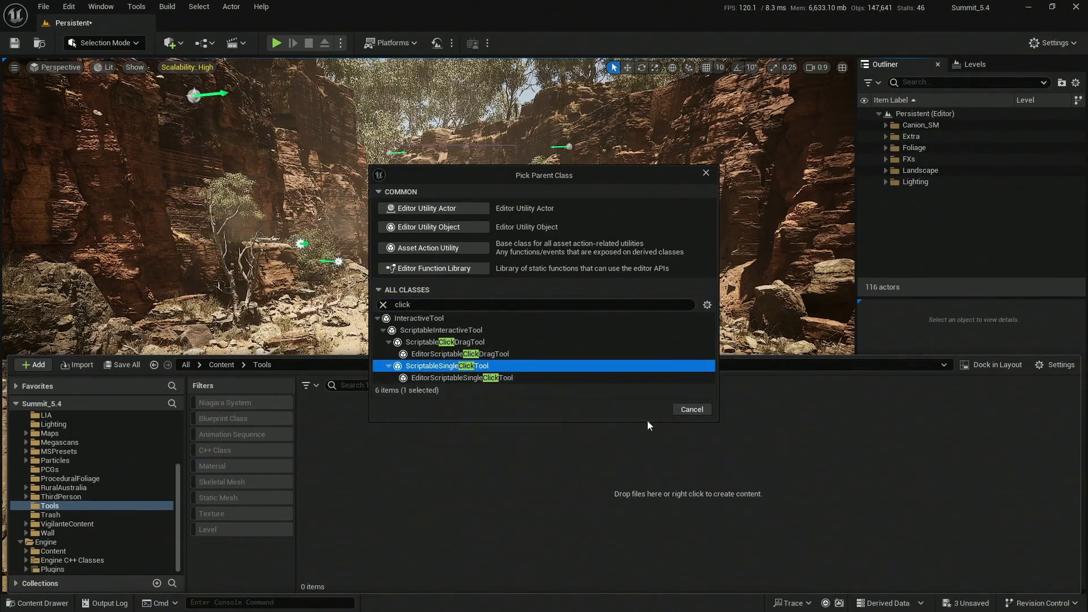
pyautogui.click(459, 377)
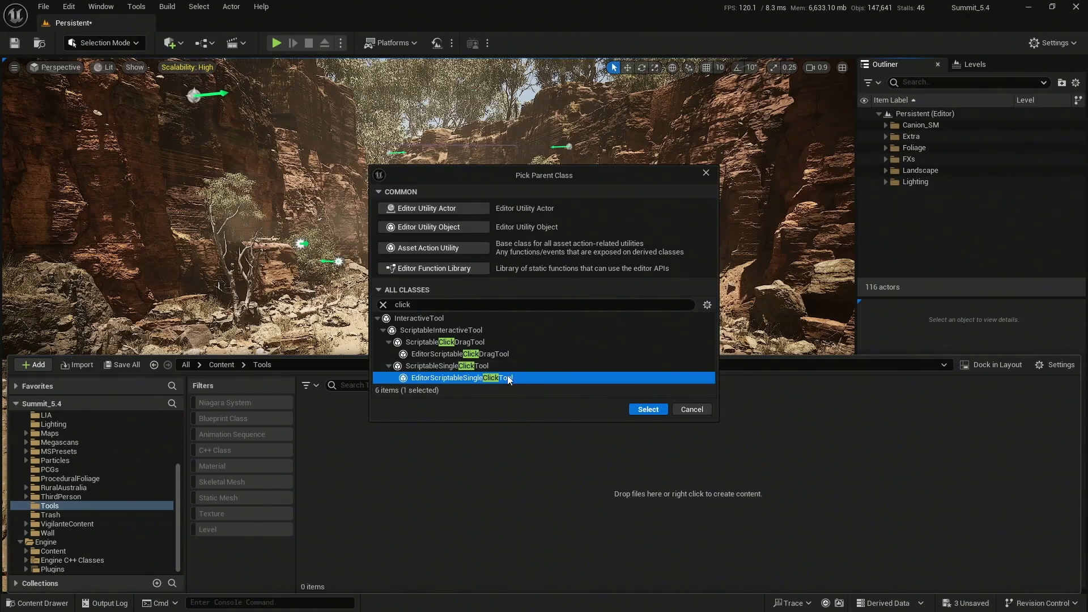
pyautogui.click(647, 409)
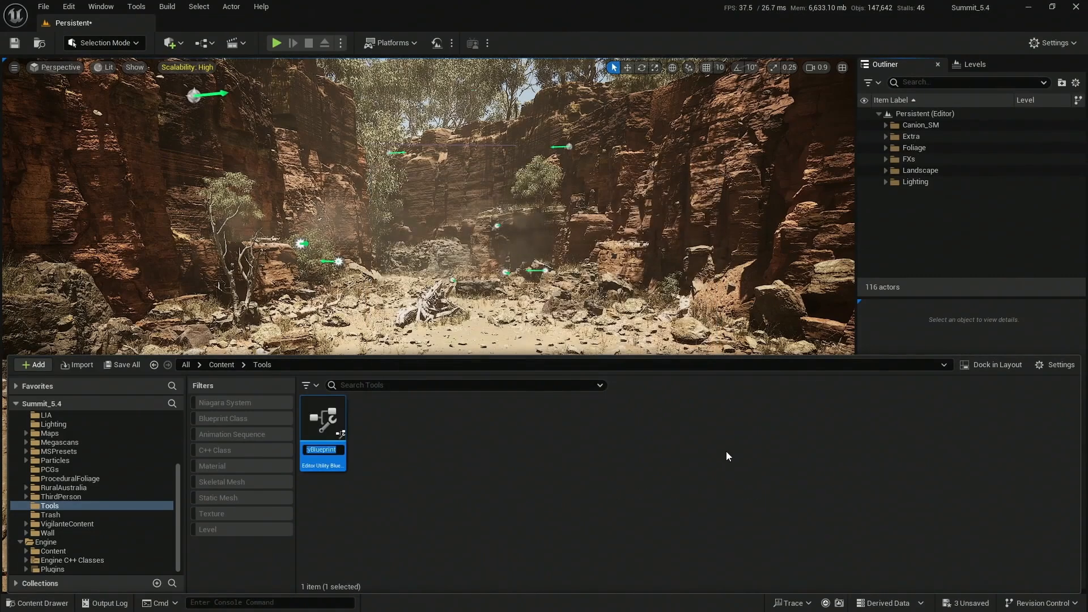
pyautogui.moveTo(399, 471)
pyautogui.write('Un')
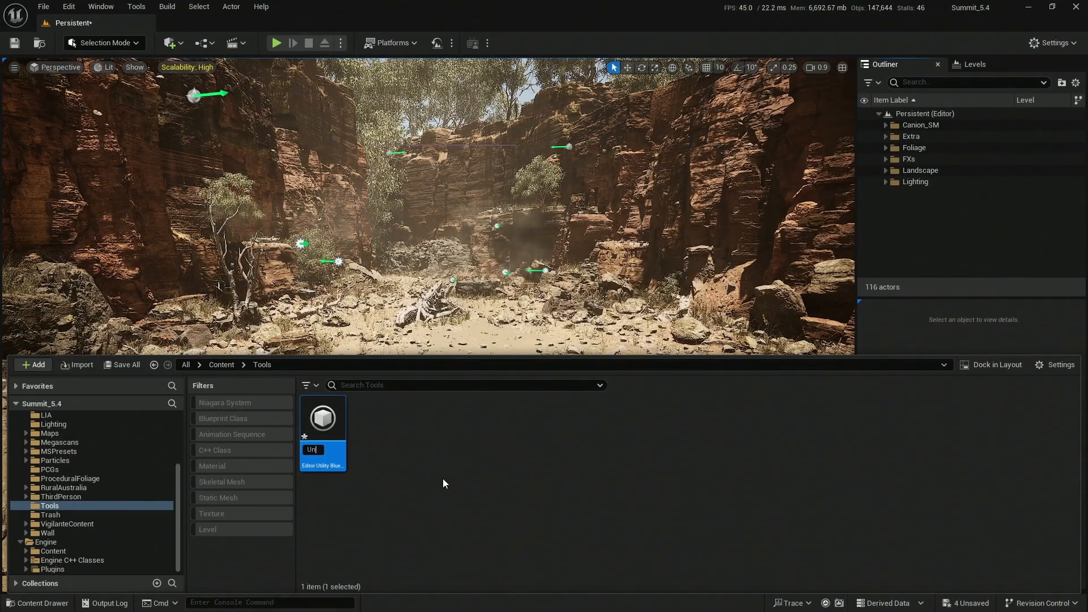
# Name the new blueprint asset UnboundedPPV
pyautogui.write('undedPPV')
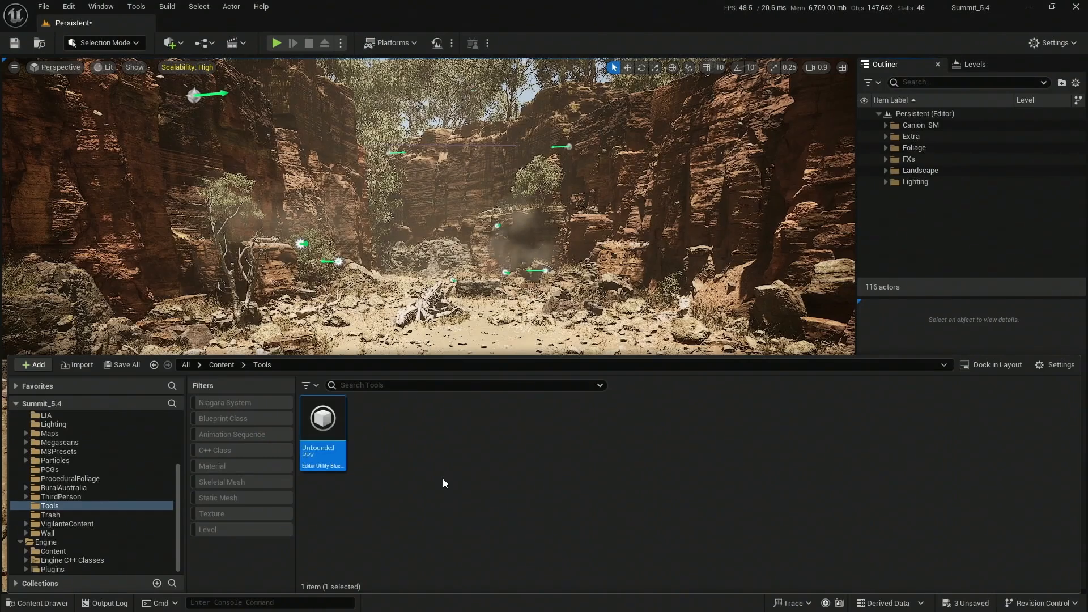
pyautogui.moveTo(322, 417)
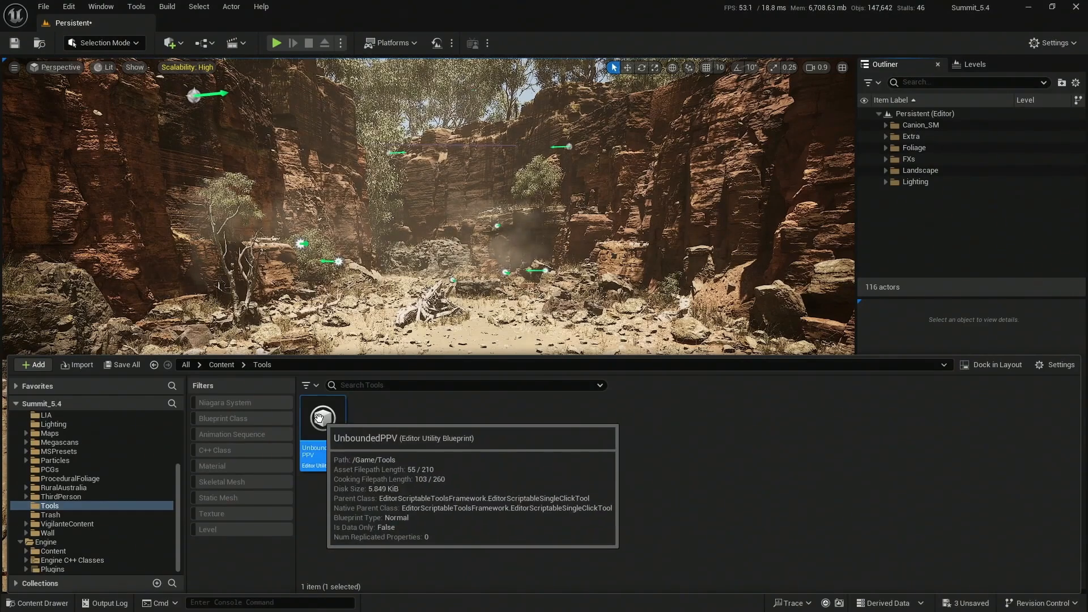
# In Class Defaults set Tool Name UPPV, Long Name Unbounded PPV and Category Amazing
pyautogui.doubleClick(322, 416)
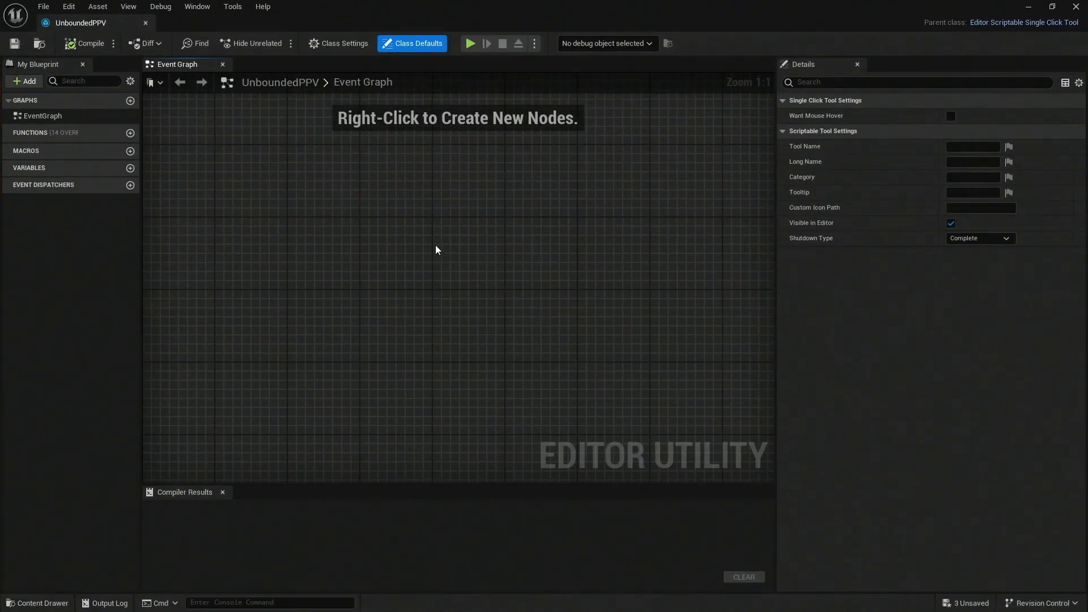
pyautogui.moveTo(395, 319)
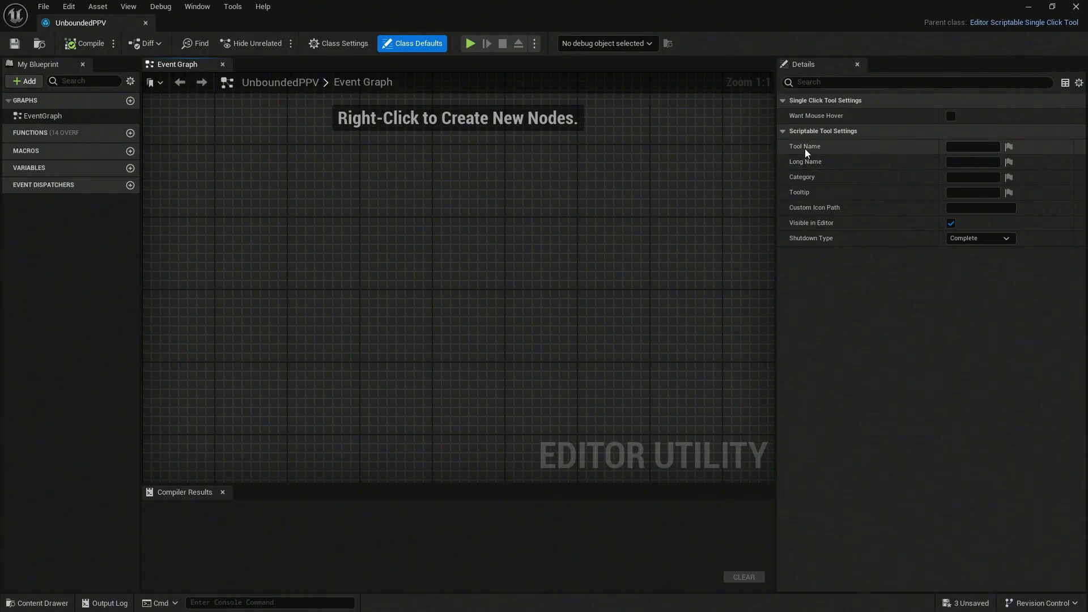
pyautogui.moveTo(891, 155)
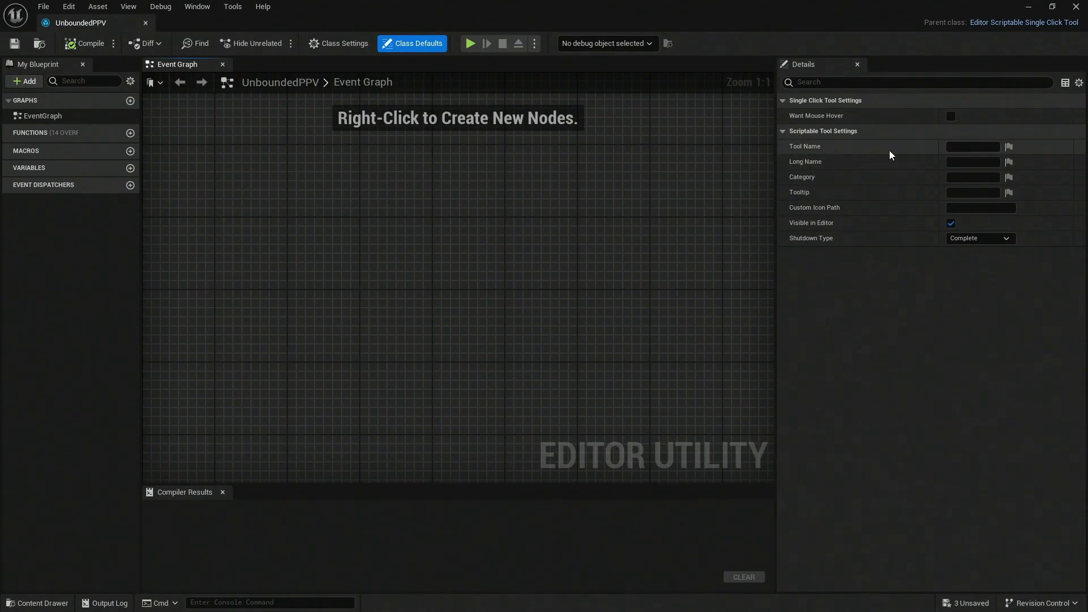
pyautogui.click(972, 146)
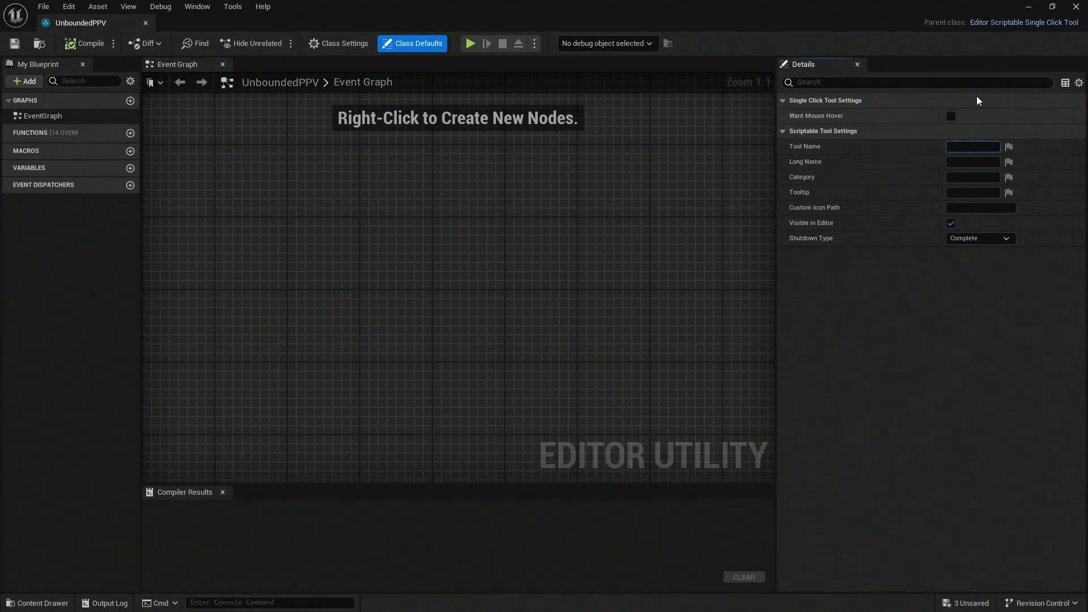
pyautogui.write('U')
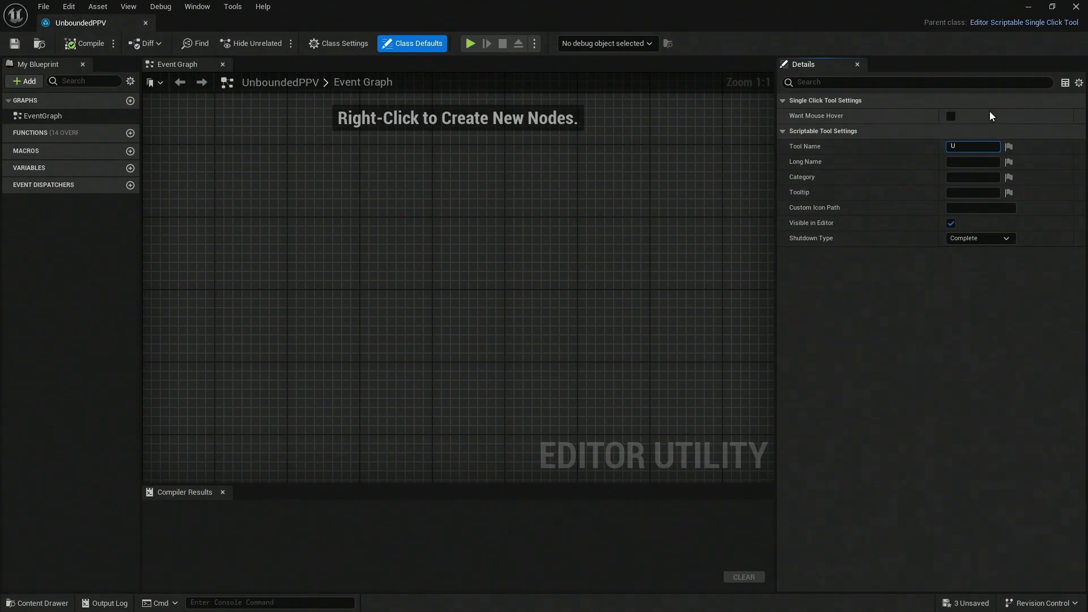
pyautogui.write('PPV')
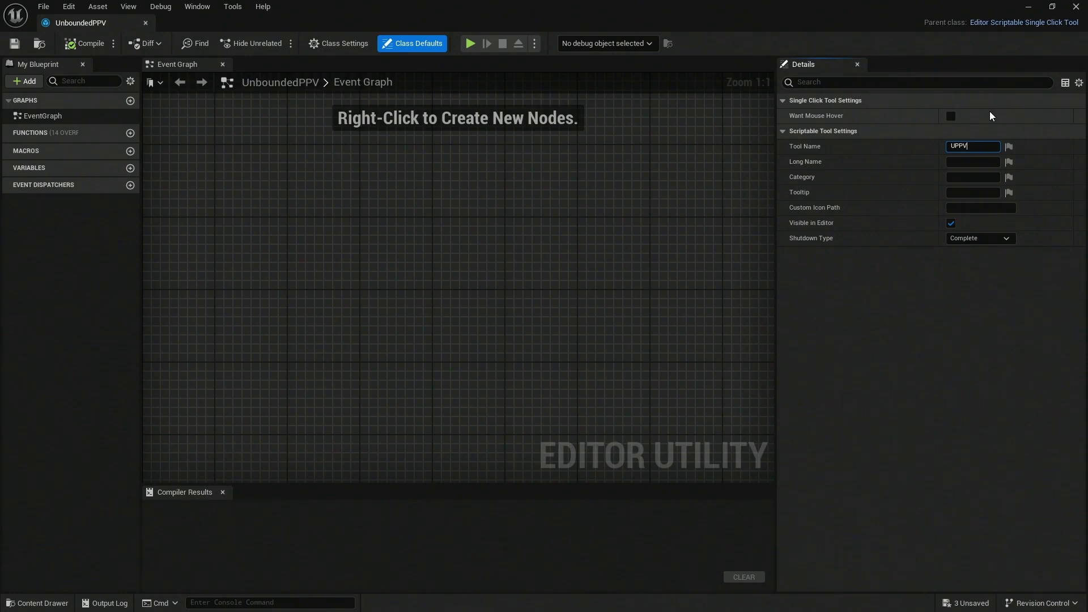
pyautogui.write('Unbounded PPV')
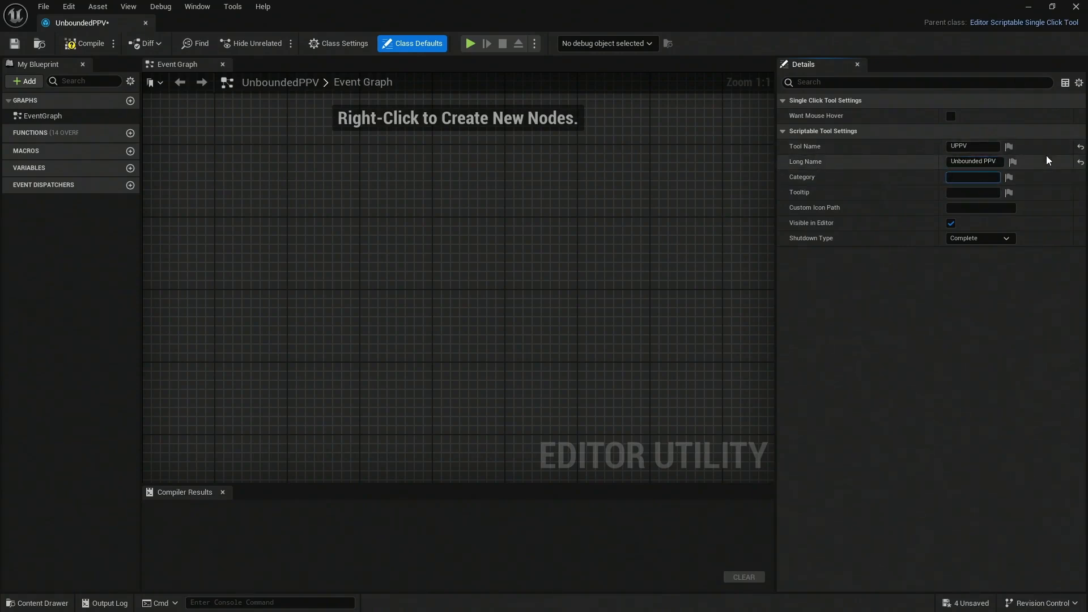
pyautogui.write('Amazing')
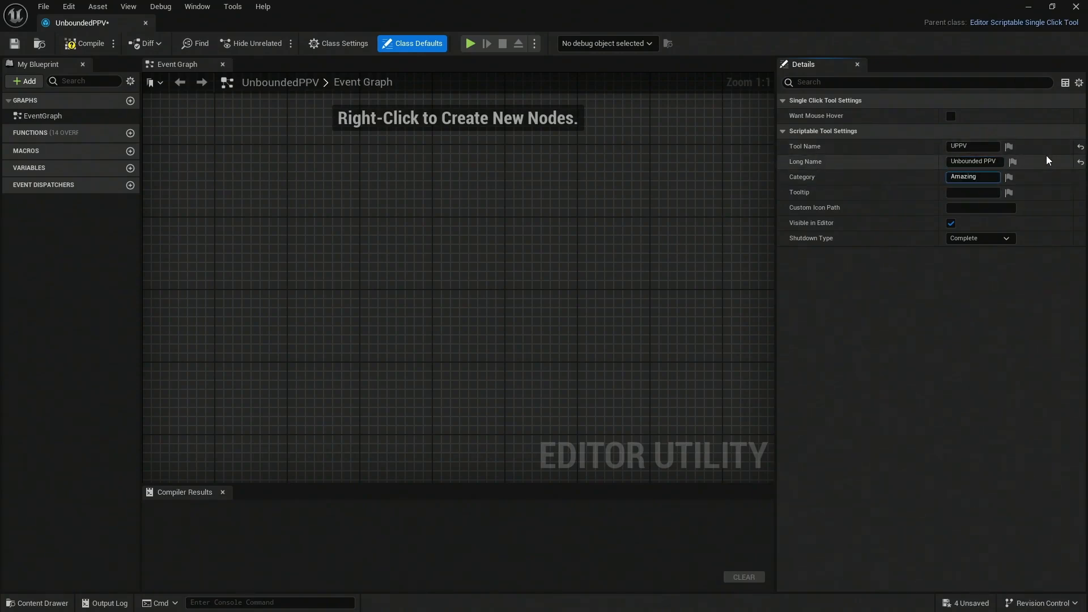
# Set the tool's Tooltip to 'This will create an UPPV'
pyautogui.click(971, 193)
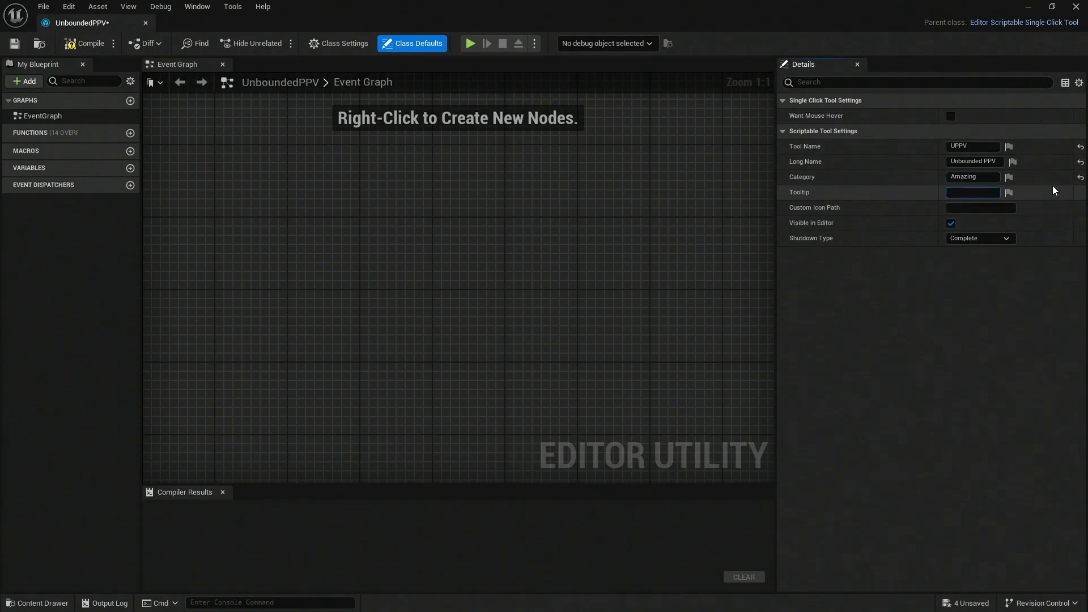
pyautogui.write('This will create')
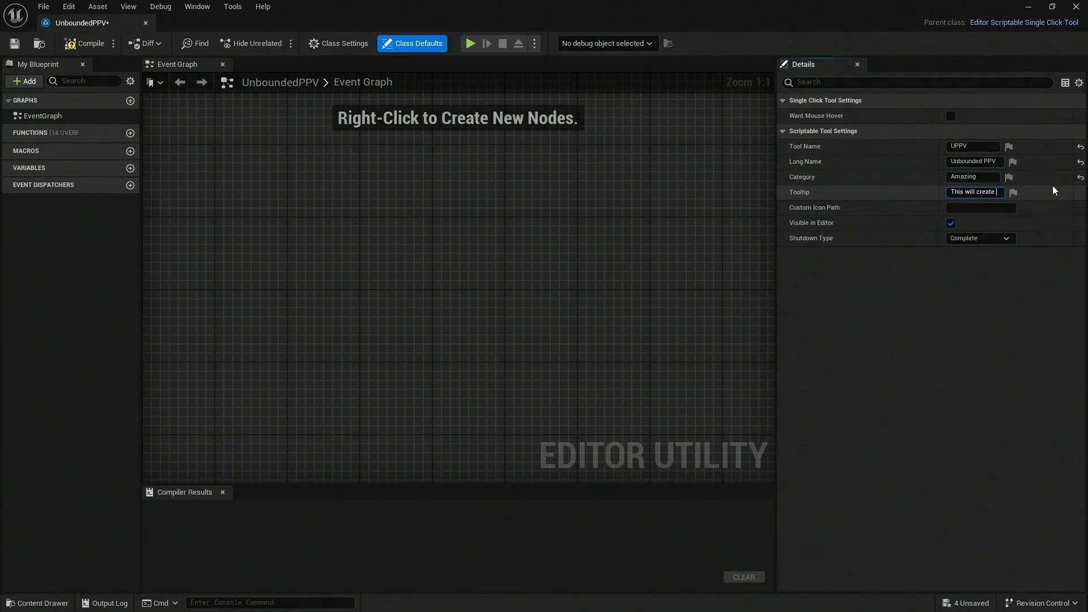
pyautogui.write('an UPPV')
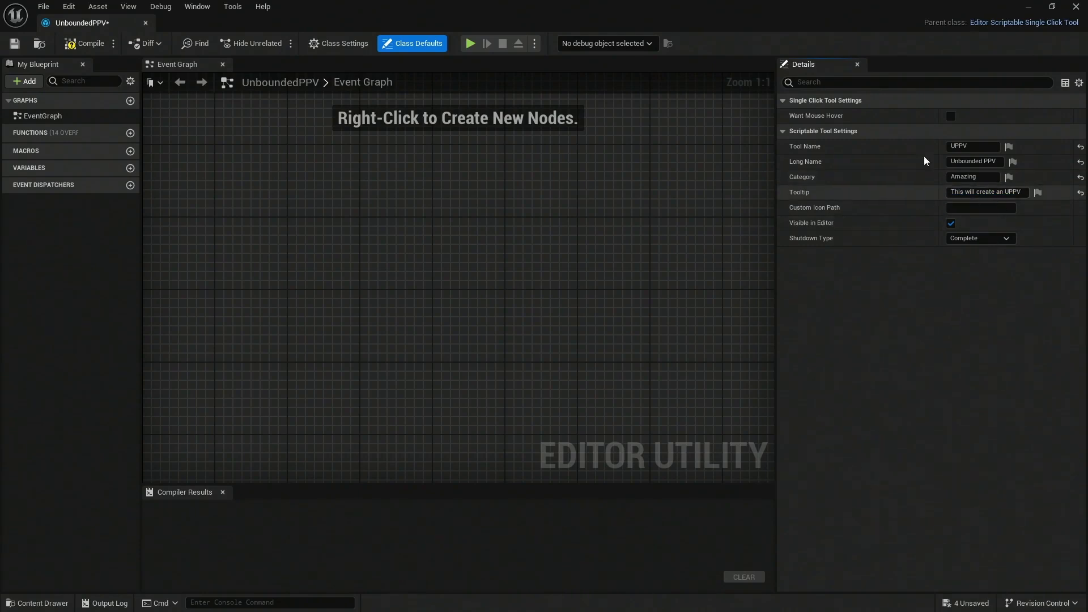
# Compile the blueprint and switch the level editor to Scriptable Tools mode listing UPPV under Amazing
pyautogui.click(86, 43)
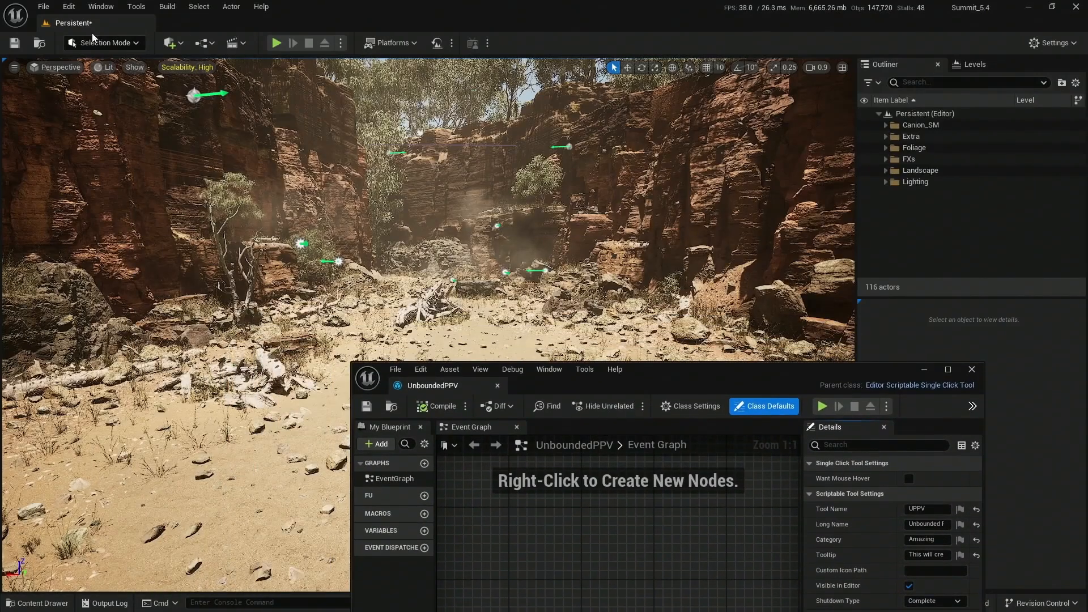
pyautogui.click(103, 42)
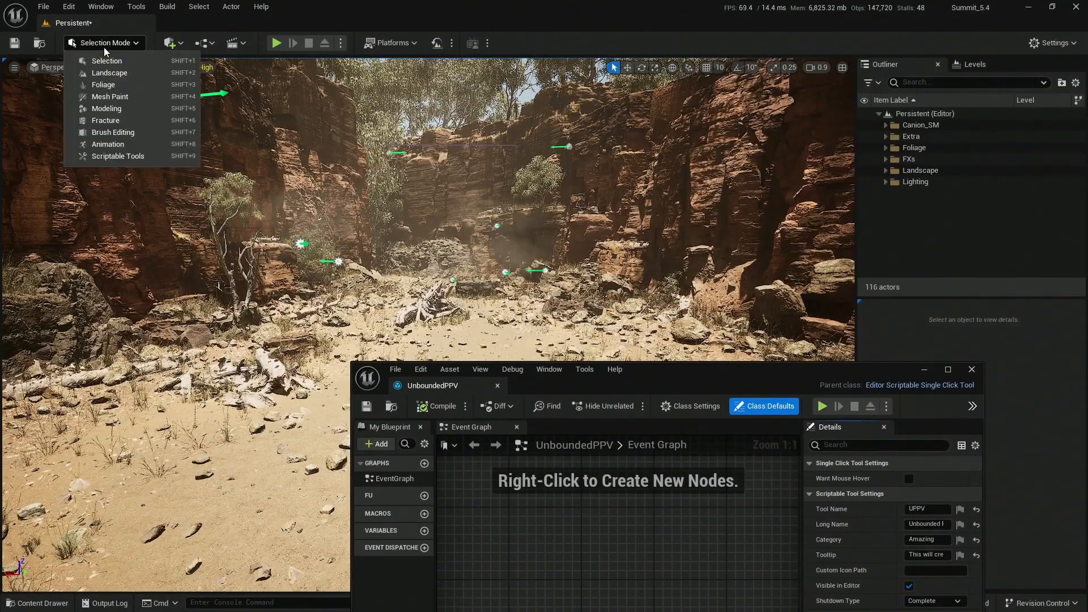
pyautogui.moveTo(118, 156)
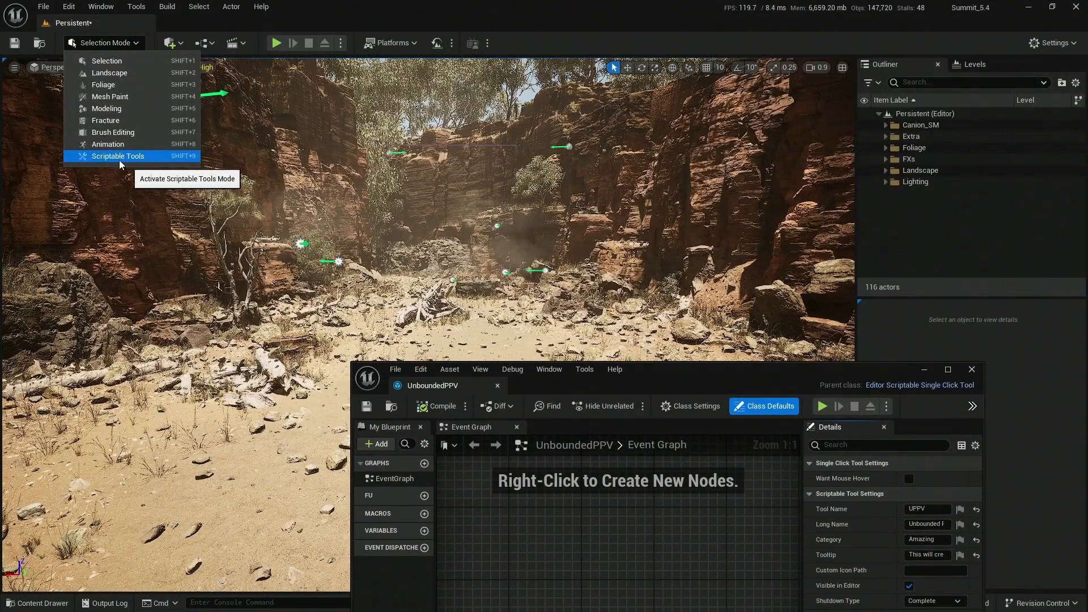
pyautogui.click(118, 156)
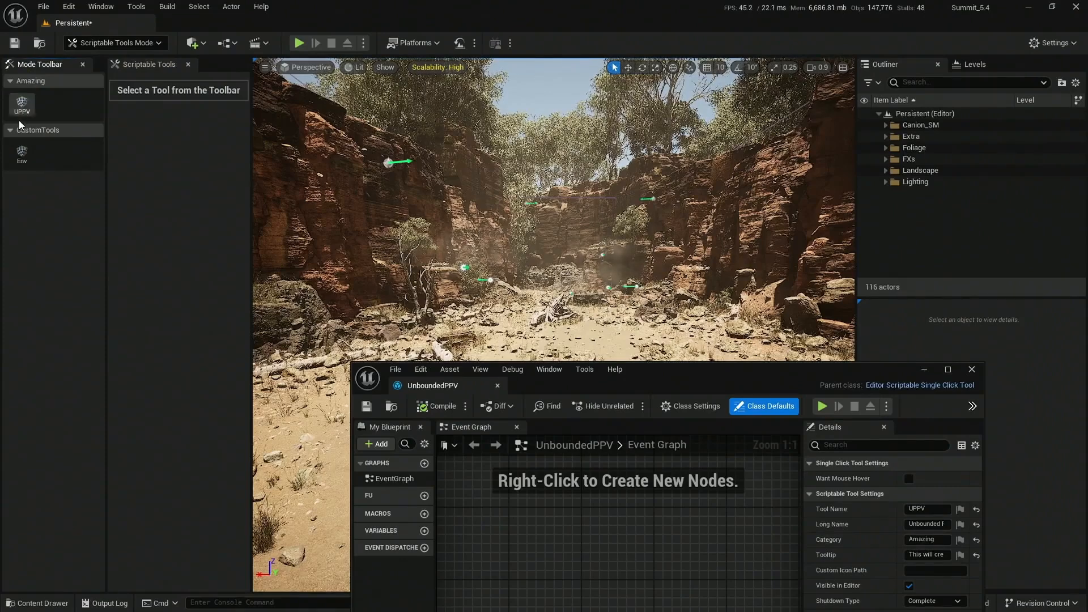
pyautogui.moveTo(21, 104)
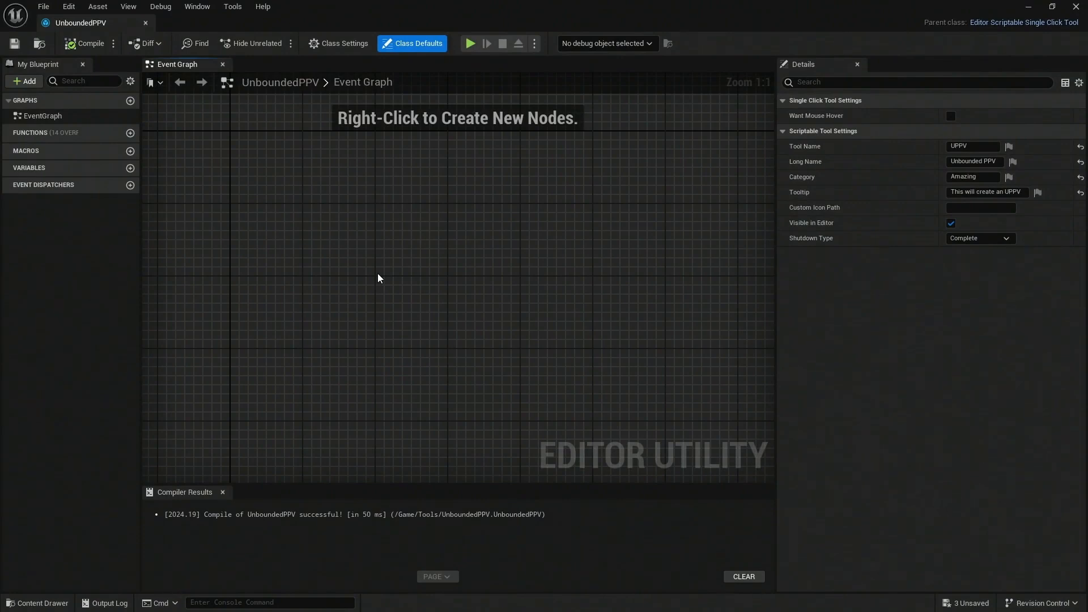
pyautogui.moveTo(391, 291)
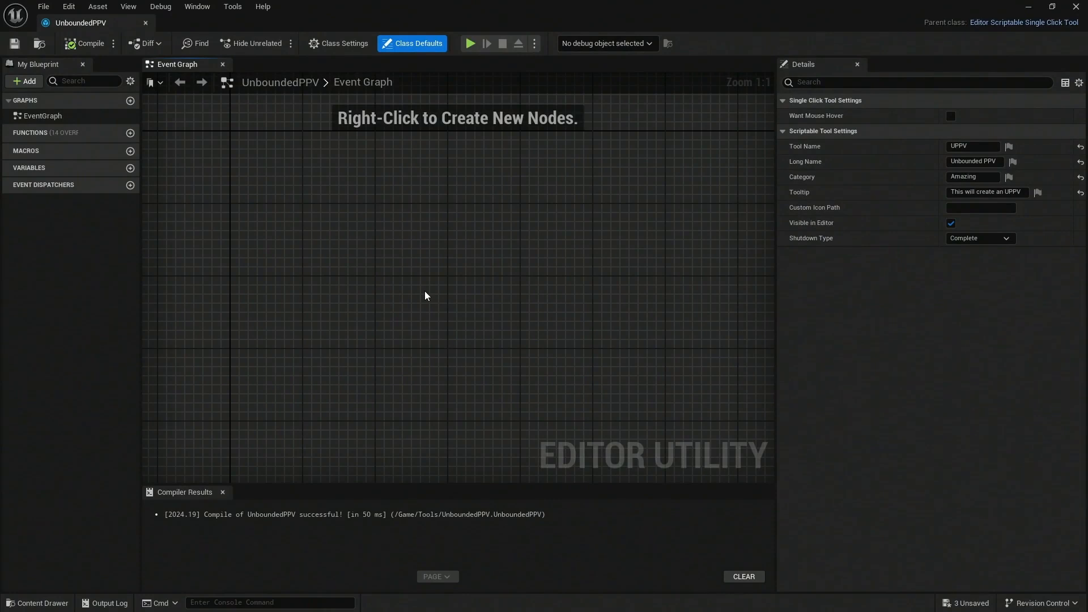
# Add an Event On Script Setup node to the UnboundedPPV Event Graph
pyautogui.rightClick(425, 296)
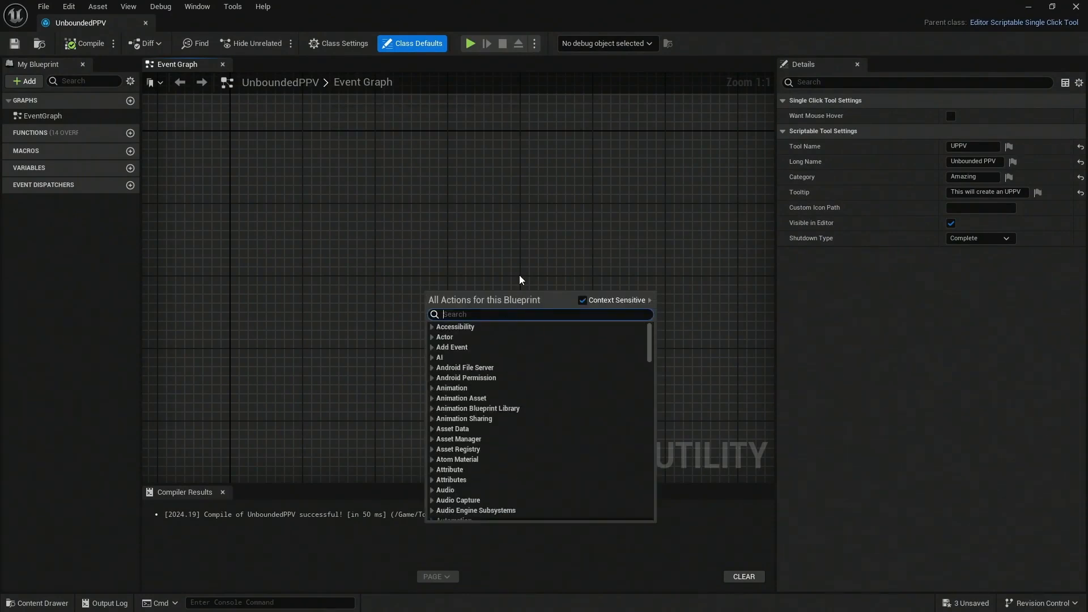
pyautogui.write('on set')
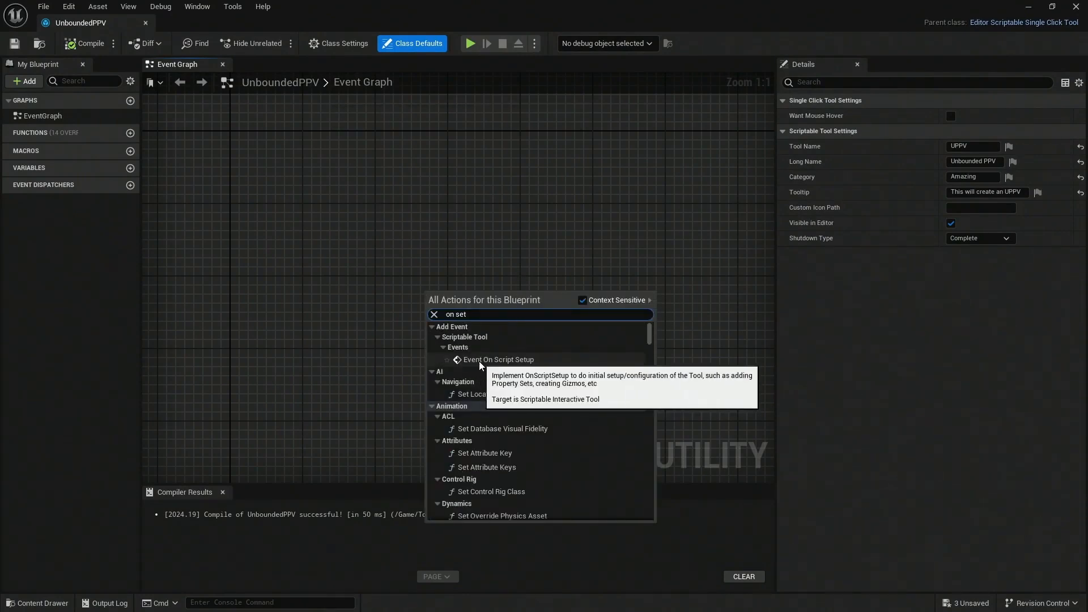
pyautogui.moveTo(498, 359)
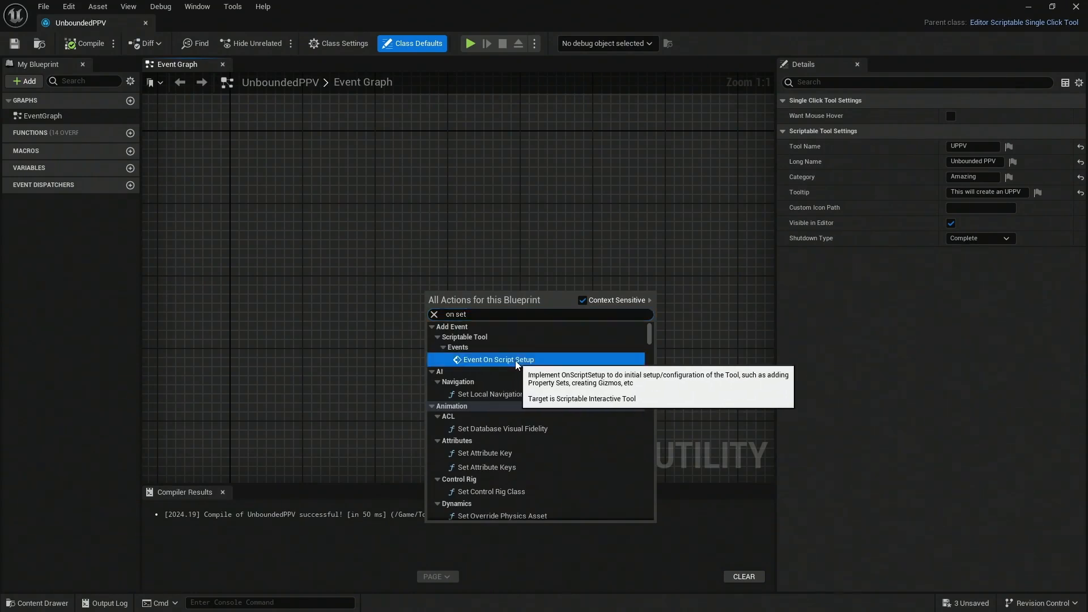
pyautogui.click(496, 359)
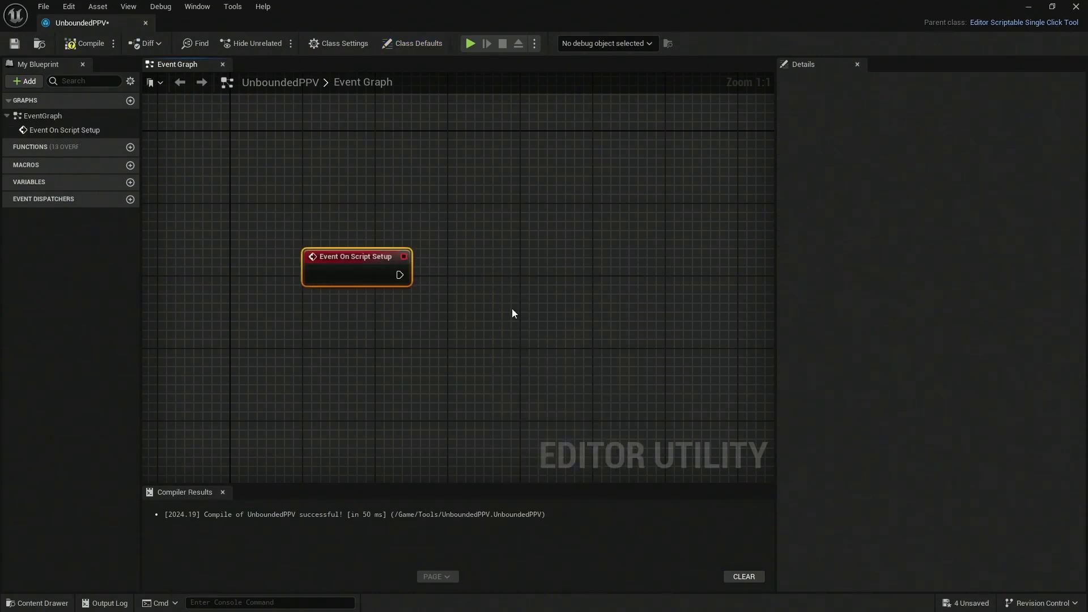
pyautogui.moveTo(356, 256); pyautogui.dragTo(273, 264)
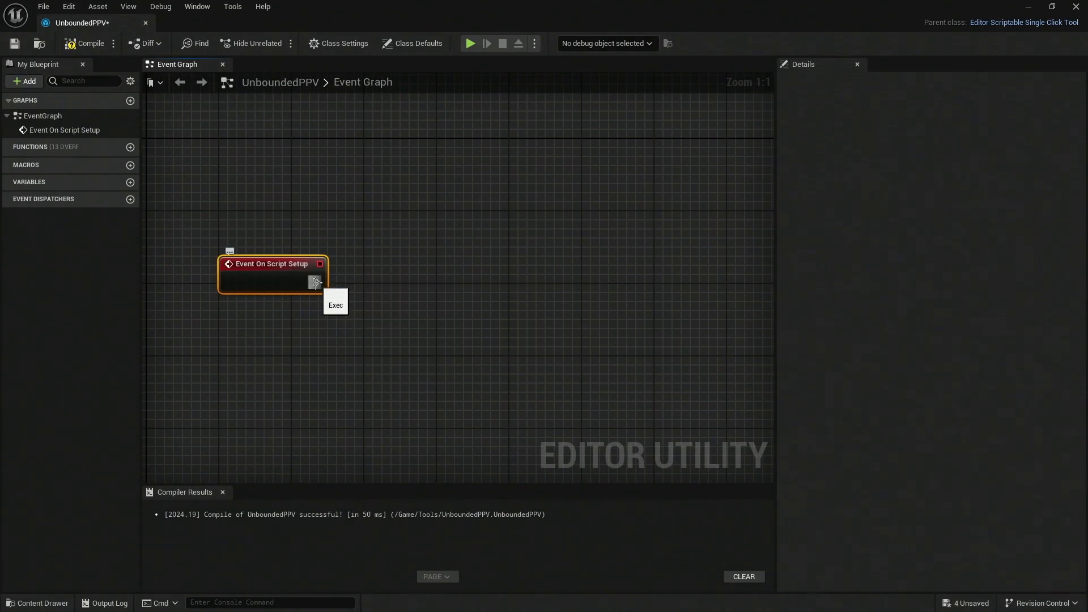
# Connect the event's exec output to a new Spawn Actor from Class node and begin choosing its class
pyautogui.moveTo(316, 282); pyautogui.dragTo(446, 270)
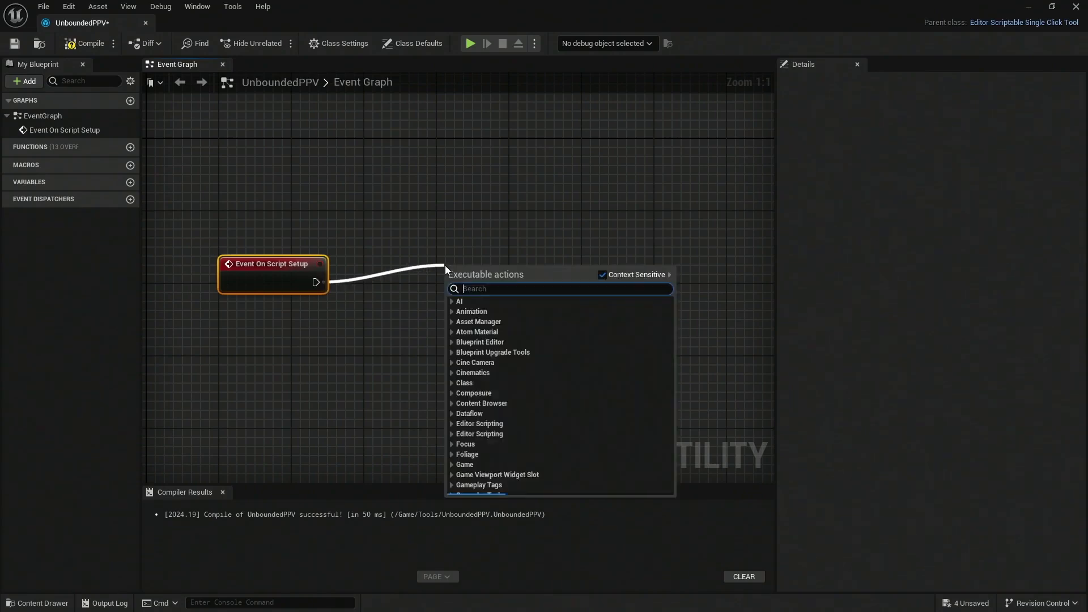
pyautogui.write('spawn')
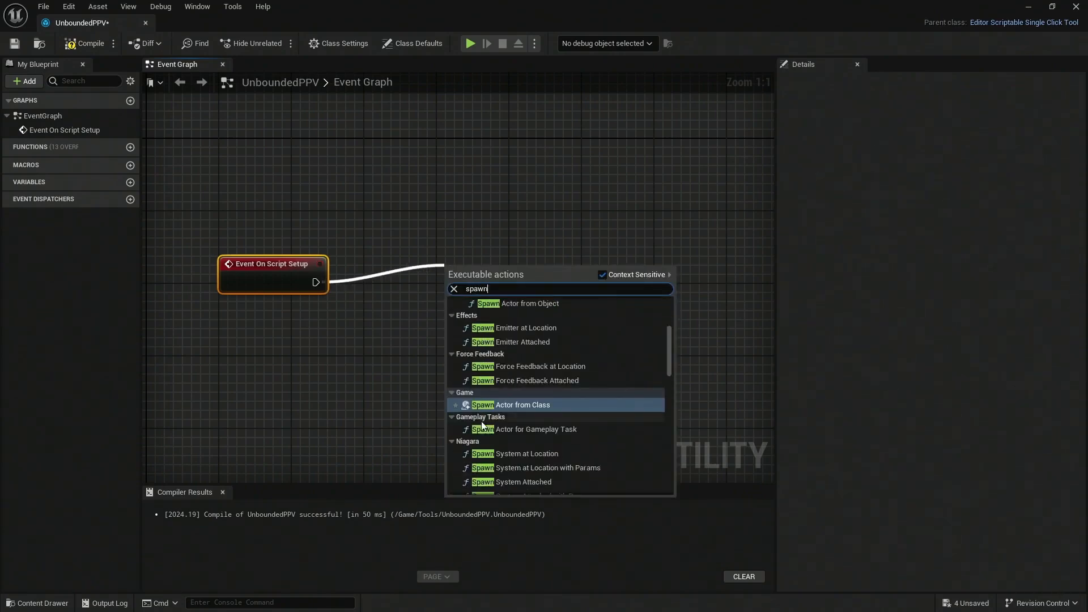
pyautogui.click(521, 404)
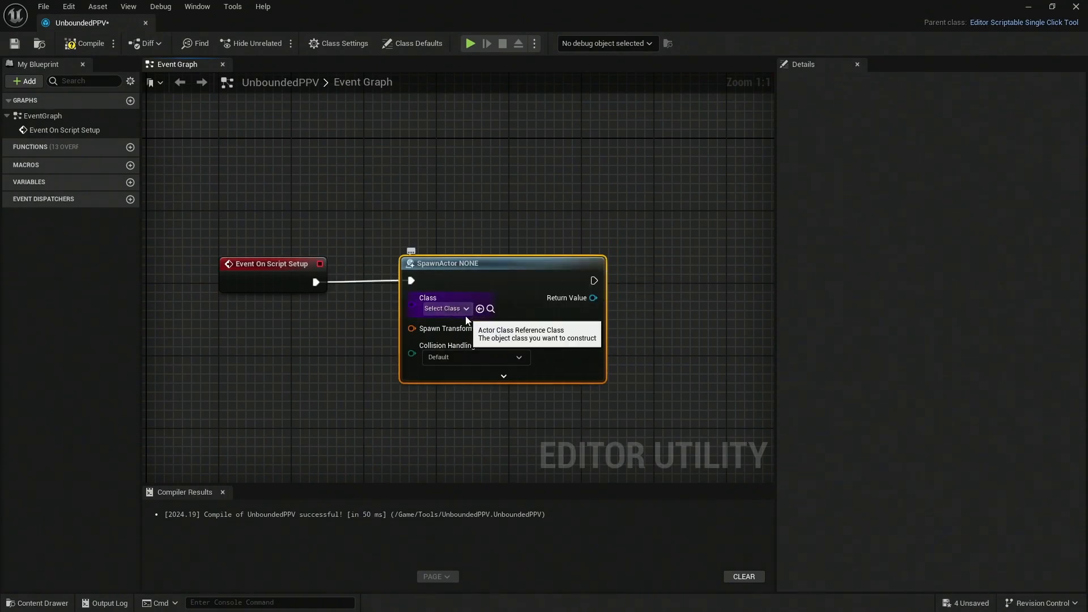
pyautogui.click(444, 308)
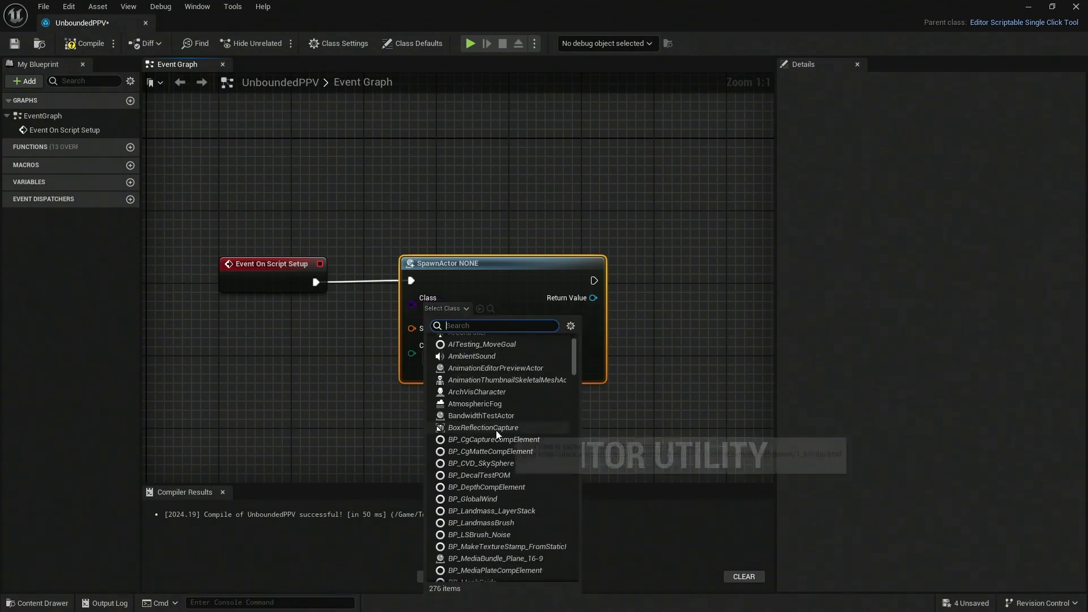
pyautogui.scroll(-3)
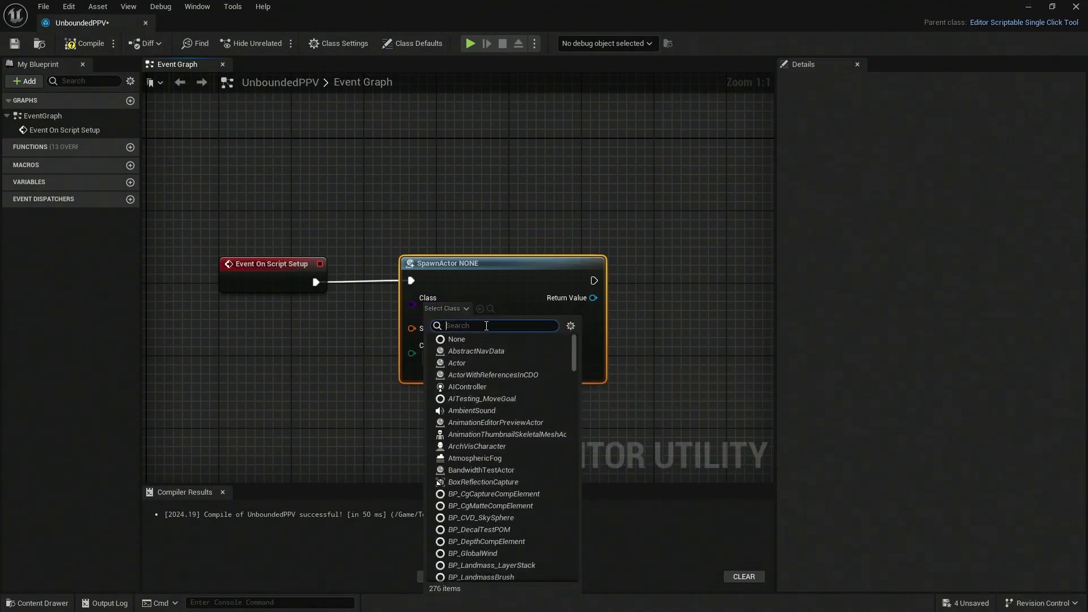
pyautogui.write('pos')
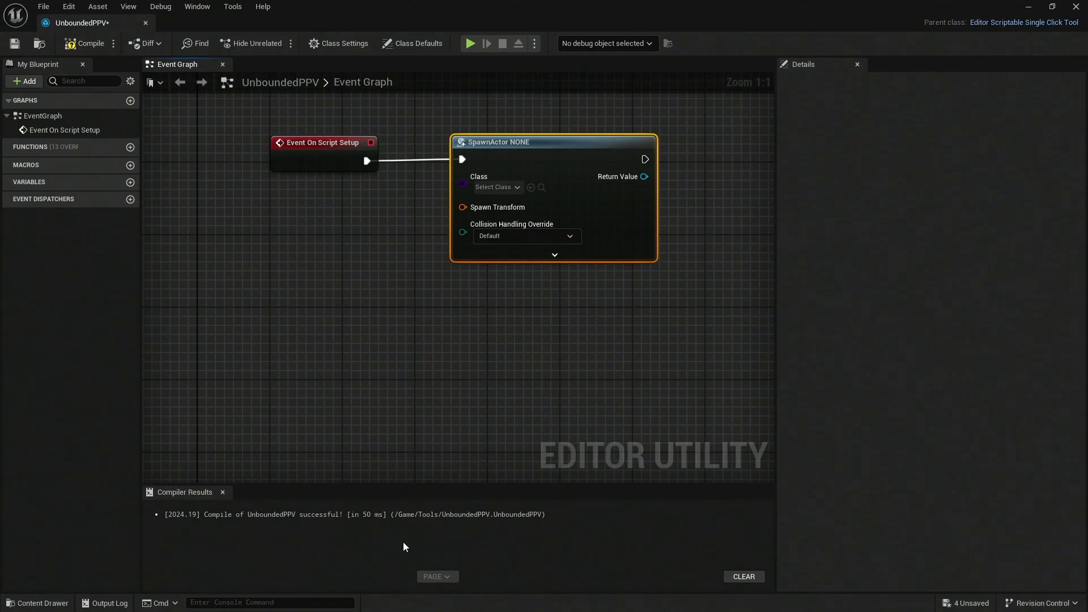
pyautogui.moveTo(418, 495)
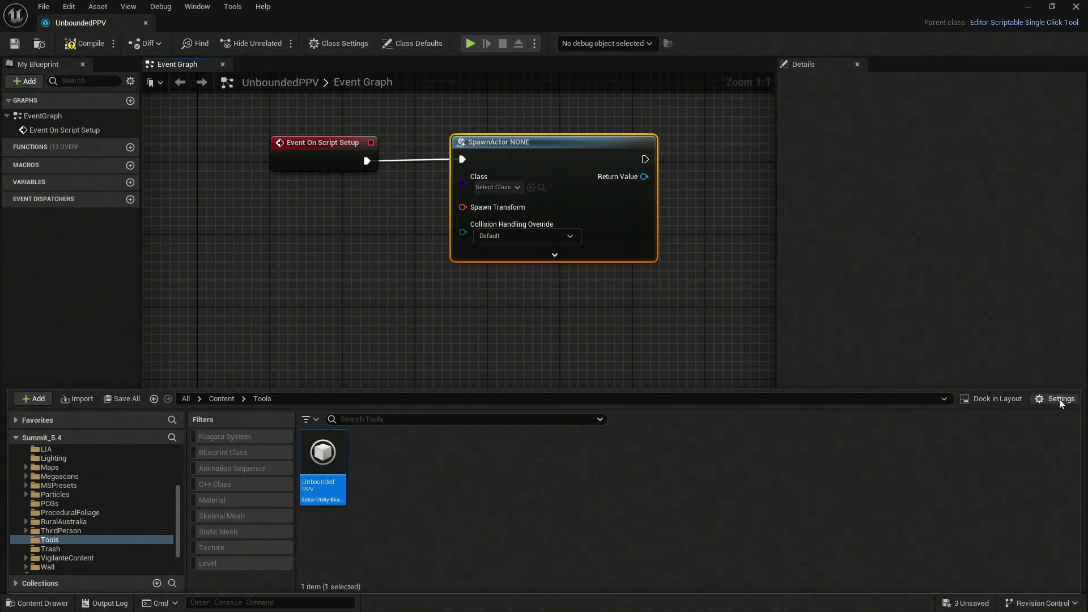
# Show Engine Content in the Content Browser and enter the Engine folder
pyautogui.click(1059, 399)
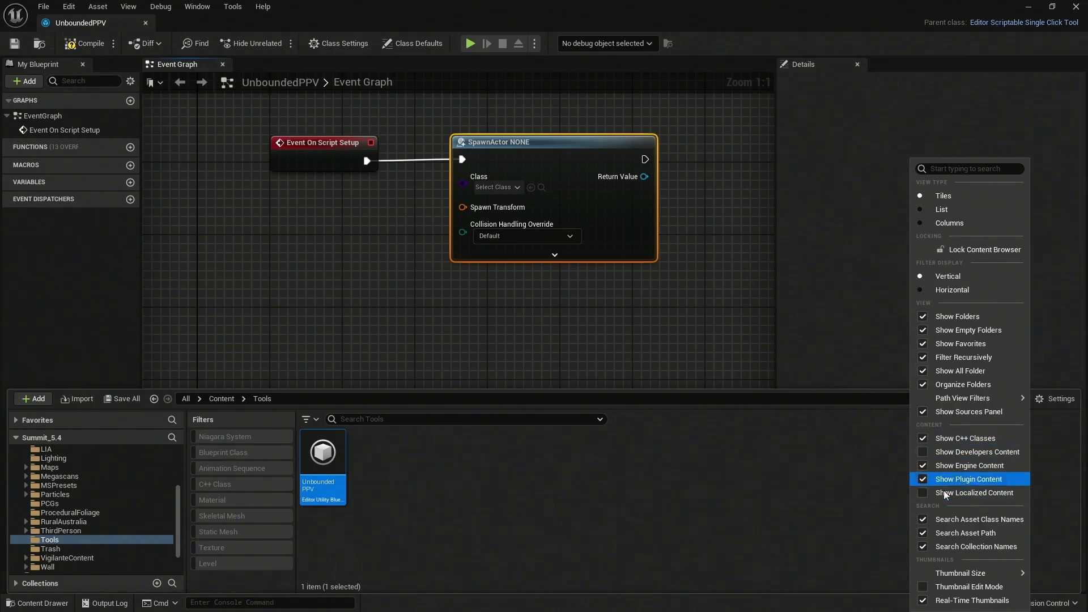
pyautogui.click(924, 479)
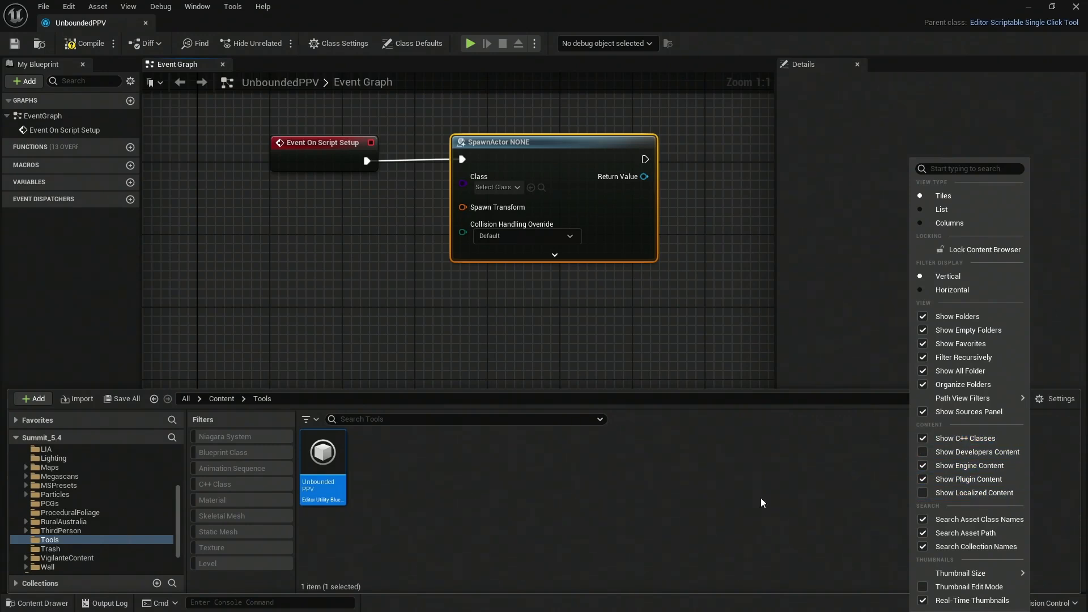
pyautogui.click(762, 502)
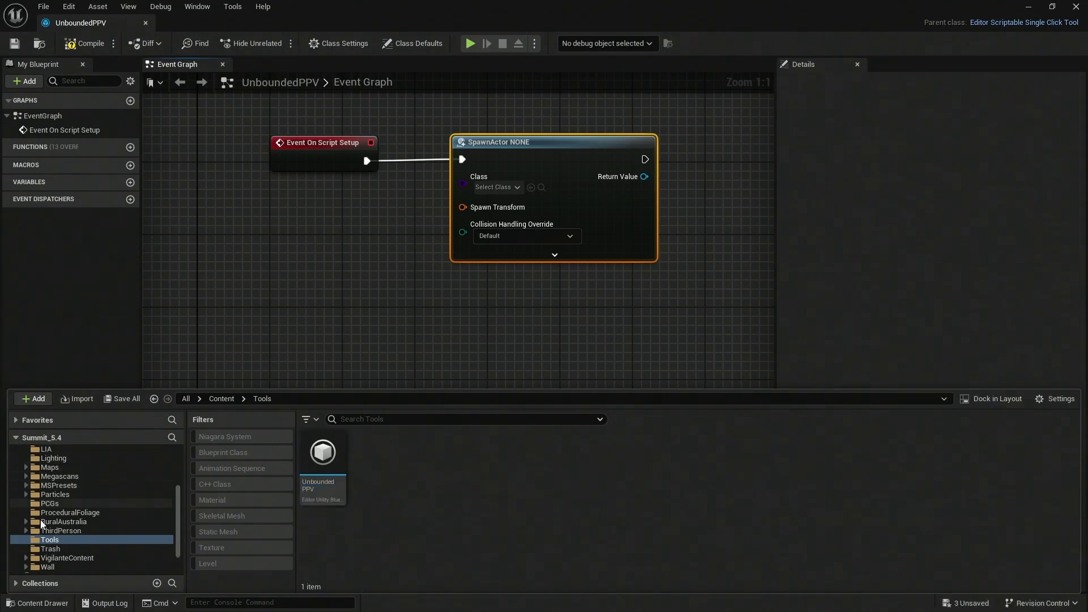
pyautogui.click(46, 541)
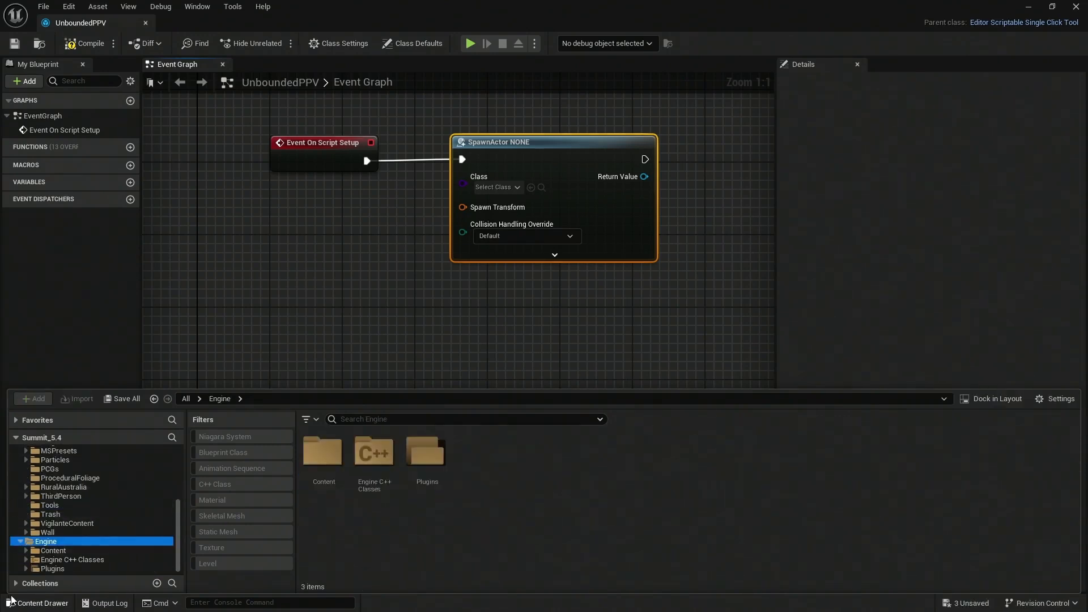
# Search 'post process' and pick the PostProcessVolume class for the SpawnActor node
pyautogui.click(464, 418)
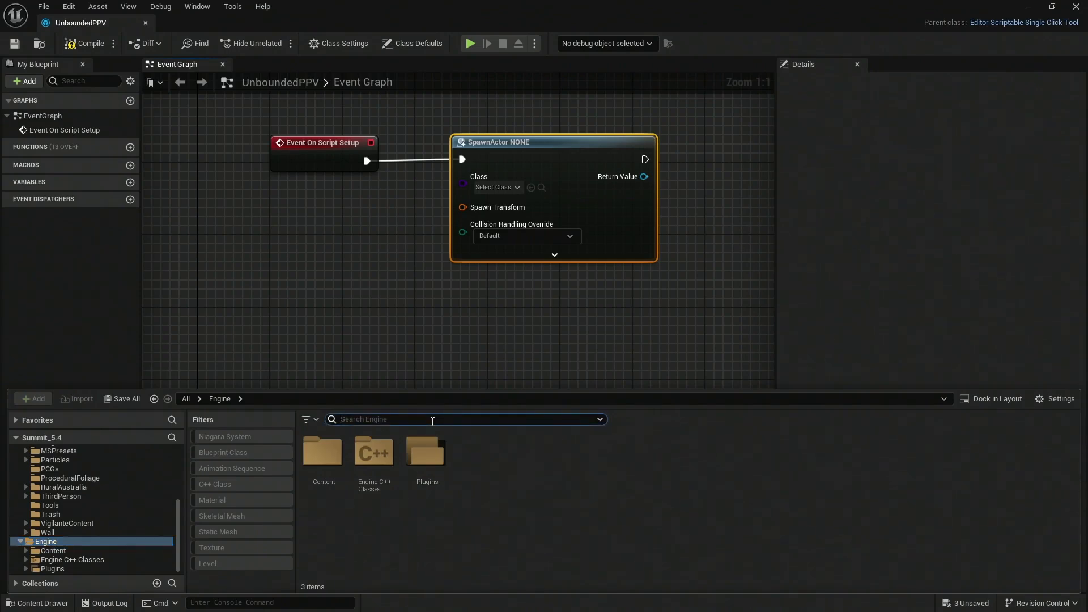
pyautogui.write('post process volume')
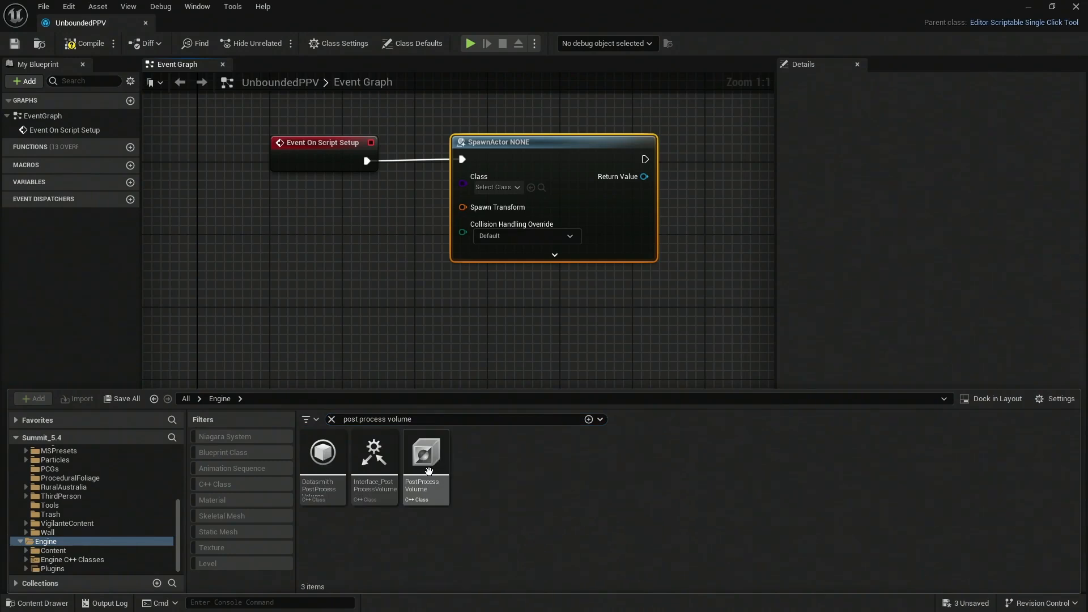
pyautogui.click(425, 453)
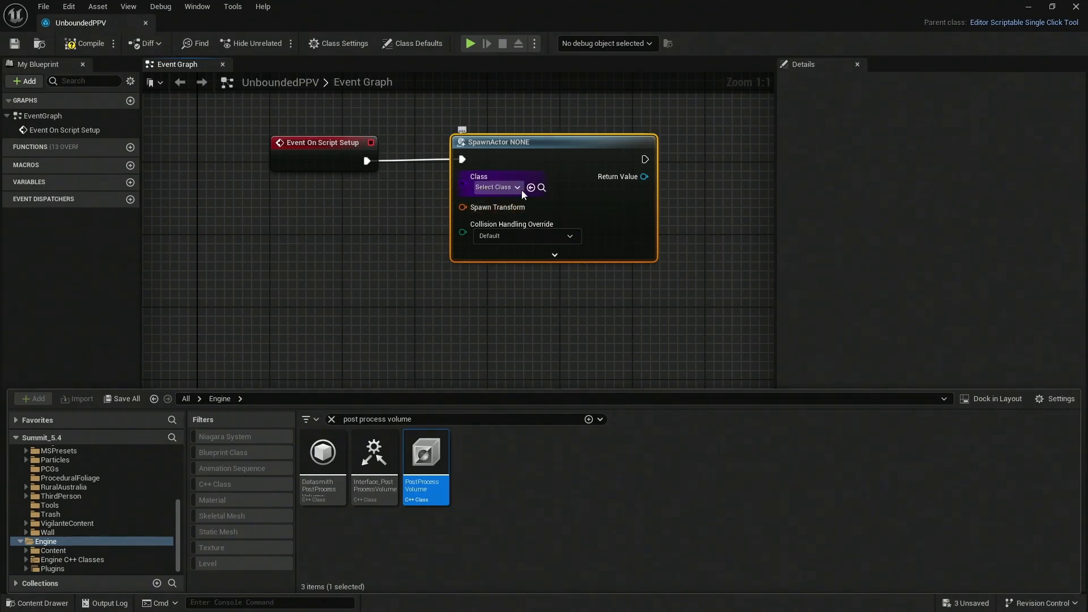
pyautogui.moveTo(531, 187)
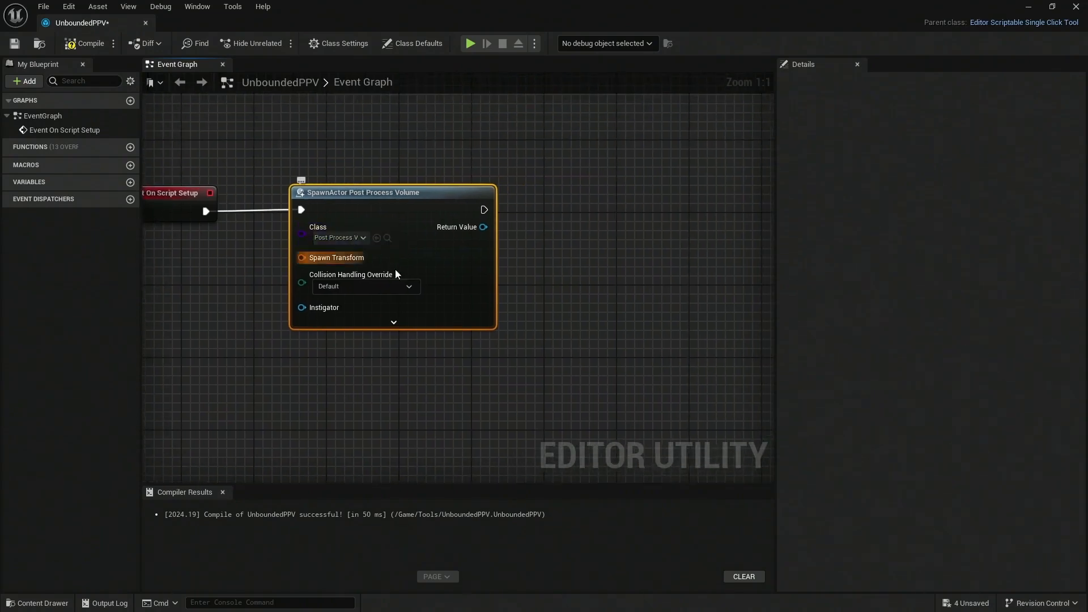
pyautogui.moveTo(389, 249)
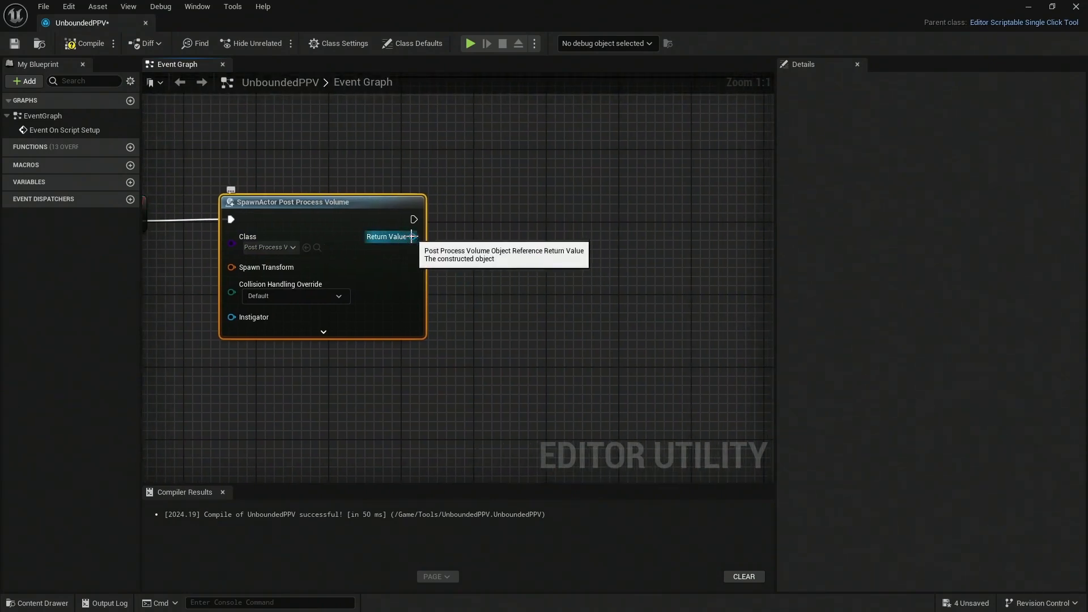
pyautogui.moveTo(418, 245)
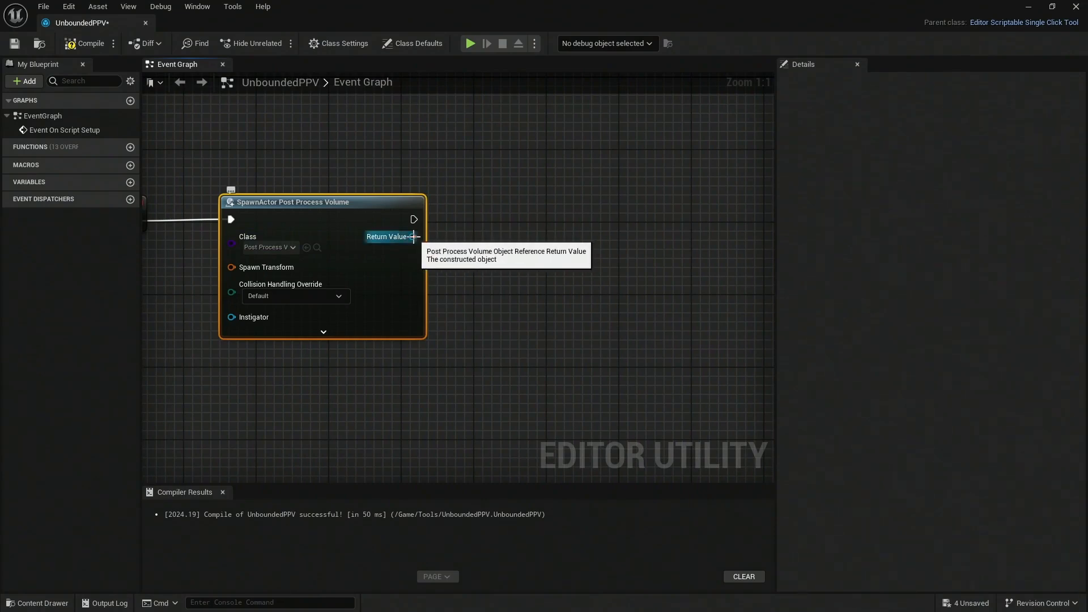
# From the SpawnActor Return Value add a Set Infinite Extent (Unbound) node with Unbound checked
pyautogui.moveTo(413, 237); pyautogui.dragTo(458, 261)
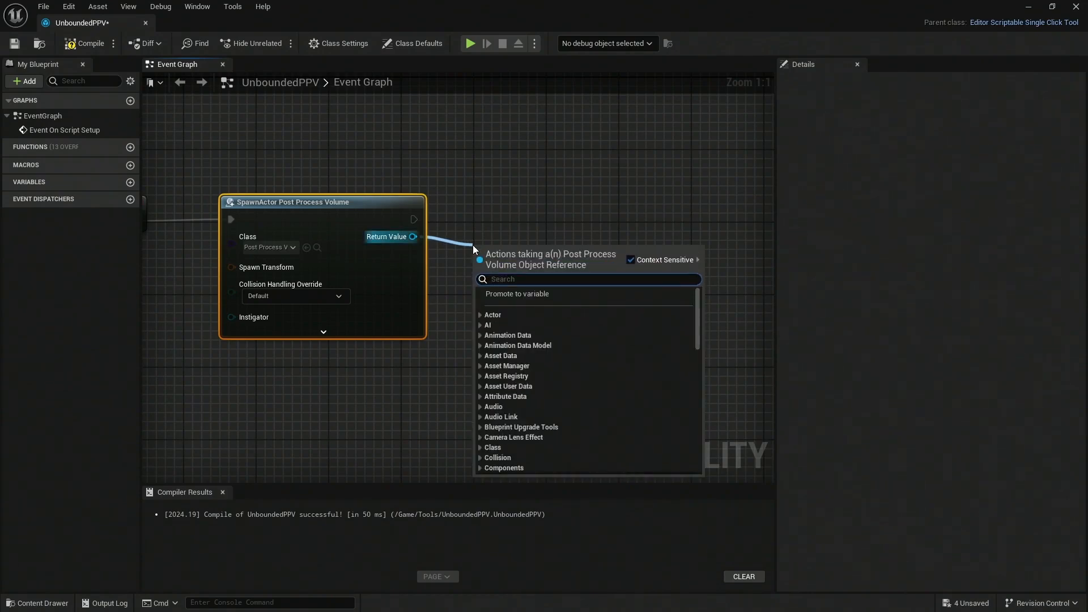
pyautogui.write('unbound')
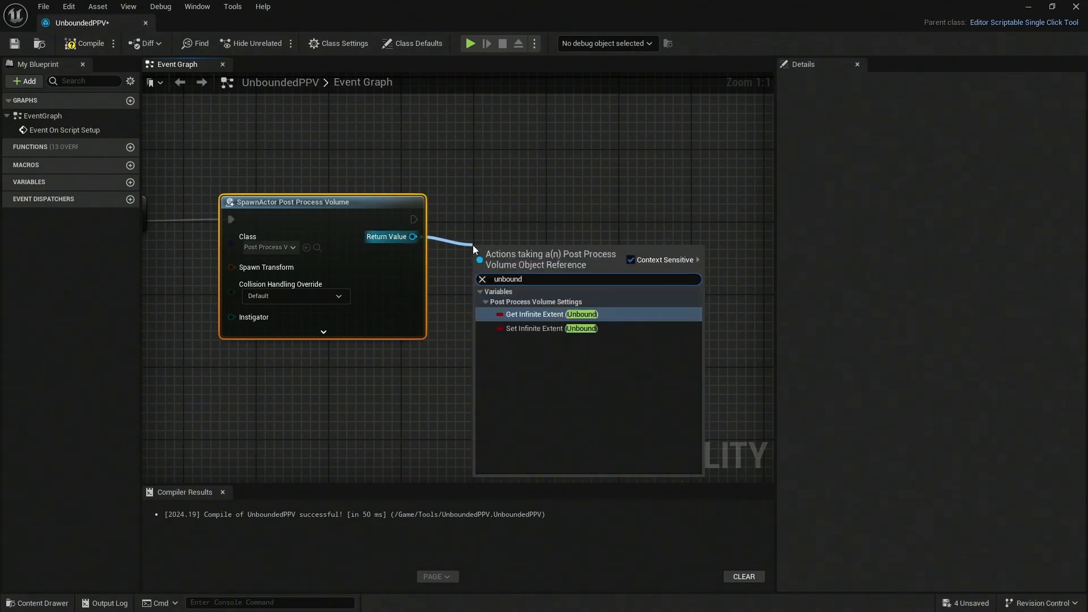
pyautogui.moveTo(545, 334)
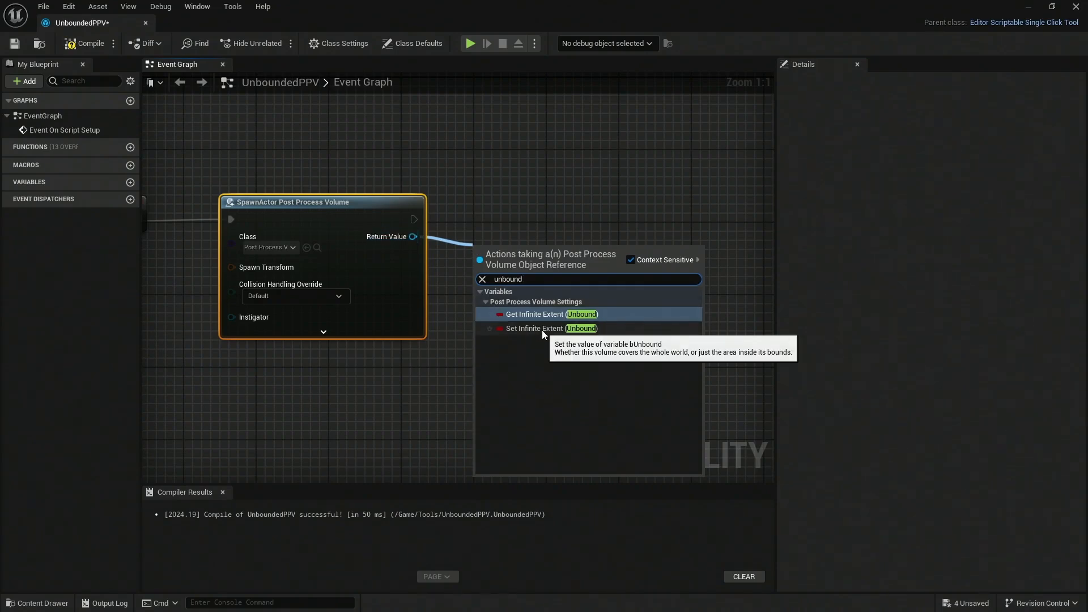
pyautogui.click(534, 328)
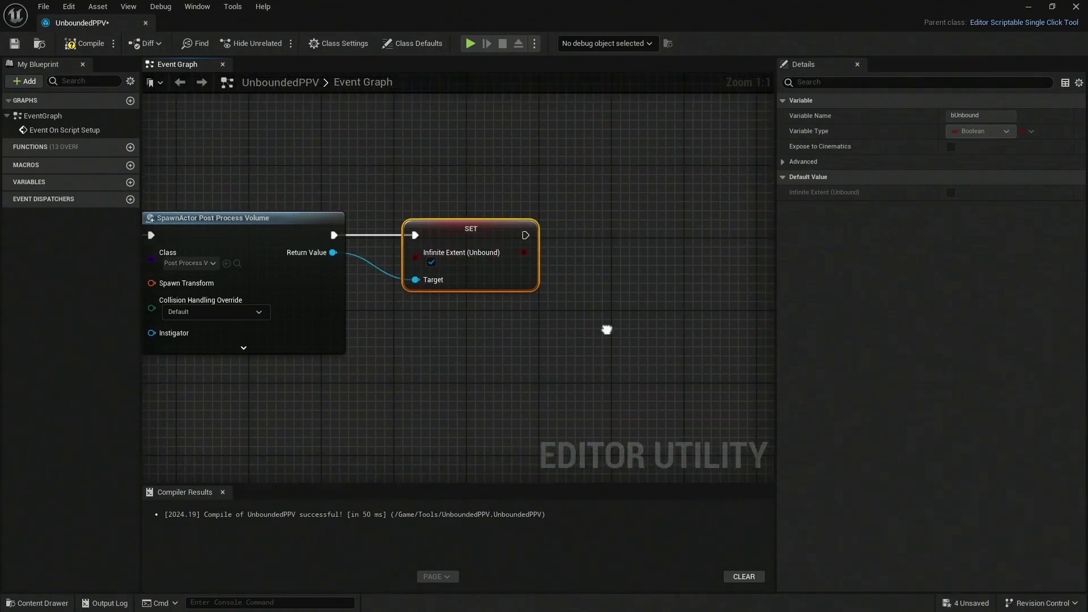
pyautogui.moveTo(516, 304)
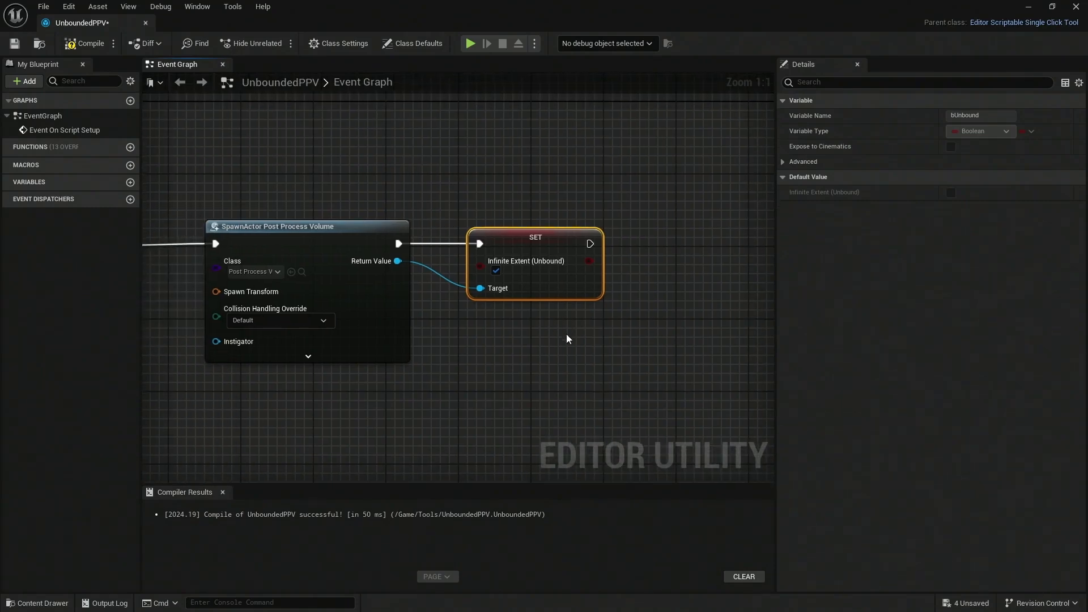
pyautogui.moveTo(190, 117)
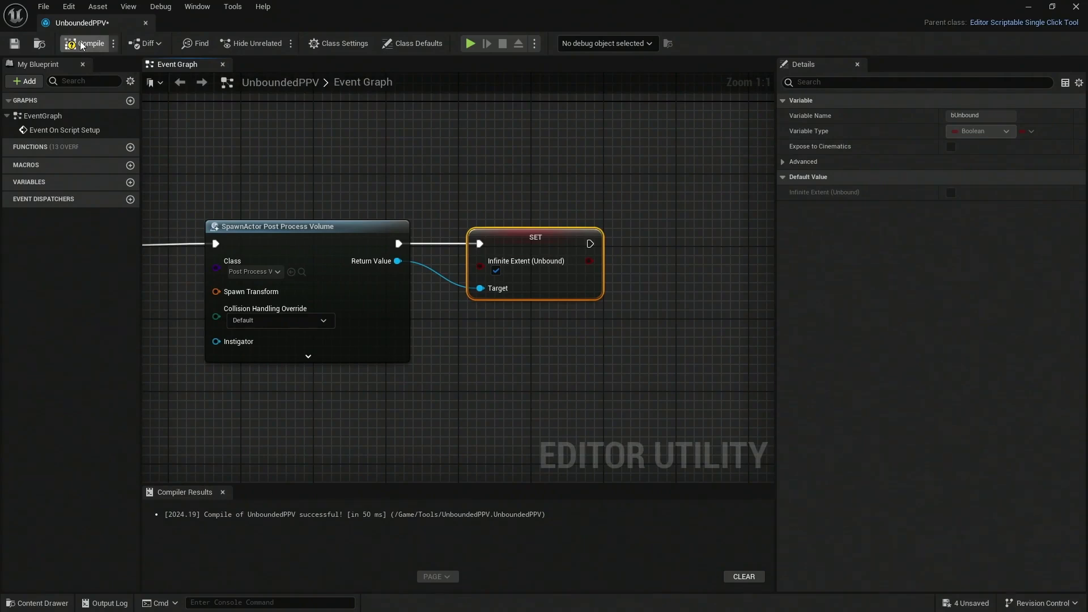
# Split the Spawn Transform pin into Location, Rotation and Scale and recompile without errors
pyautogui.click(85, 43)
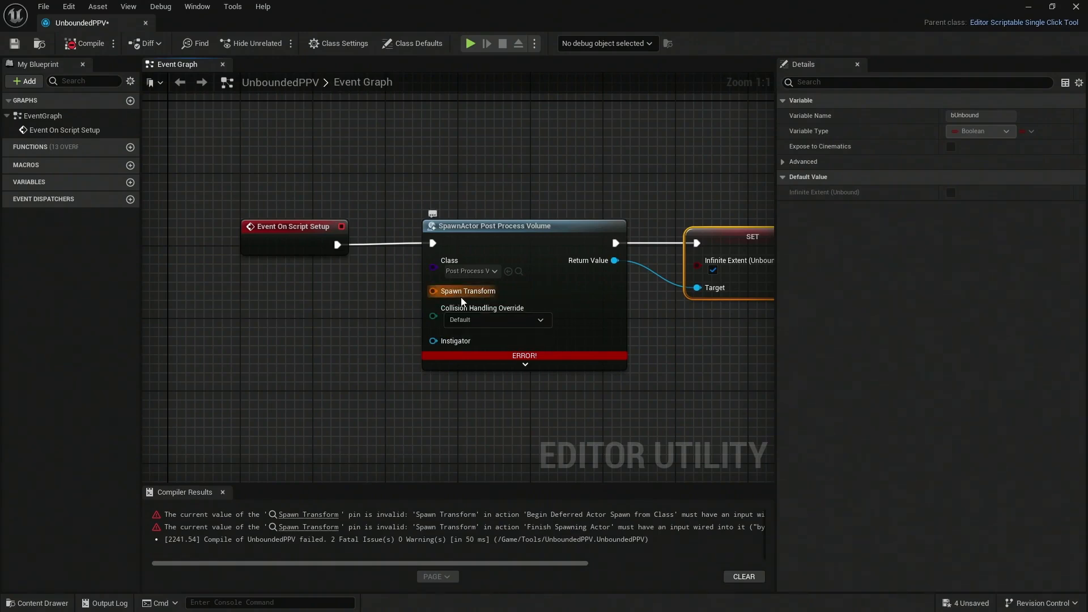
pyautogui.rightClick(462, 291)
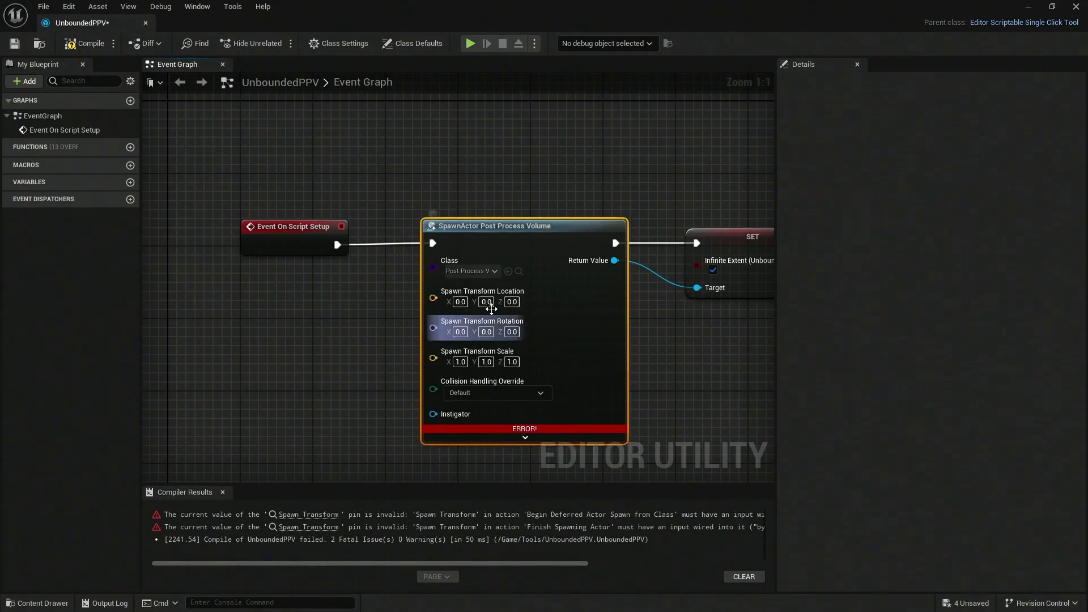
pyautogui.moveTo(490, 340)
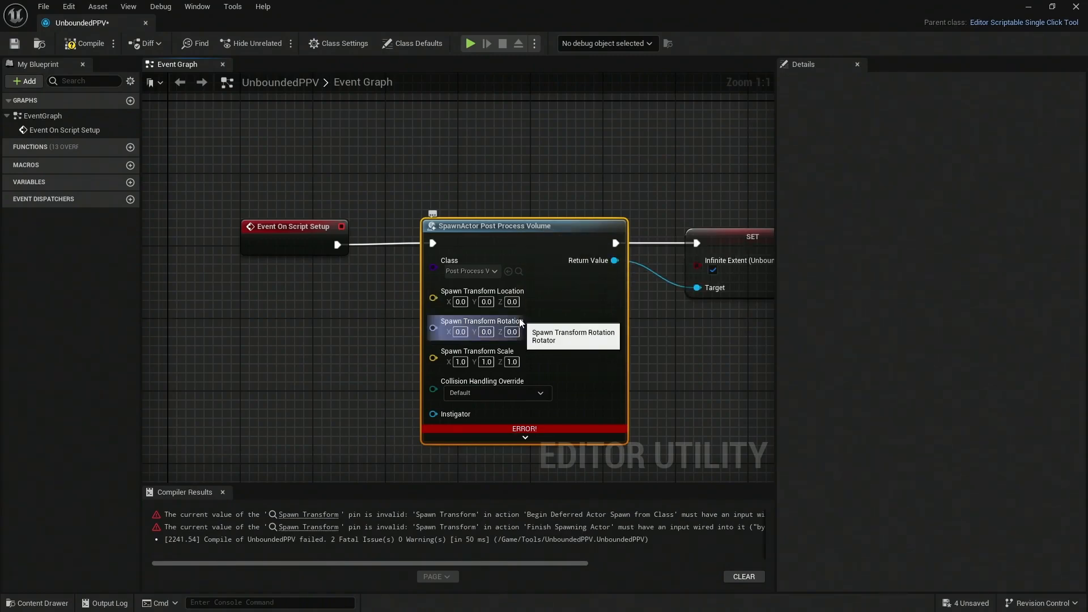
pyautogui.moveTo(529, 293)
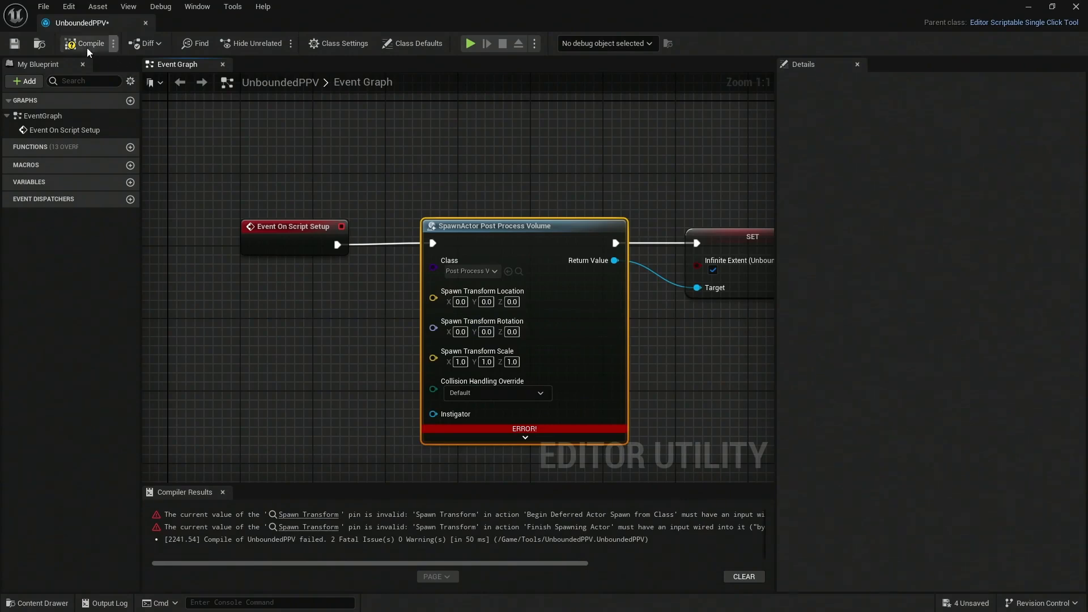
pyautogui.click(87, 43)
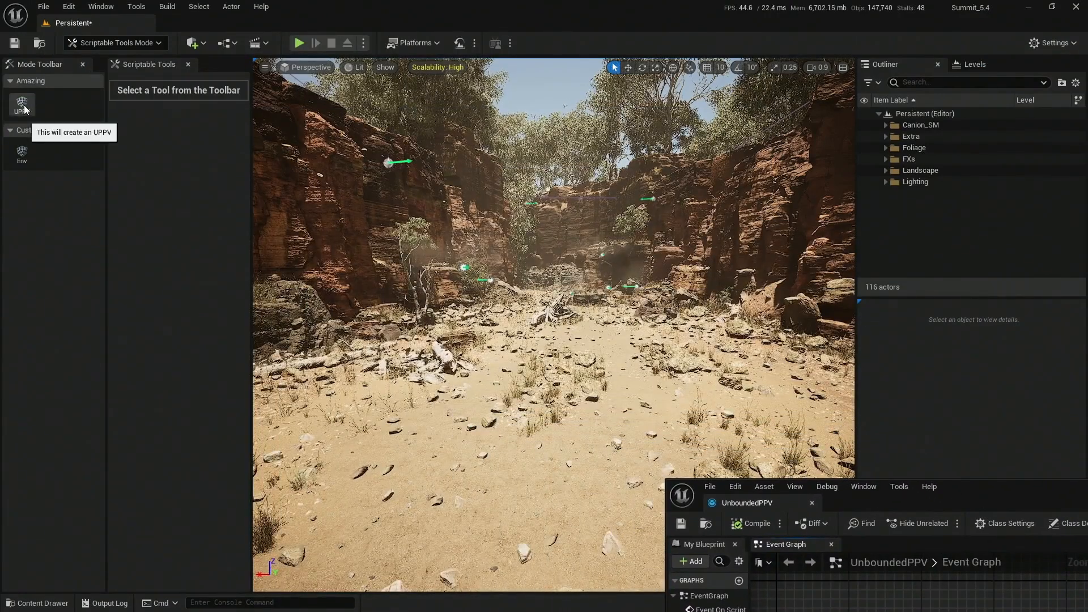
# Run the UPPV tool and select the spawned PostProcessVolume12 in the Outliner
pyautogui.click(22, 103)
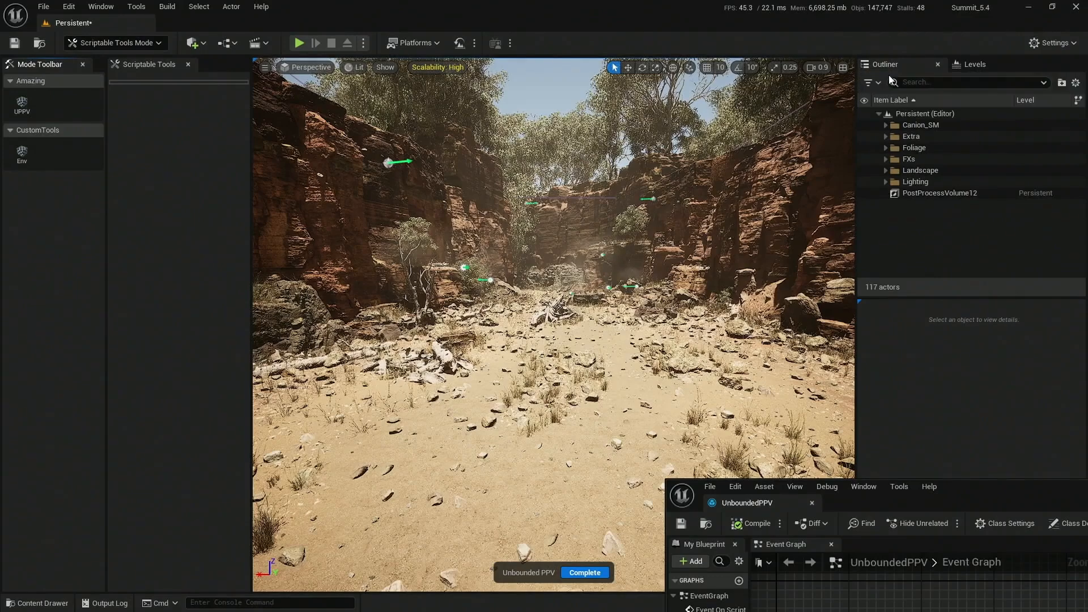
pyautogui.click(938, 192)
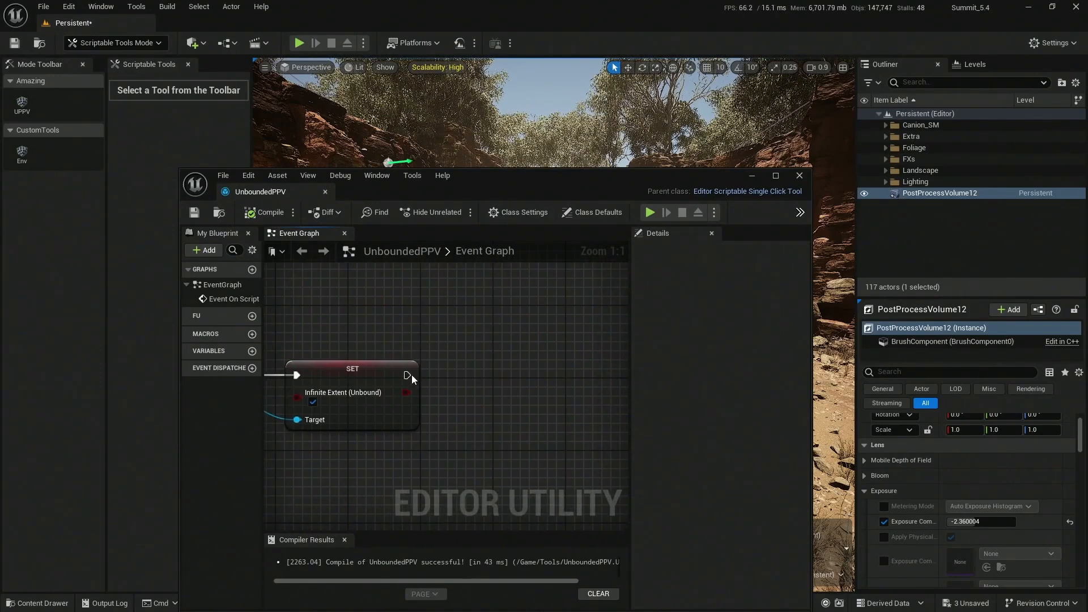
# Add a Request Tool Shutdown node after the Infinite Extent setter in the UnboundedPPV graph
pyautogui.moveTo(406, 375); pyautogui.dragTo(484, 375)
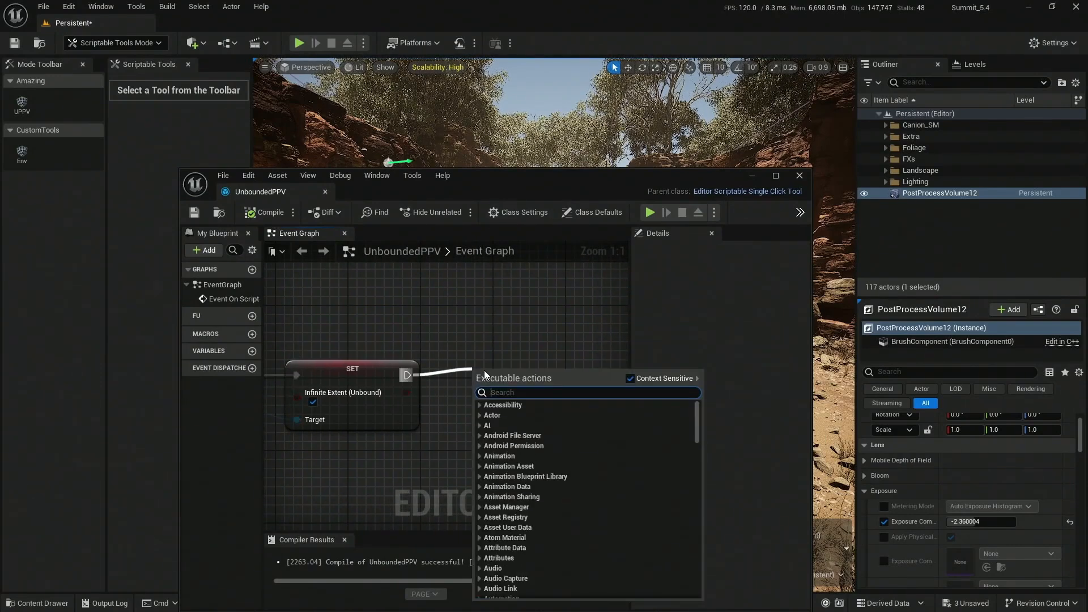
pyautogui.write('shut')
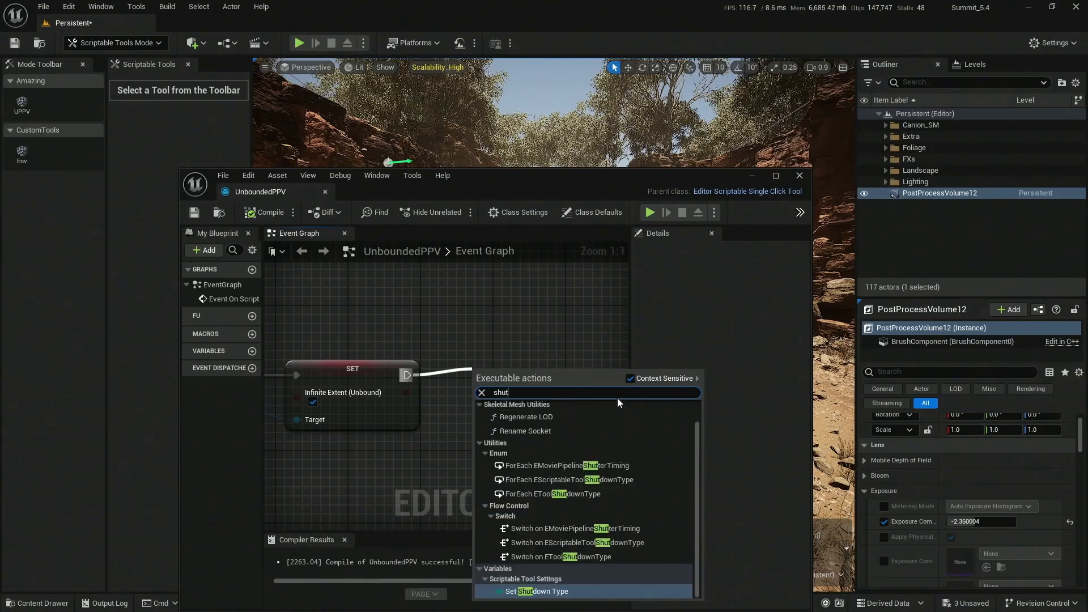
pyautogui.write('dow')
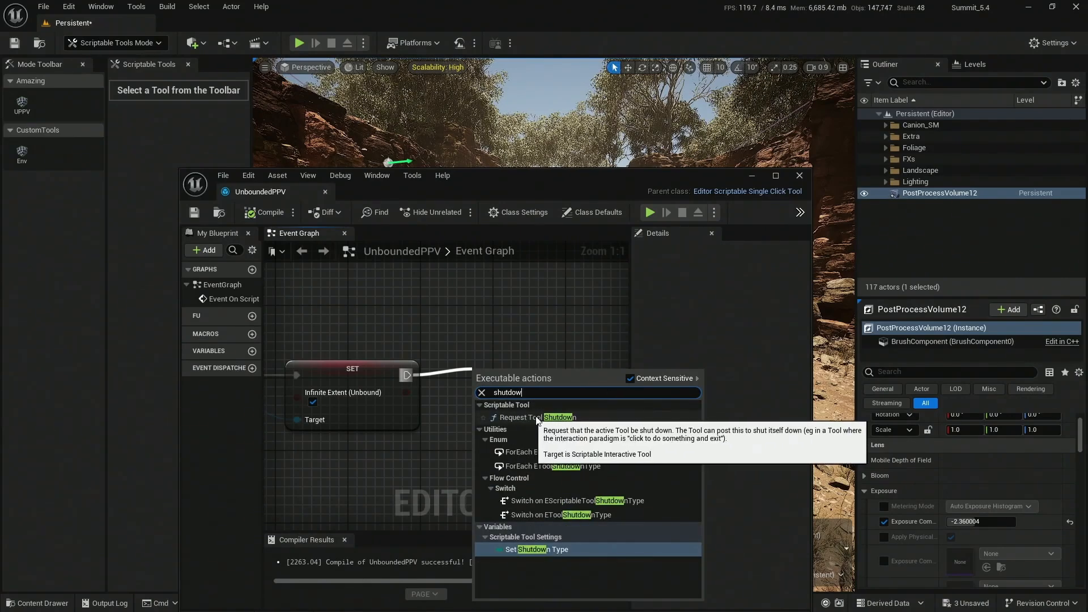
pyautogui.click(541, 417)
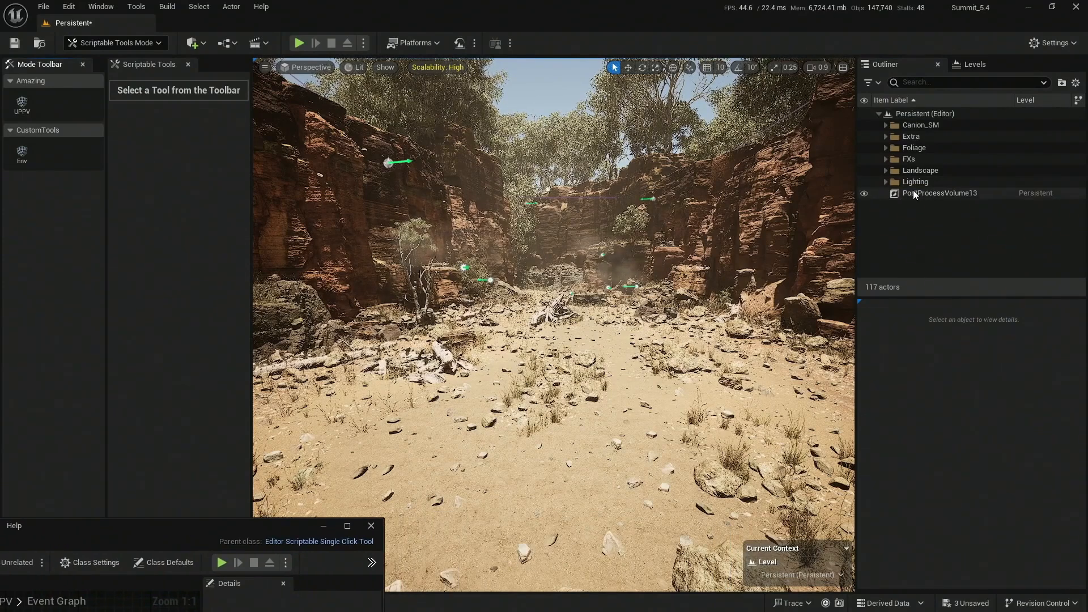
# Select PostProcessVolume13 in the Outliner to inspect its Details
pyautogui.click(940, 193)
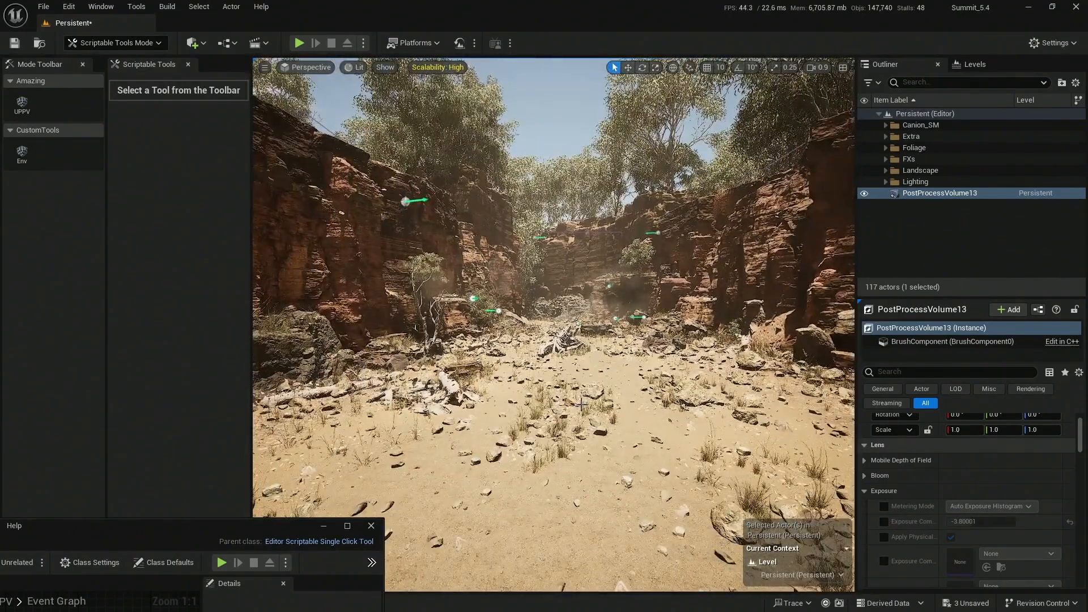
pyautogui.click(883, 521)
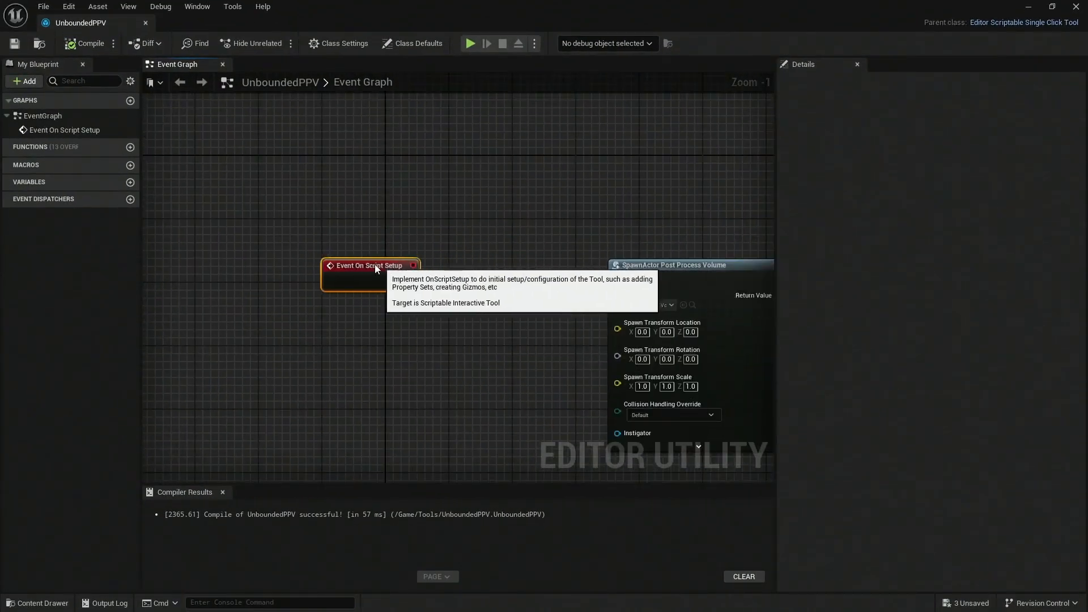
# Insert a Begin Transaction node after Event On Script Setup with a Self reference as Primary Object
pyautogui.moveTo(369, 265); pyautogui.dragTo(265, 265)
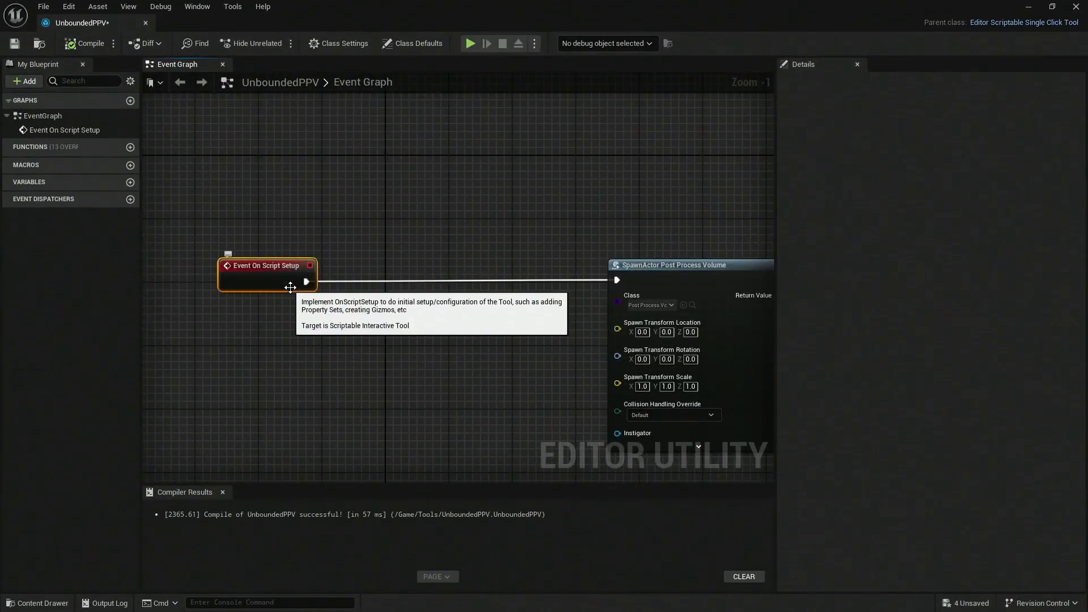
pyautogui.moveTo(306, 281); pyautogui.dragTo(385, 234)
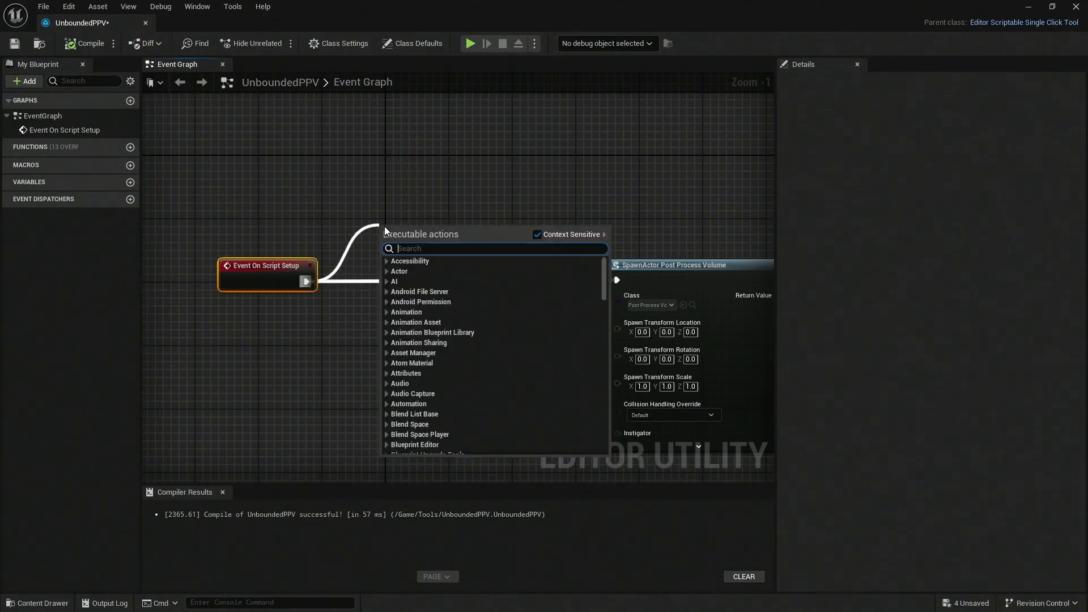
pyautogui.write('transa')
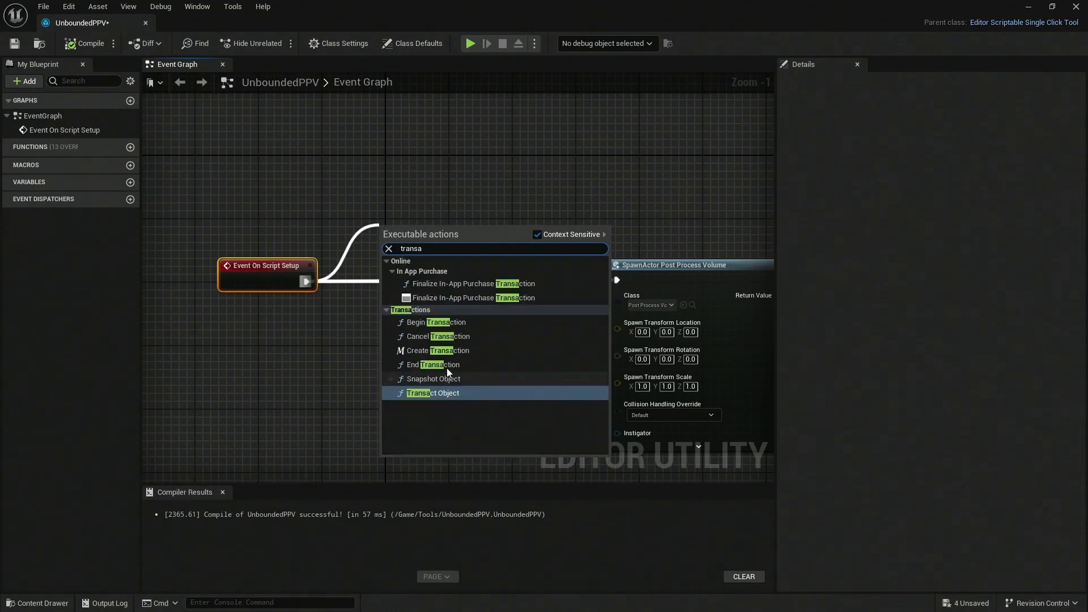
pyautogui.moveTo(435, 322)
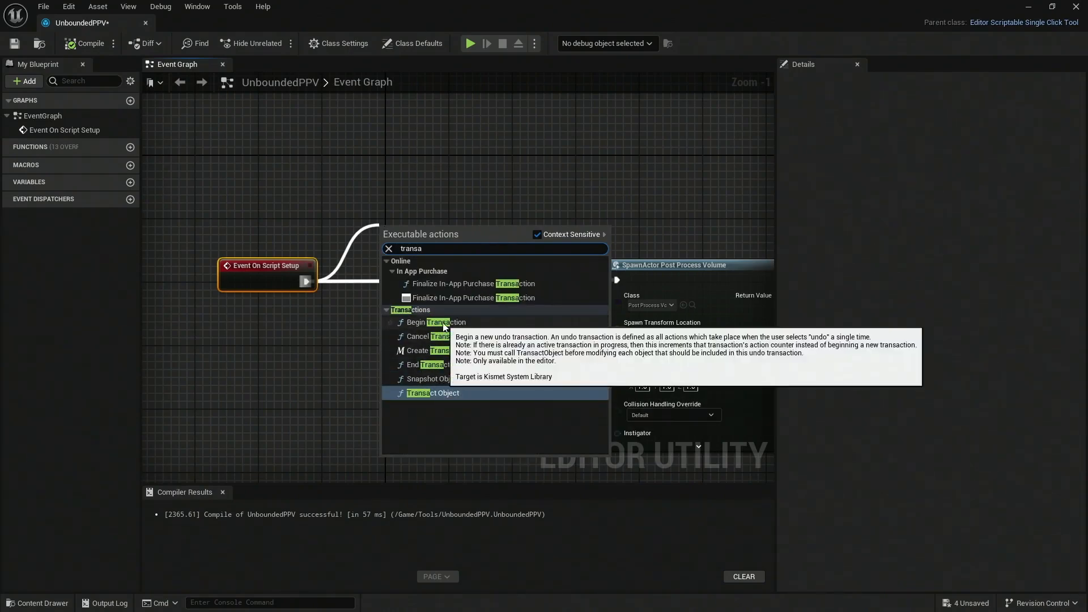
pyautogui.click(435, 321)
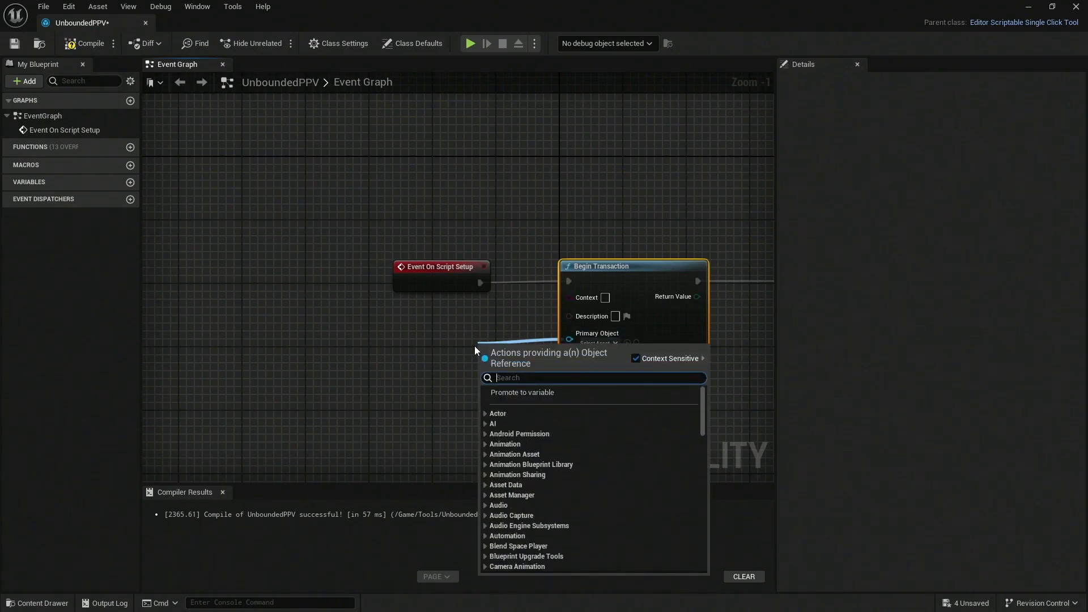
pyautogui.write('self')
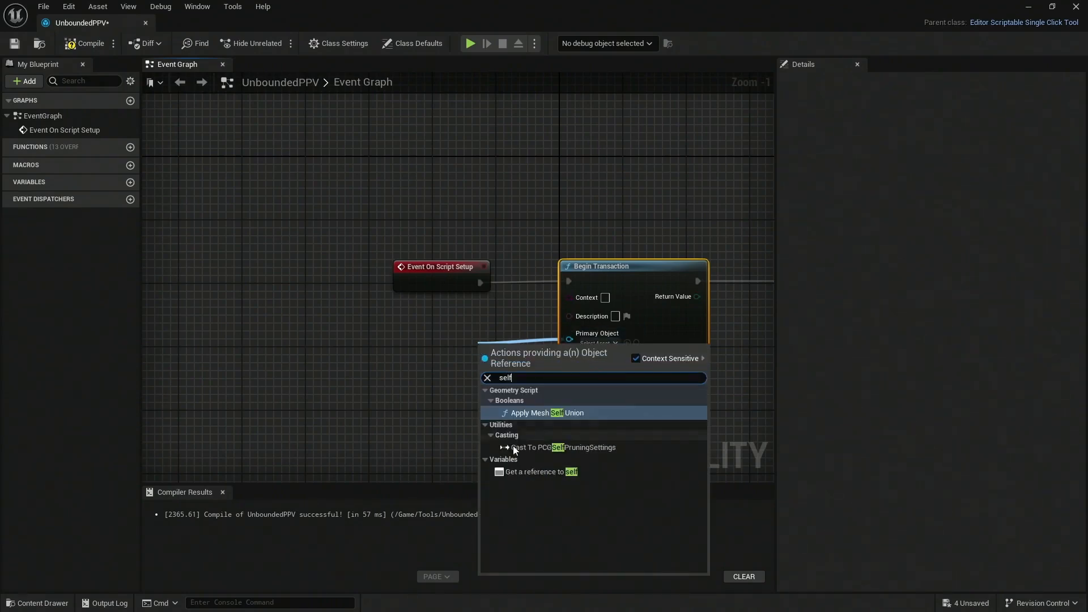
pyautogui.click(537, 471)
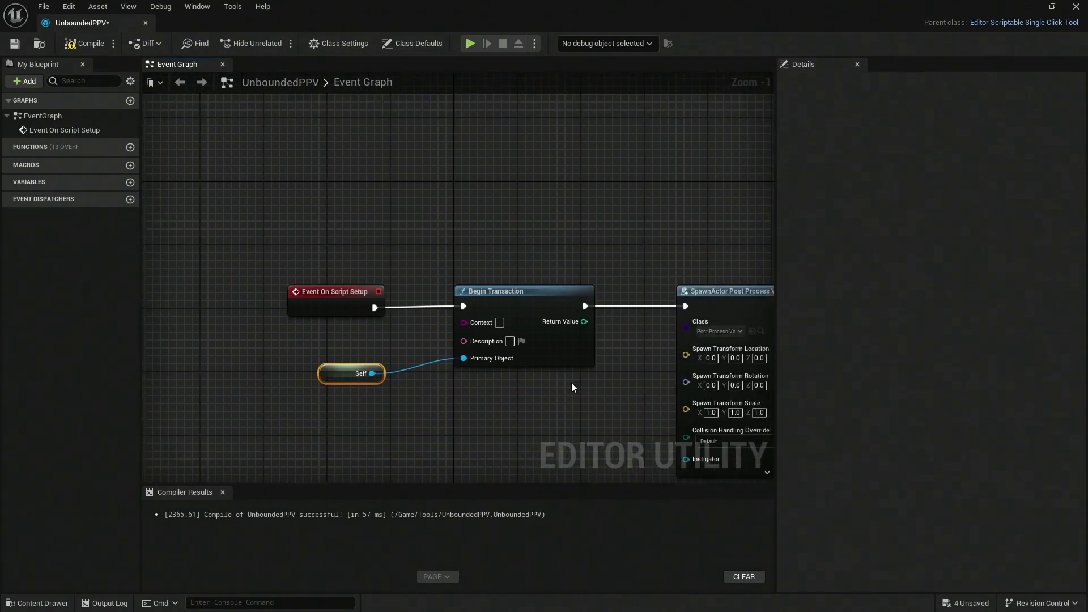
pyautogui.moveTo(511, 310)
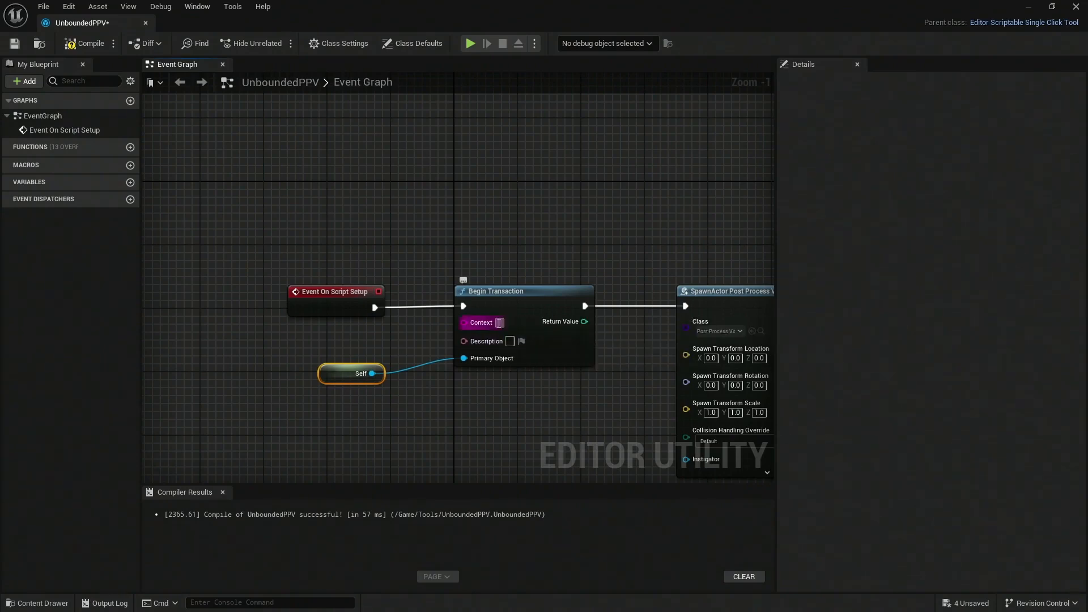
pyautogui.moveTo(579, 314)
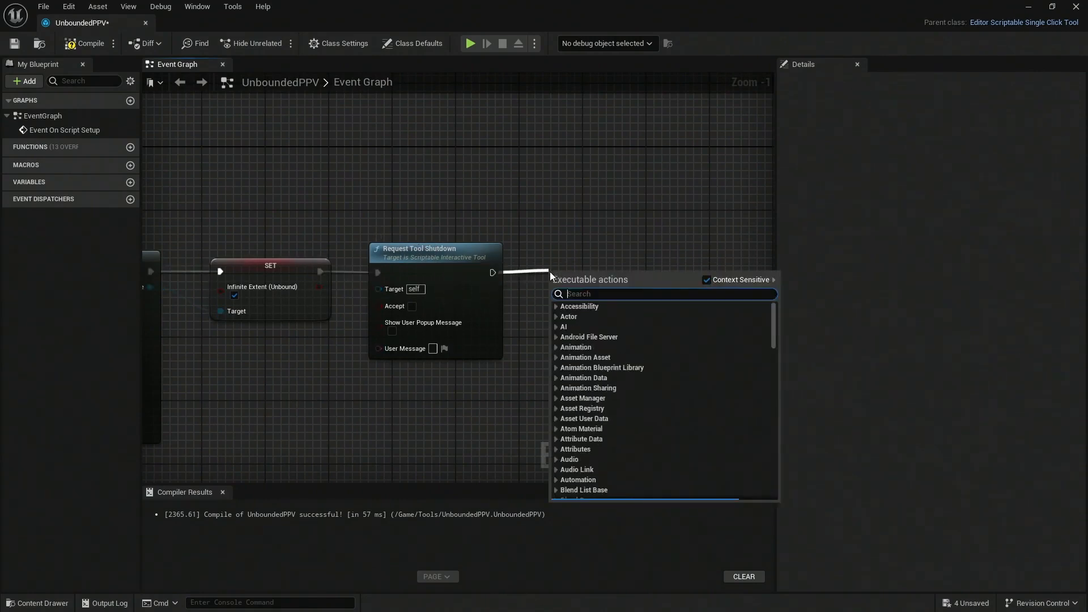
# Add an End Transaction node after Request Tool Shutdown and compile UnboundedPPV
pyautogui.write('transac')
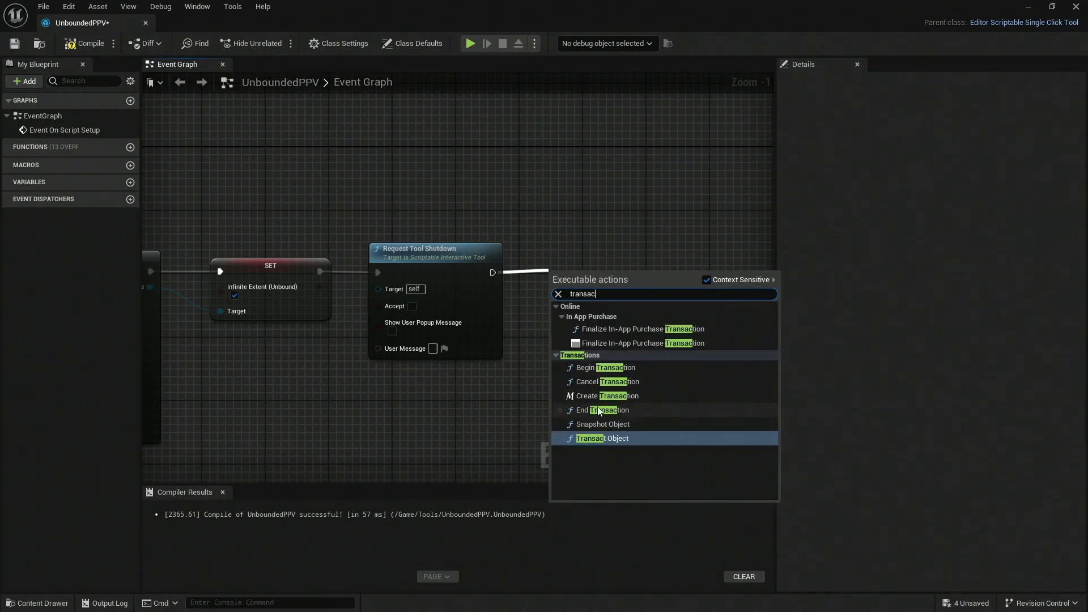
pyautogui.click(600, 409)
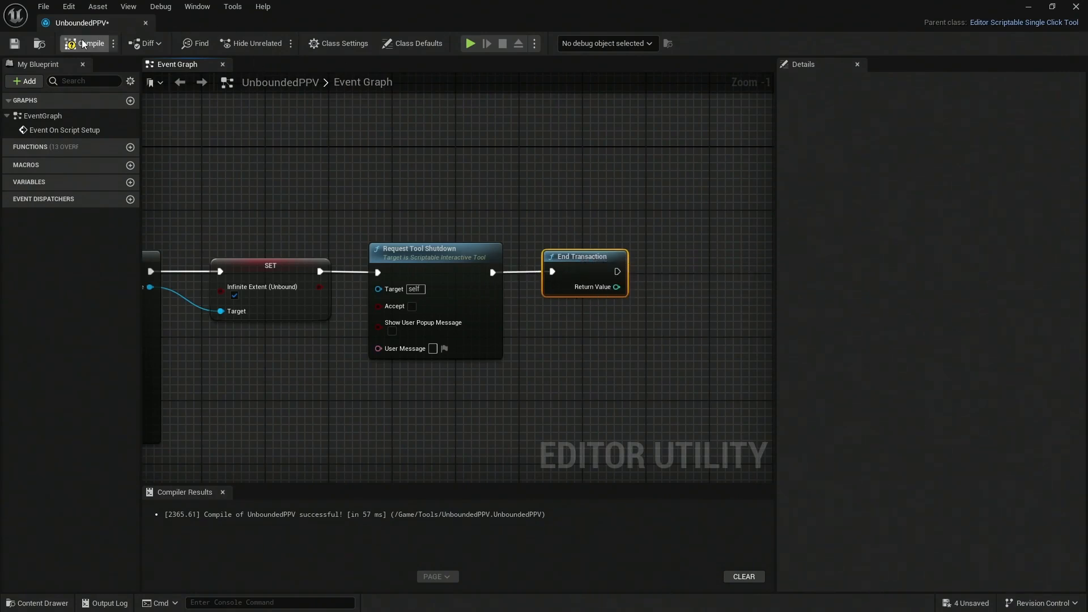
pyautogui.click(87, 43)
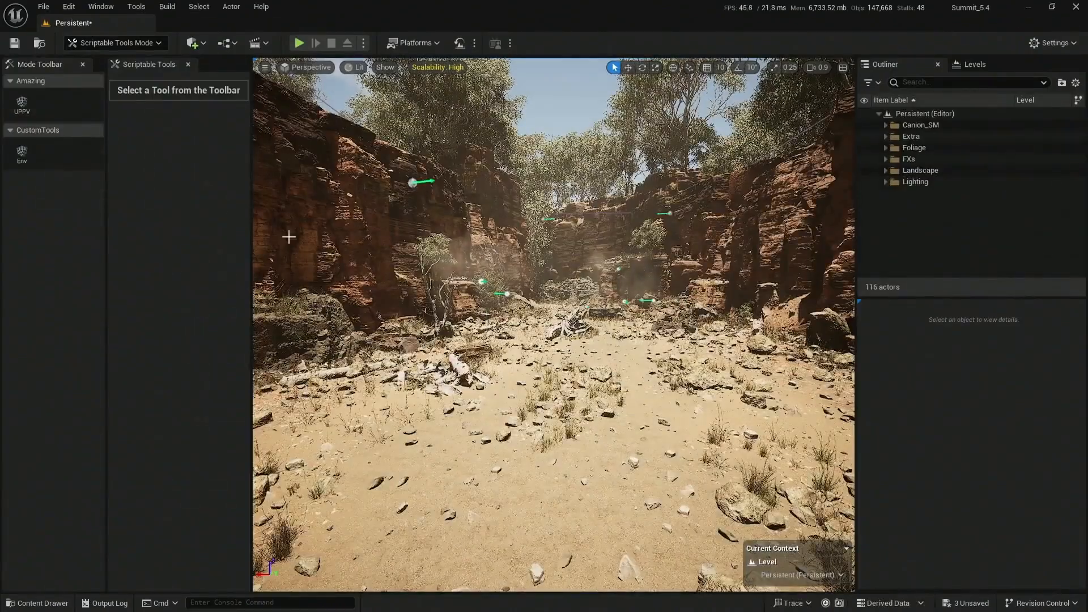
pyautogui.moveTo(21, 105)
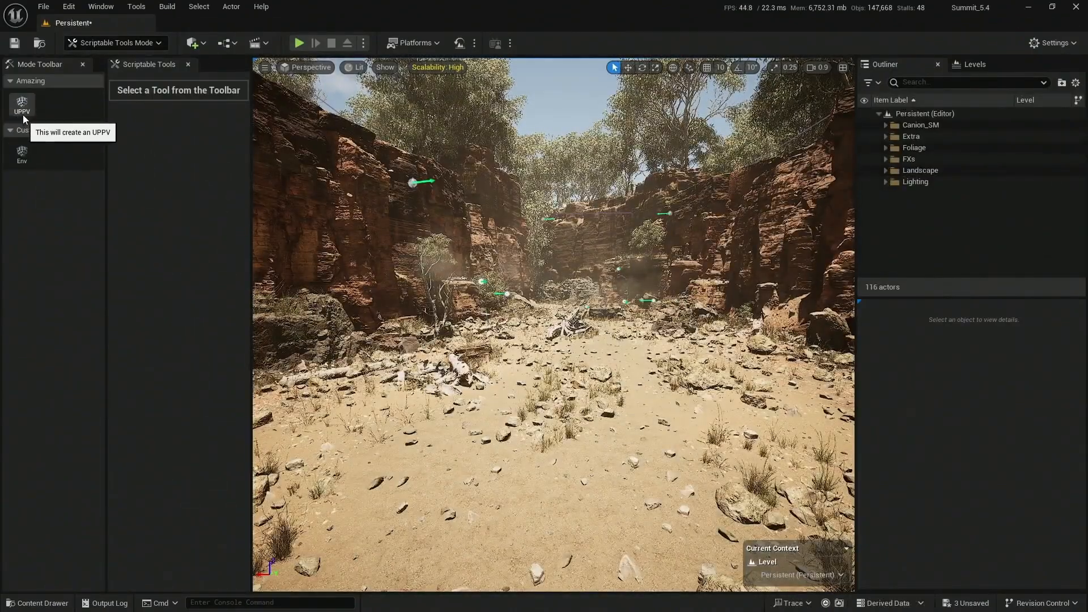
# Run the UPPV tool and select the spawned PostProcessVolume15 in the Outliner
pyautogui.click(22, 105)
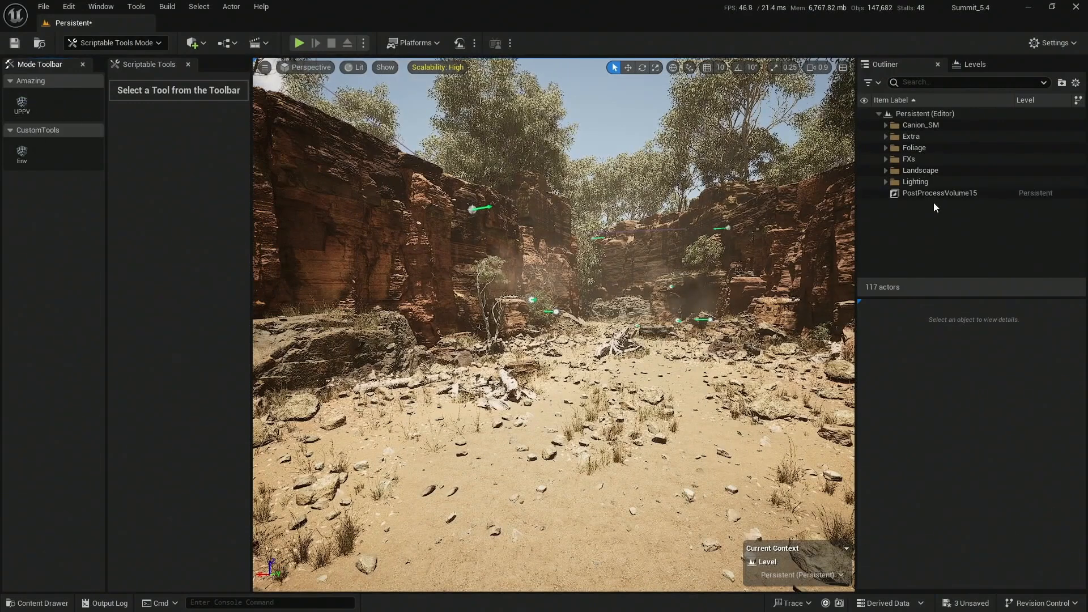
pyautogui.click(938, 192)
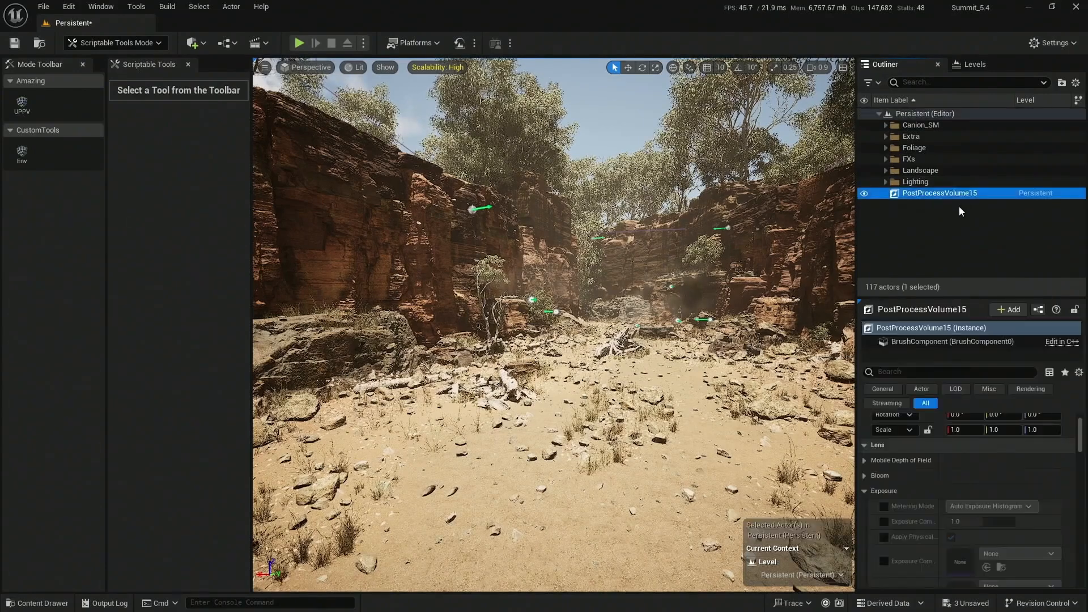
# Expand the Lighting folder, select all six lighting actors and delete them
pyautogui.click(886, 182)
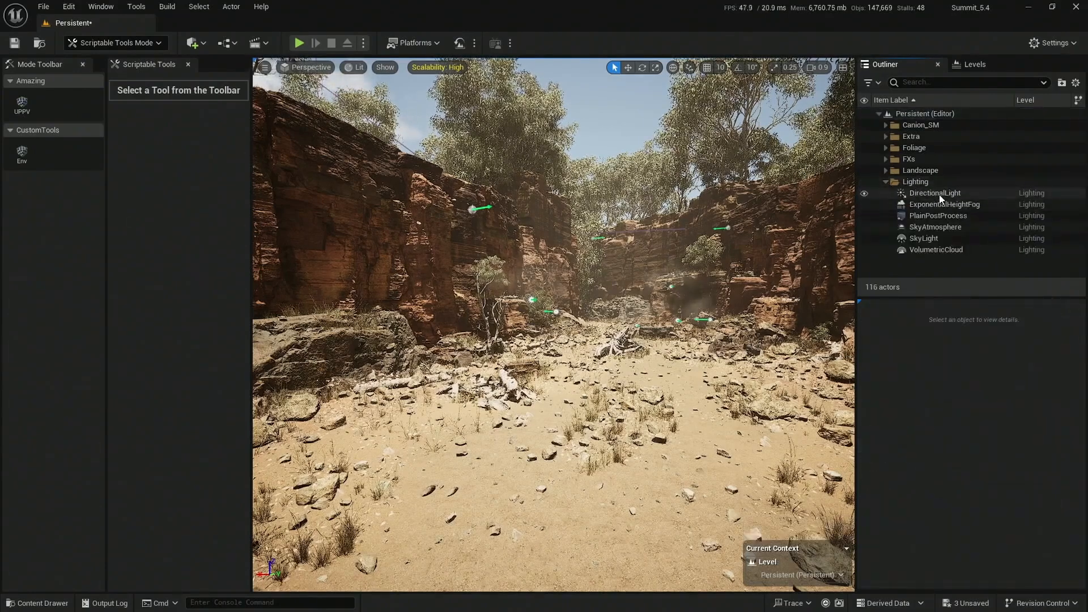
pyautogui.click(915, 181)
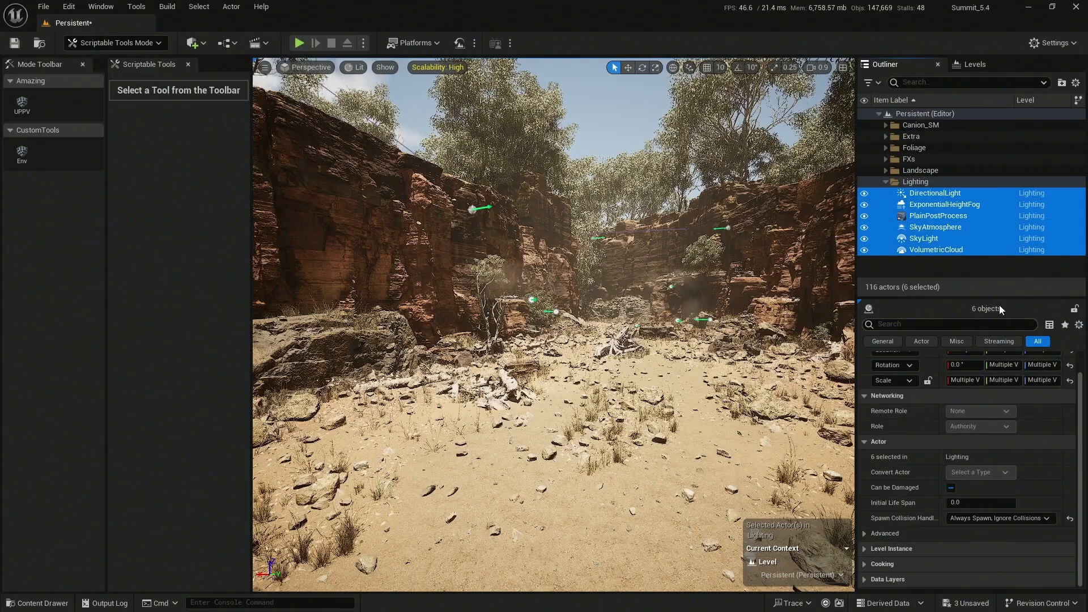
pyautogui.moveTo(933, 192)
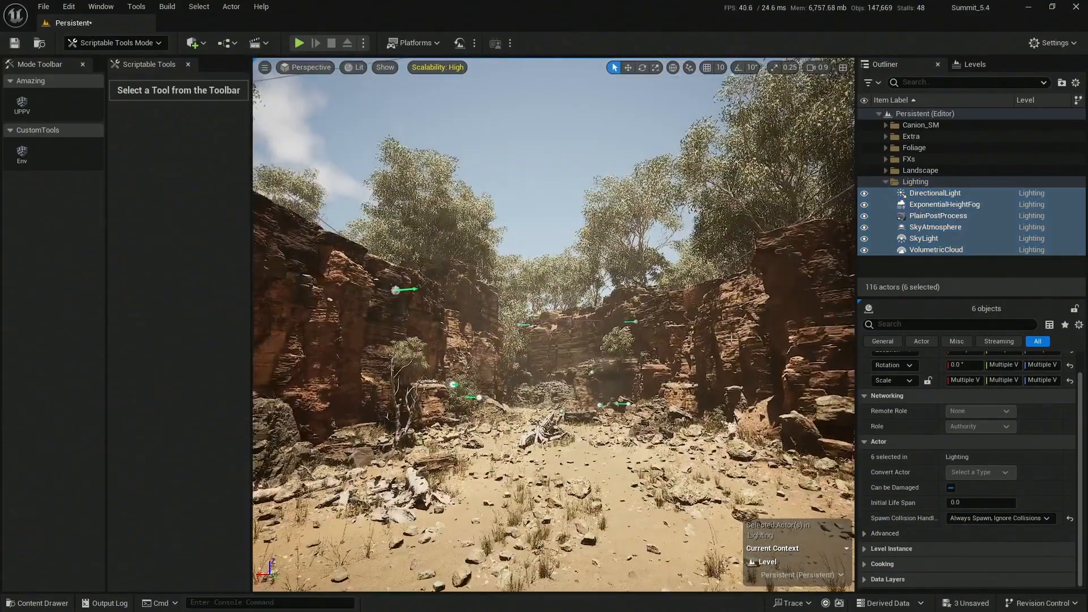
pyautogui.click(975, 64)
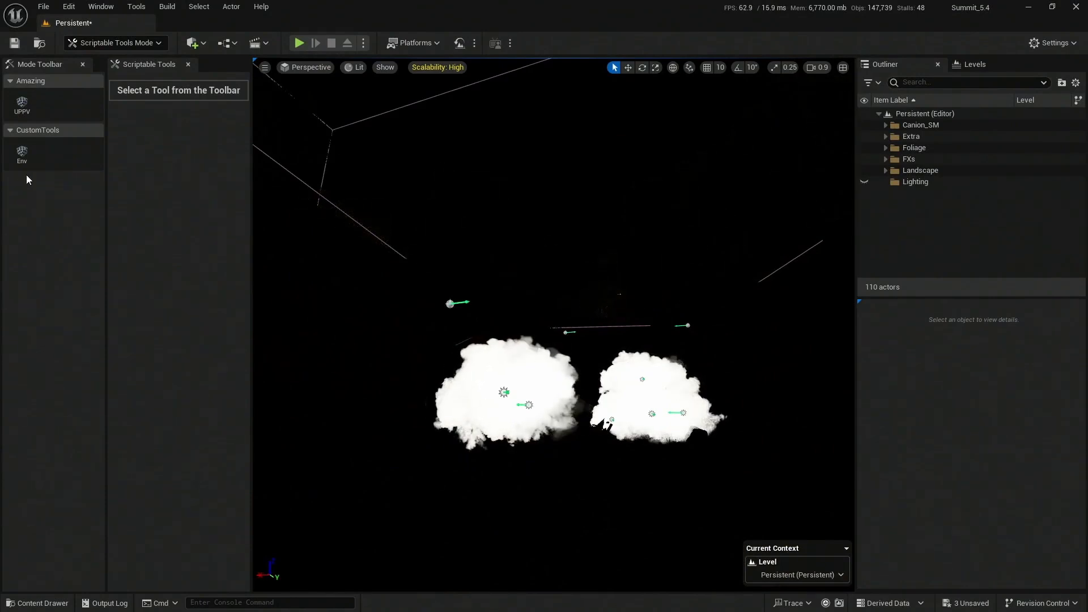
pyautogui.moveTo(22, 150)
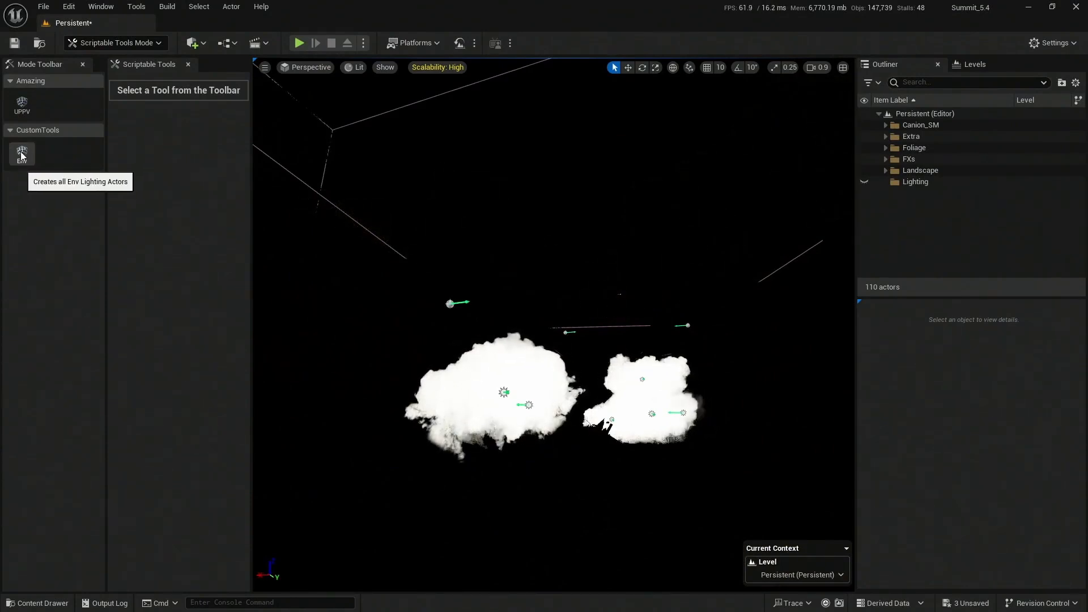
# Run the Env tool and inspect the spawned DirectionalLight1, PostProcessVolume16, SkyLight1 and ExponentialHeightFog1
pyautogui.click(22, 153)
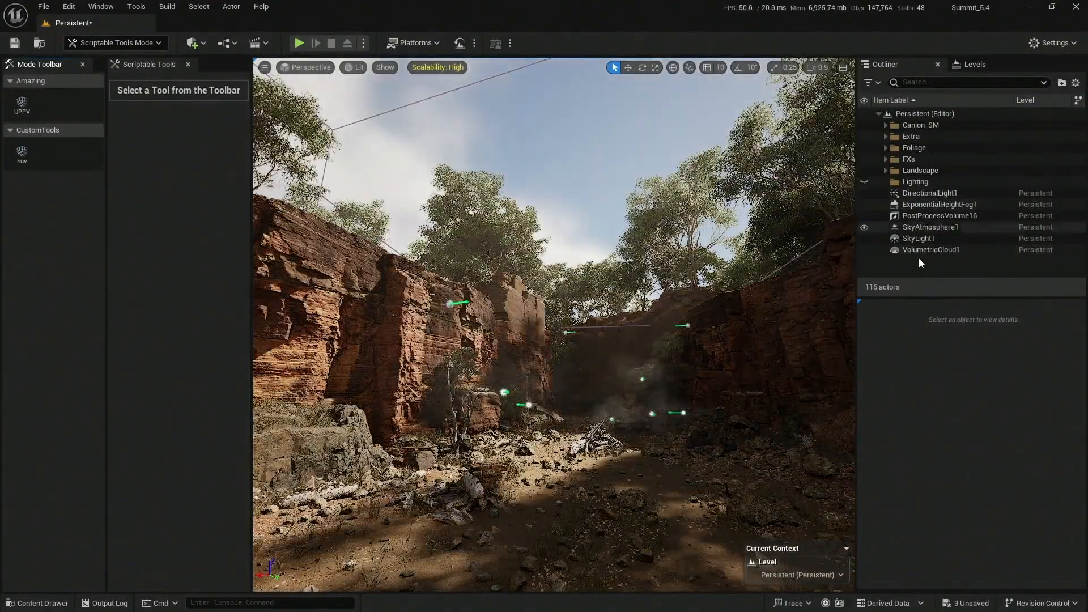
pyautogui.click(929, 192)
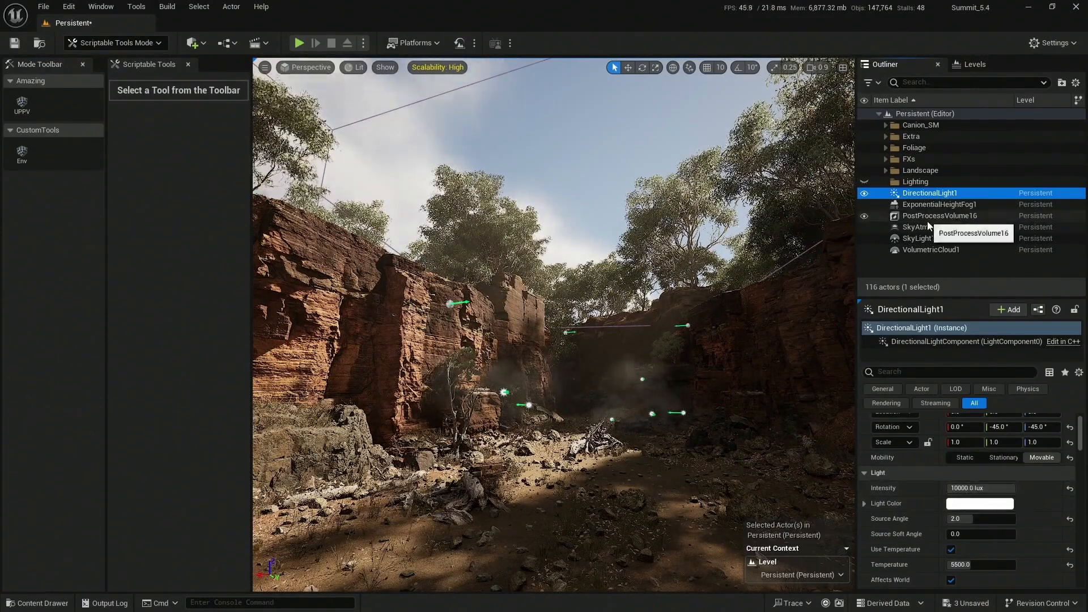
pyautogui.click(939, 215)
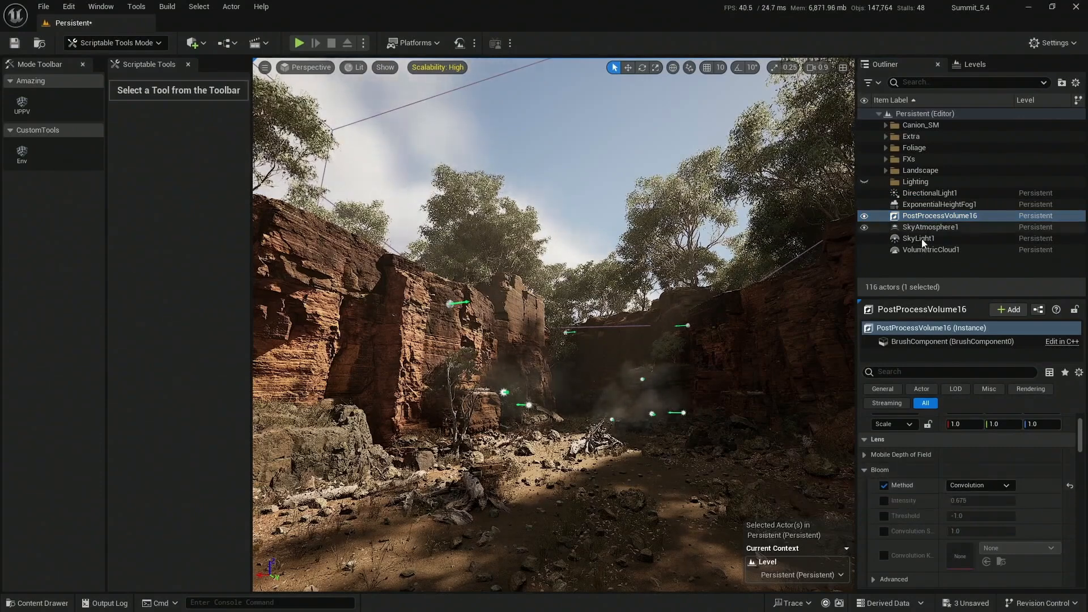
pyautogui.click(918, 238)
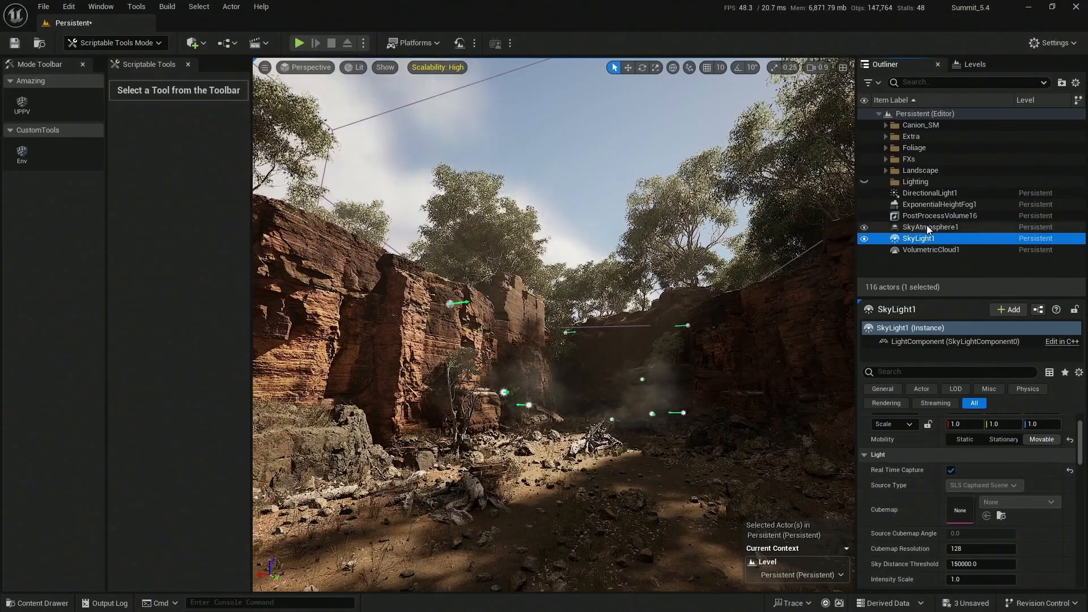
pyautogui.click(940, 204)
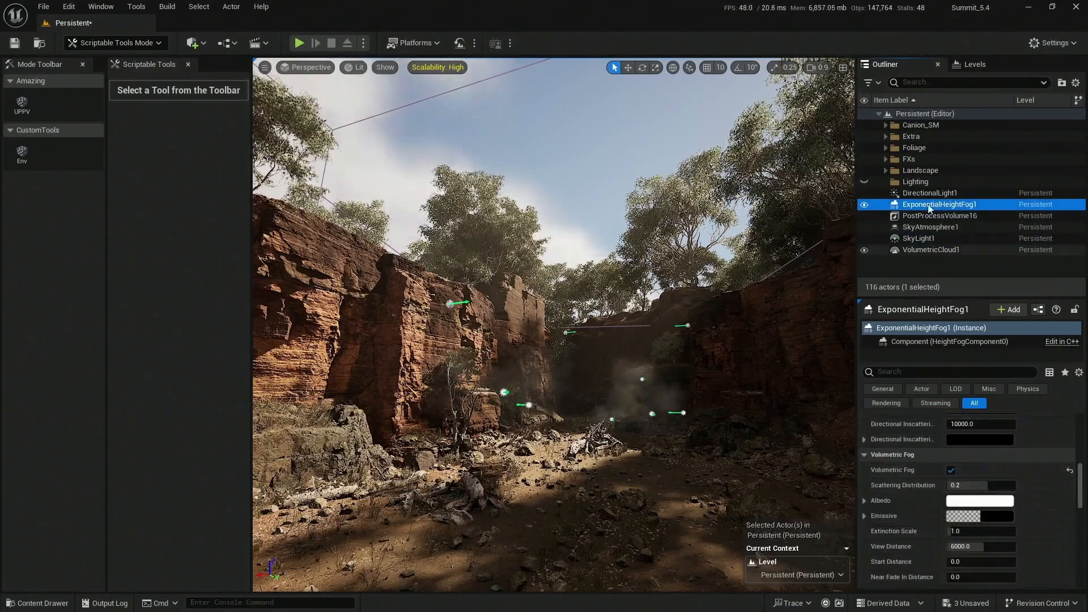
pyautogui.click(929, 192)
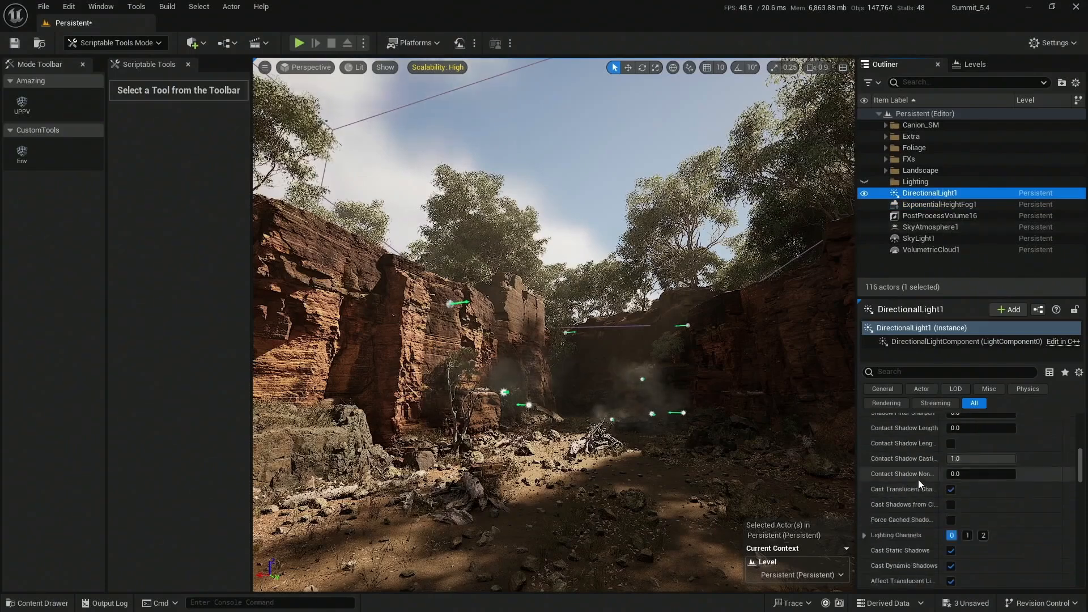
pyautogui.scroll(-3)
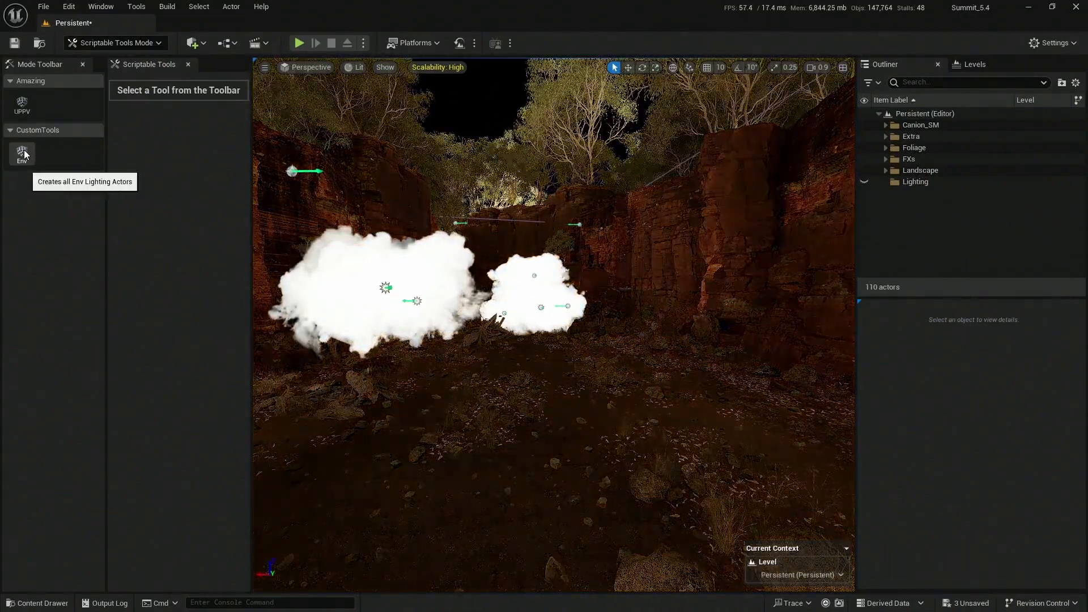
# Run the Env tool again to respawn the six environment lighting actors
pyautogui.click(21, 150)
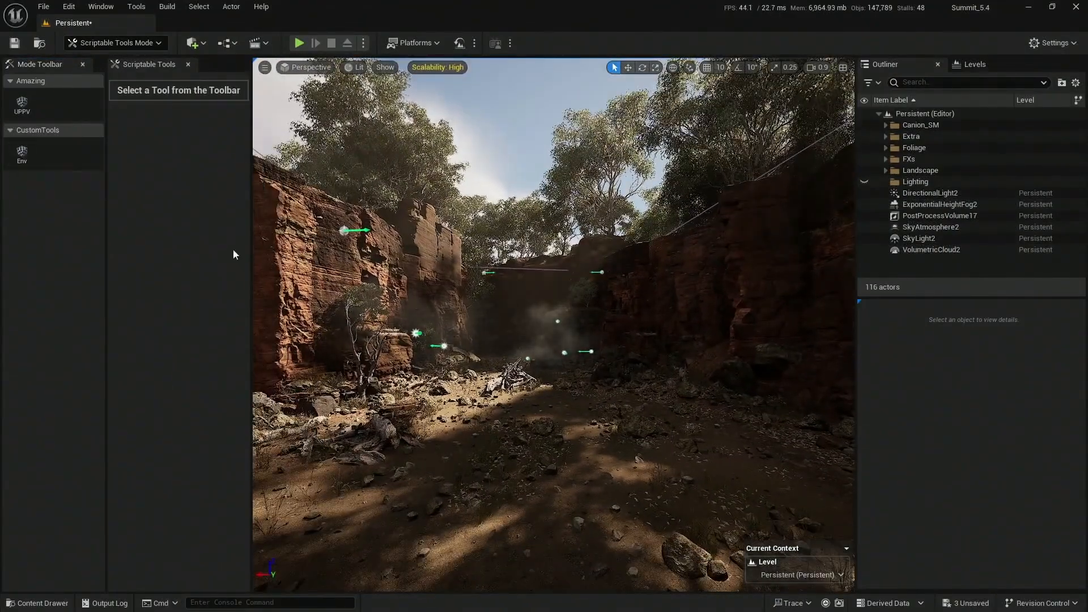
# Browse engine content to the ArtTools folder holding the Environmental Lights blueprint
pyautogui.click(36, 602)
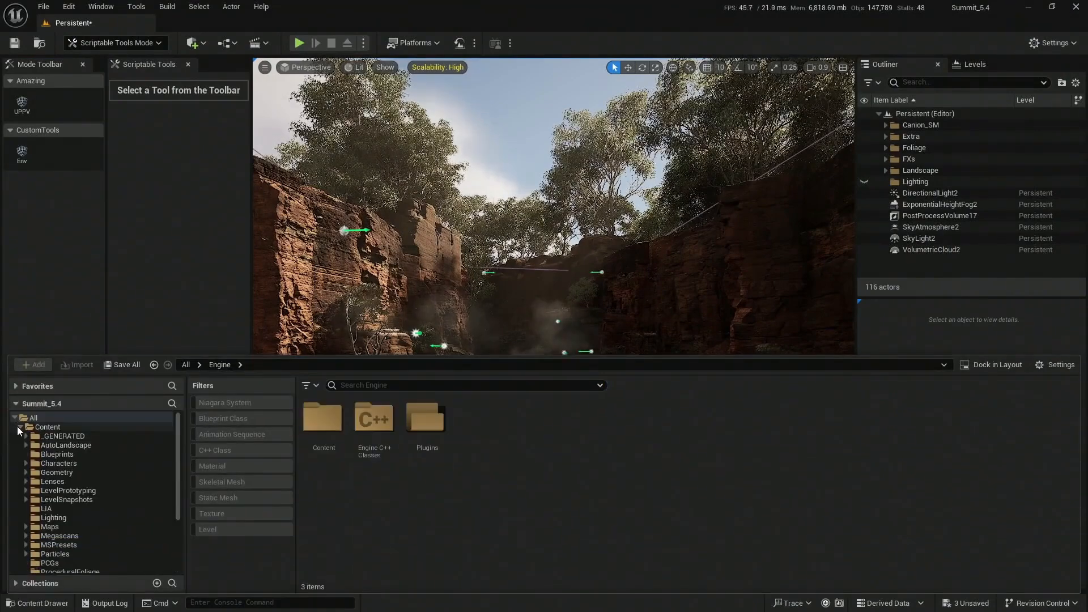
pyautogui.click(45, 435)
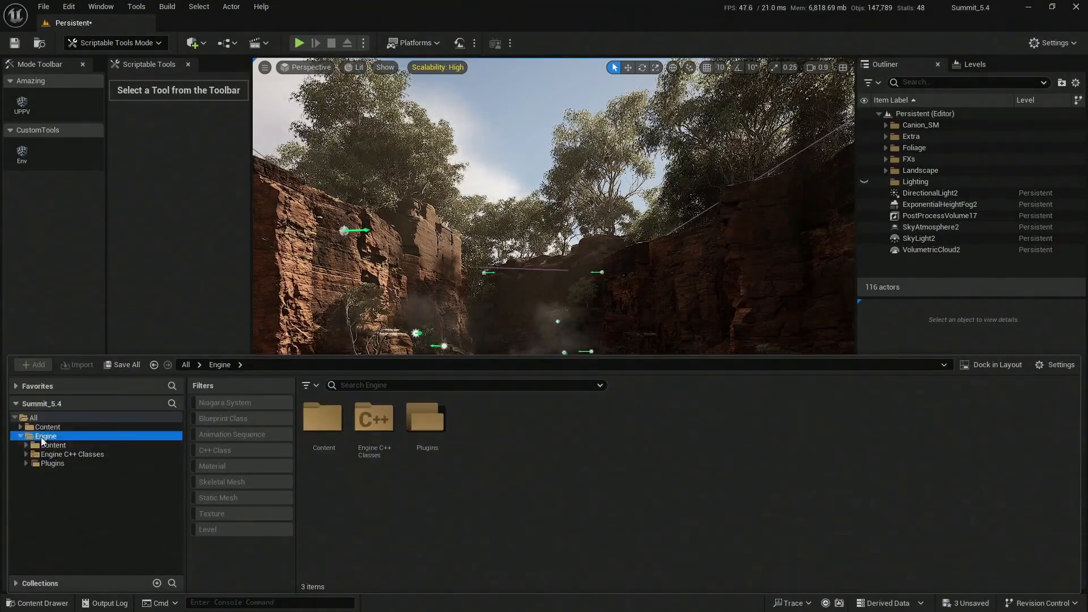
pyautogui.click(52, 445)
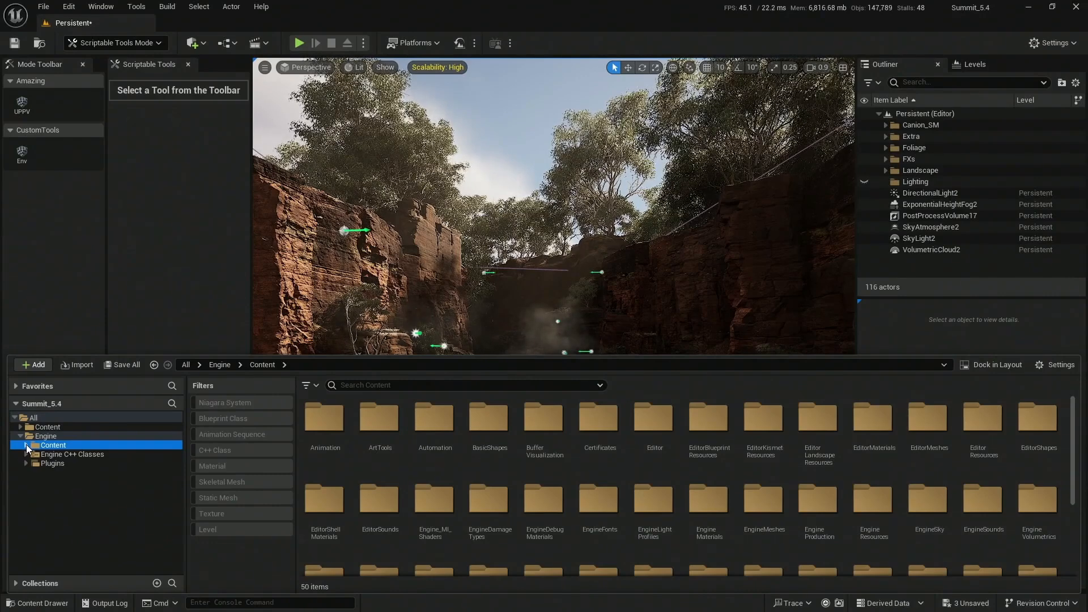
pyautogui.moveTo(379, 423)
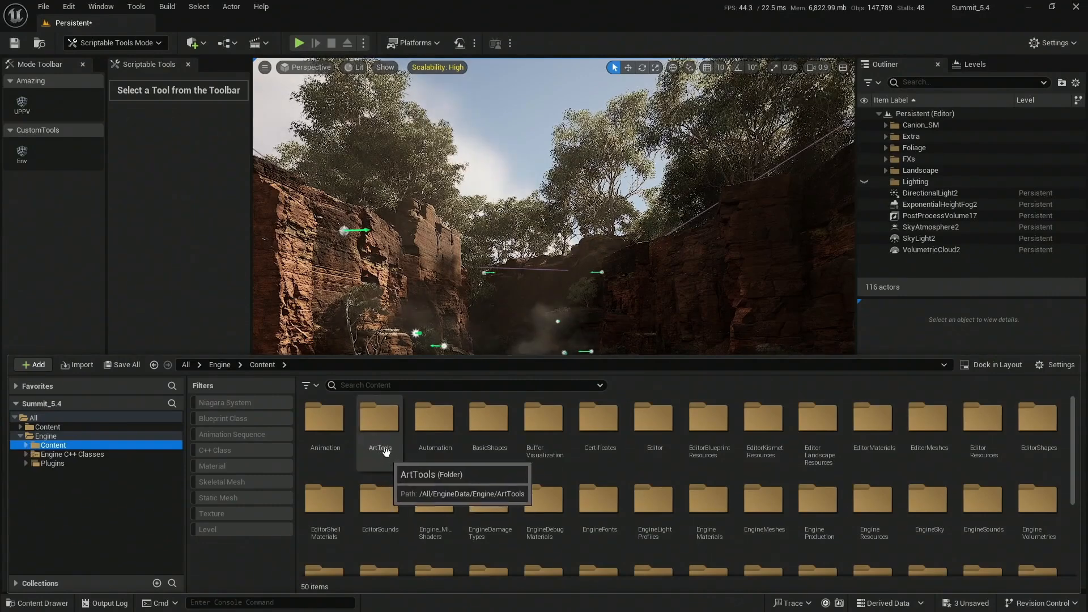
pyautogui.doubleClick(379, 416)
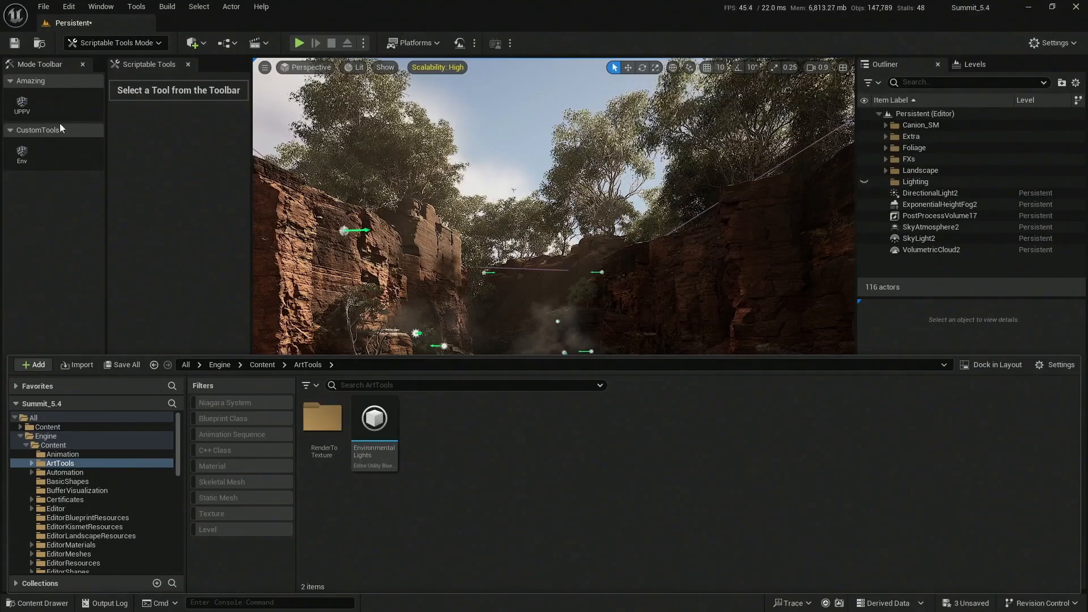
# Bring the EnvironmentalLights blueprint up and view all its spawn-and-set node chains at once
pyautogui.doubleClick(373, 418)
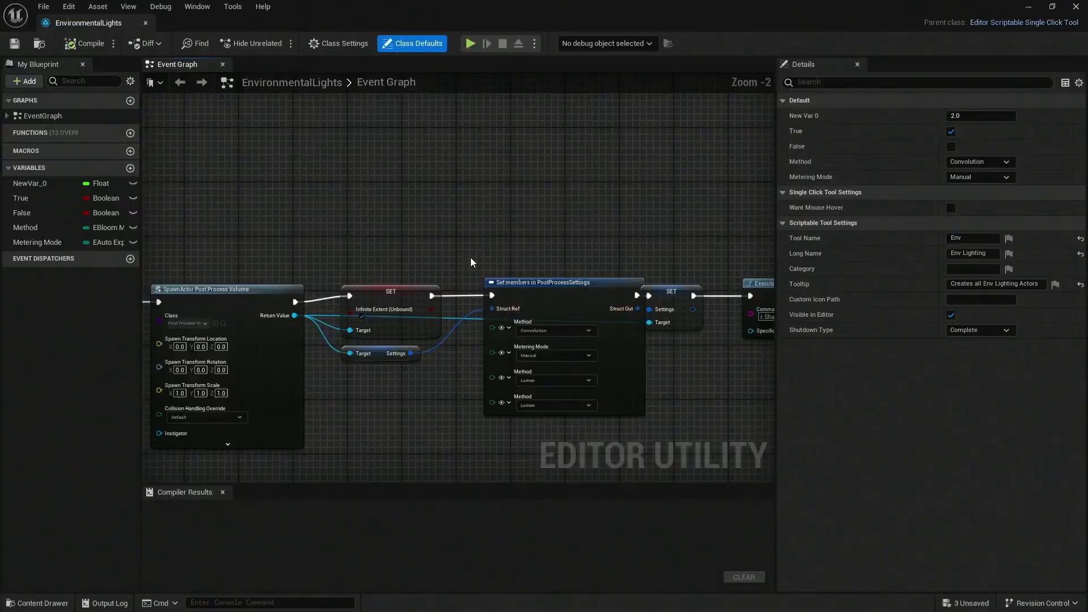
pyautogui.scroll(-3)
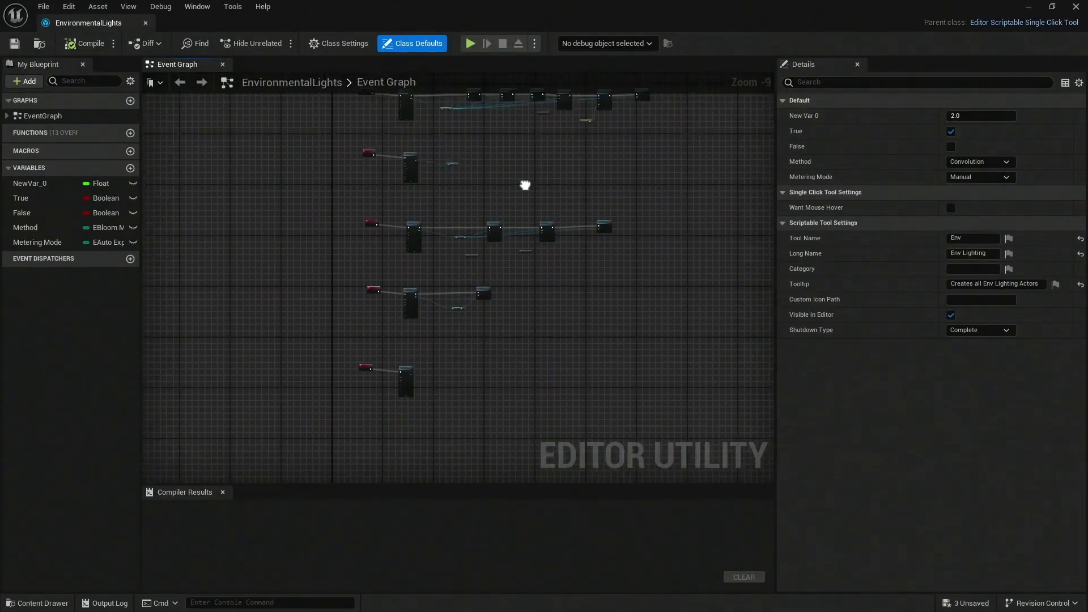
pyautogui.moveTo(523, 184); pyautogui.dragTo(562, 304)
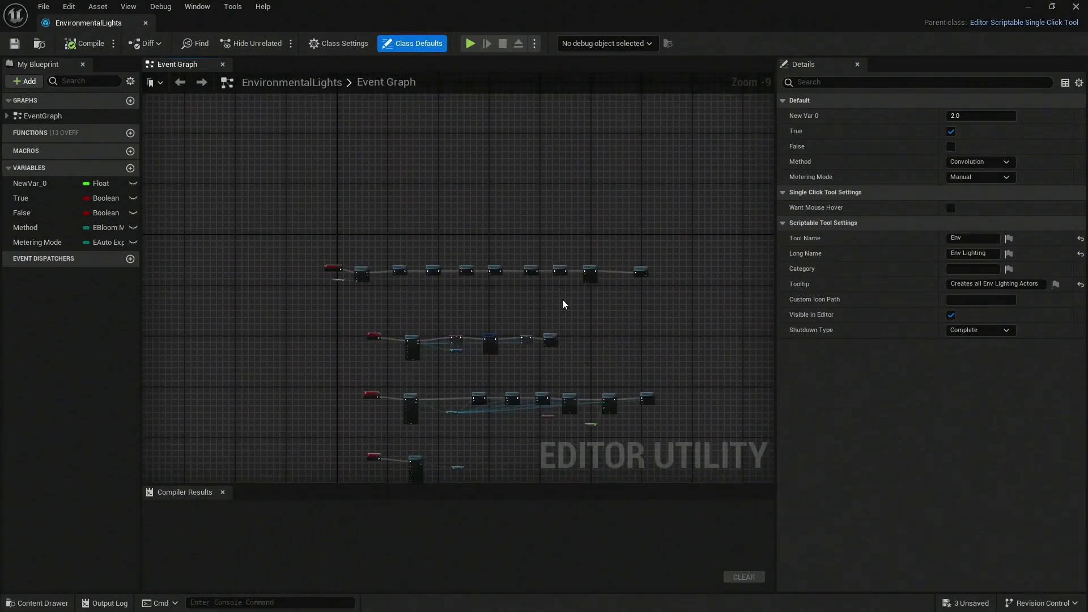
pyautogui.moveTo(566, 274)
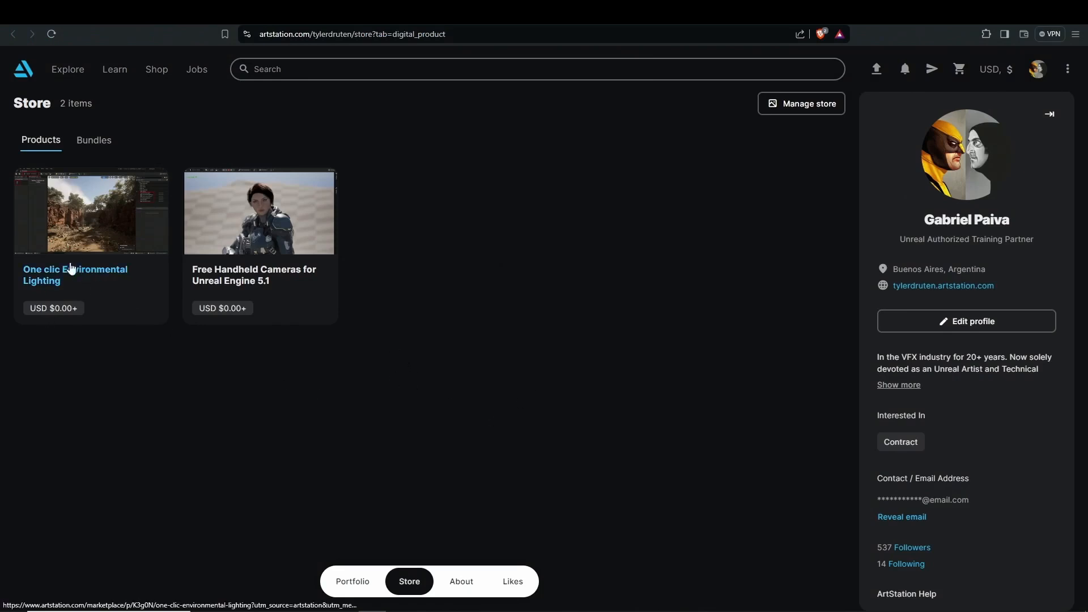
# Go to the 'One clic Environmental Lighting' product page and its description
pyautogui.click(75, 274)
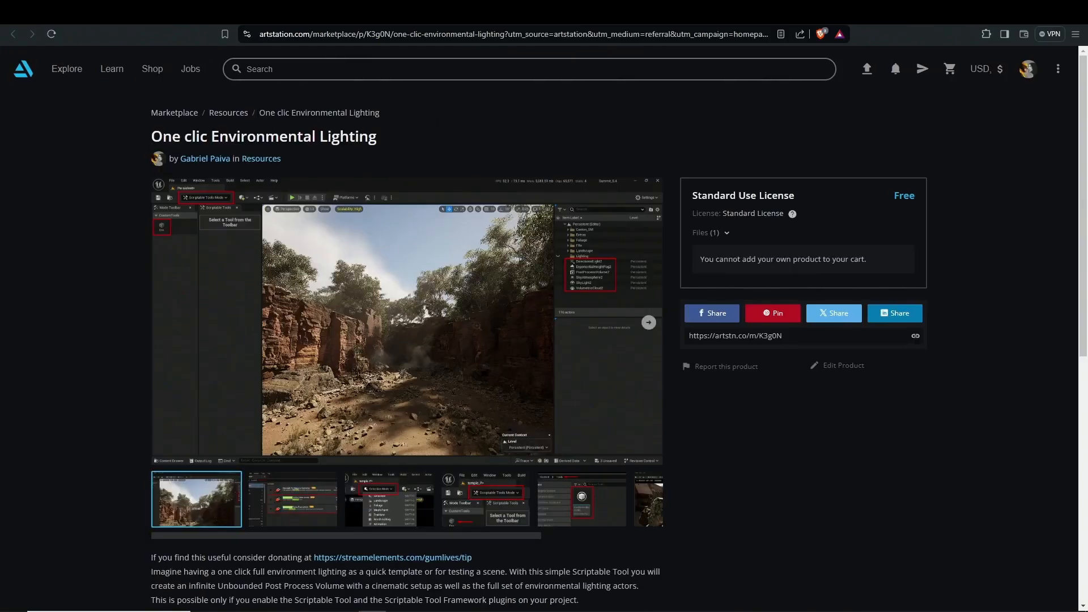
pyautogui.scroll(-3)
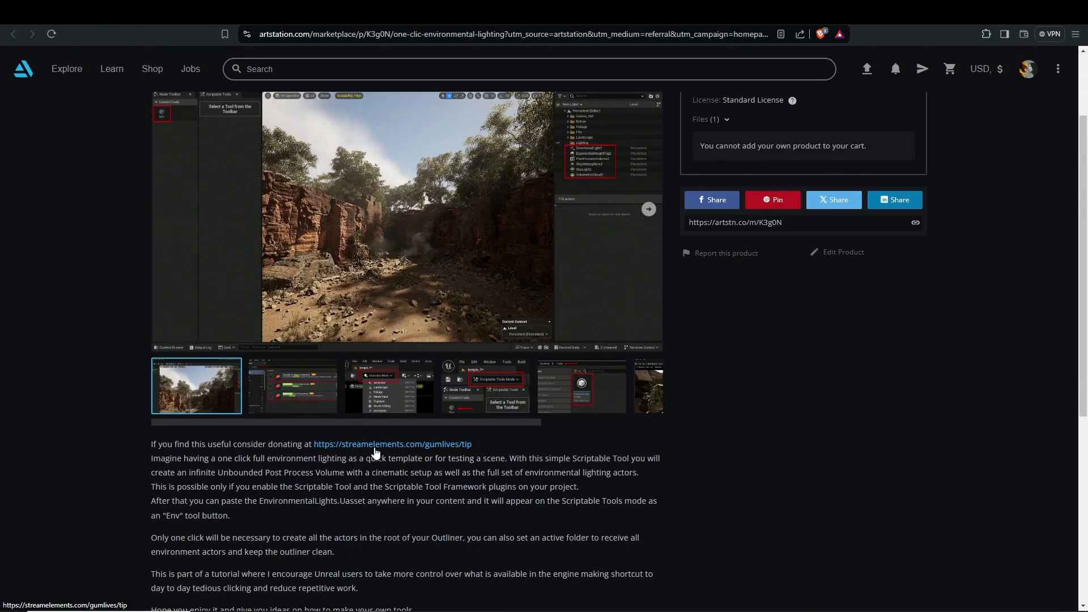
pyautogui.moveTo(416, 452)
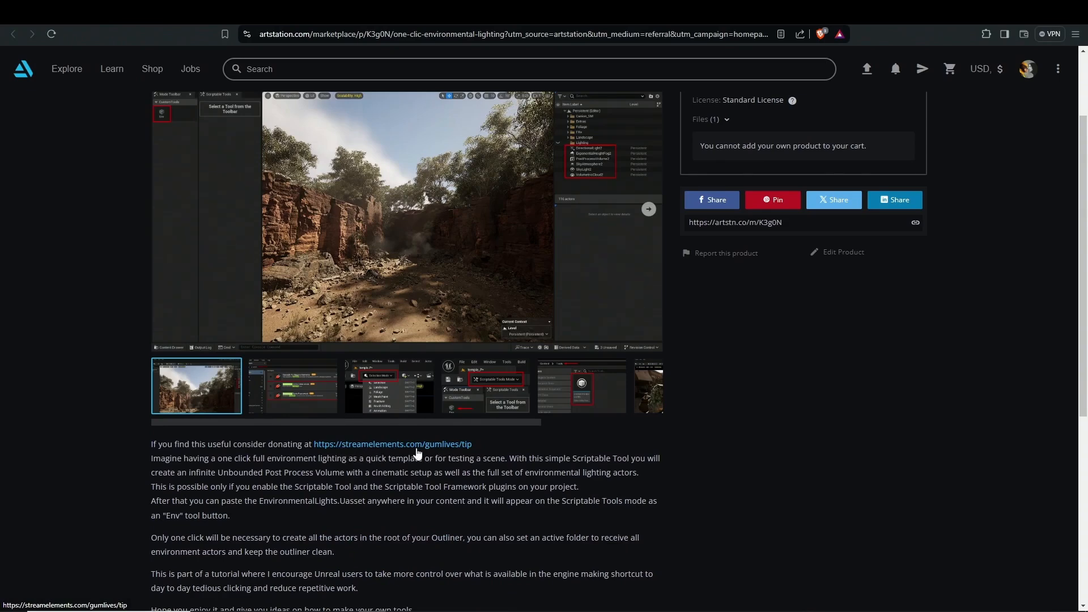